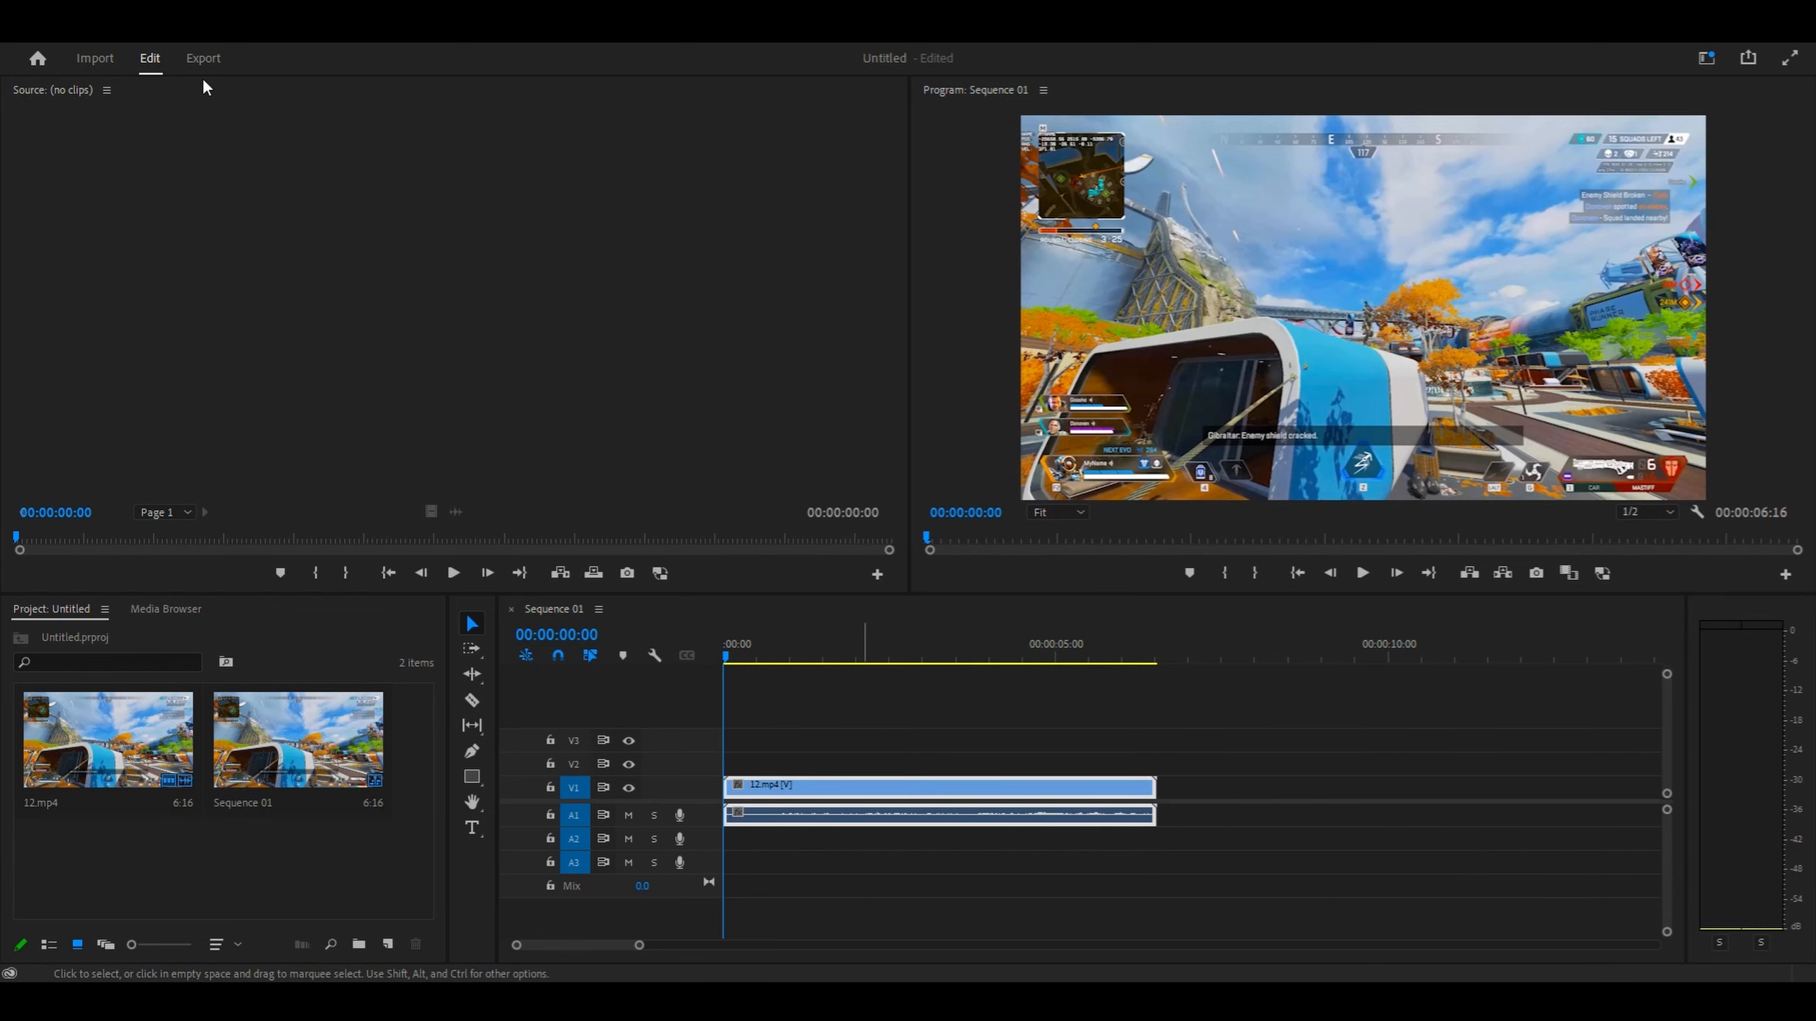
Apply the Match Source - Adaptive High Bitrate preset, then unmatch Frame Size and Aspect
click(203, 58)
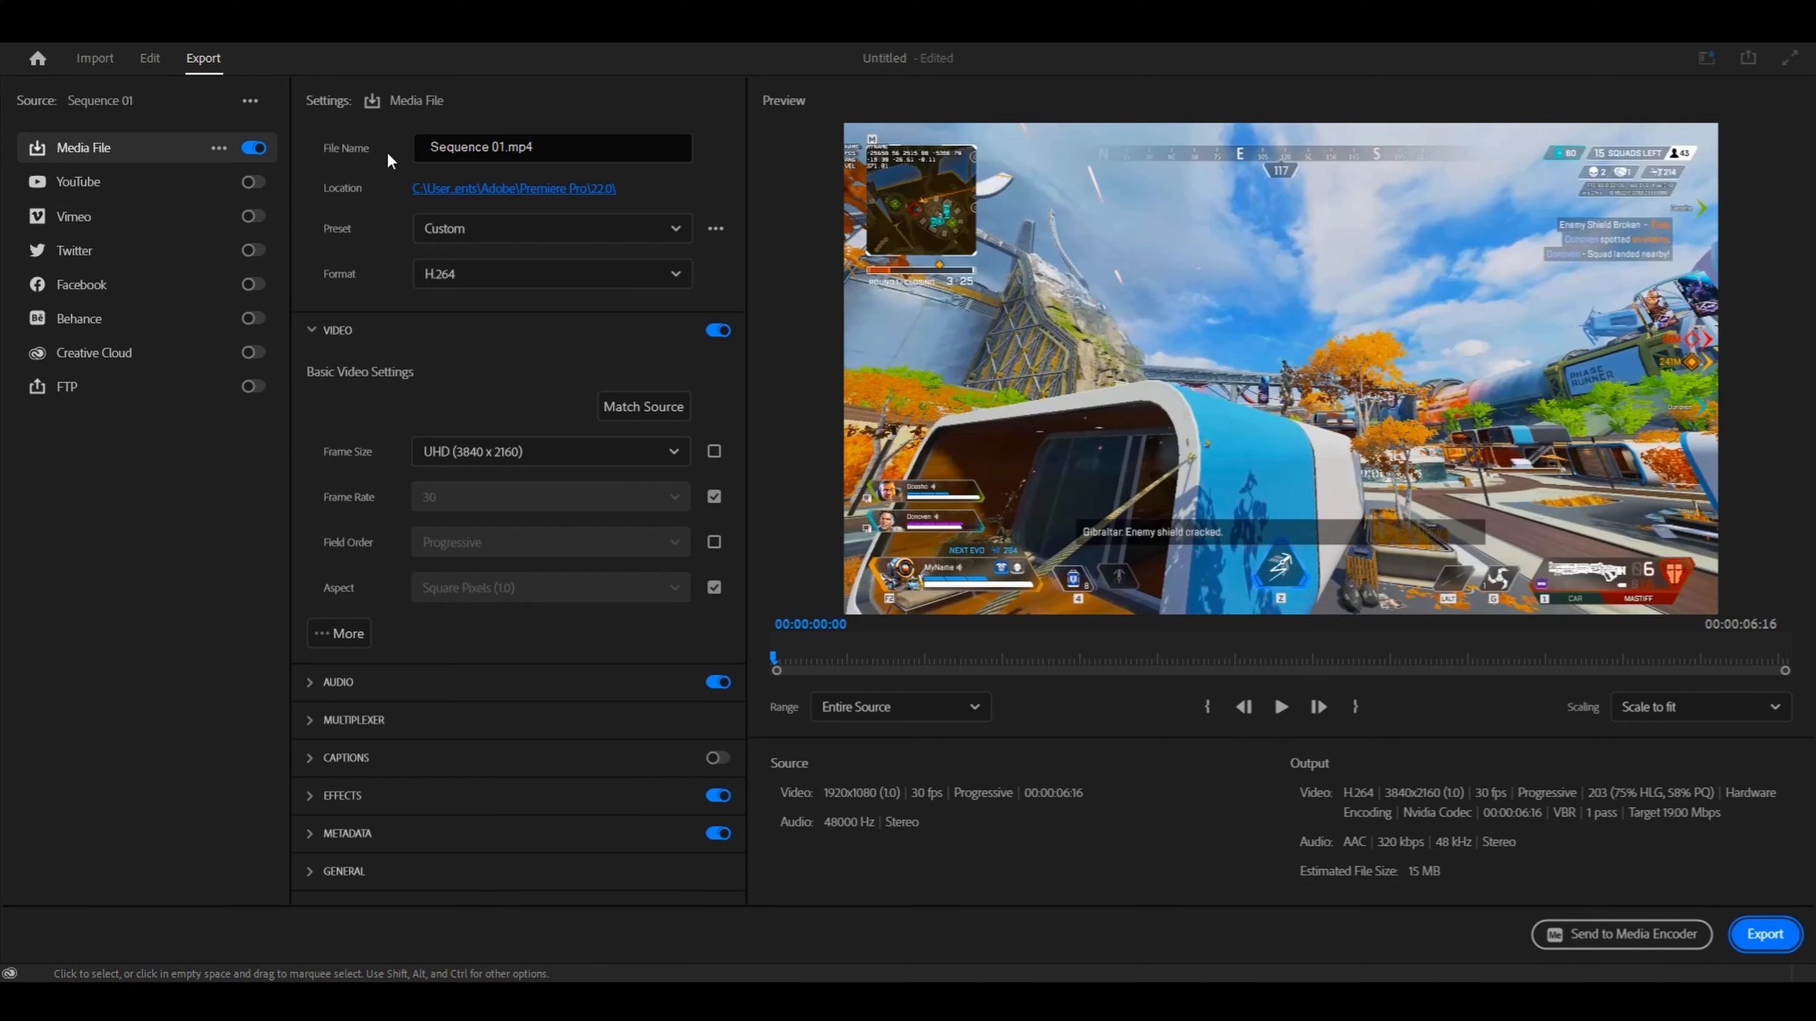
mouse_move(449, 165)
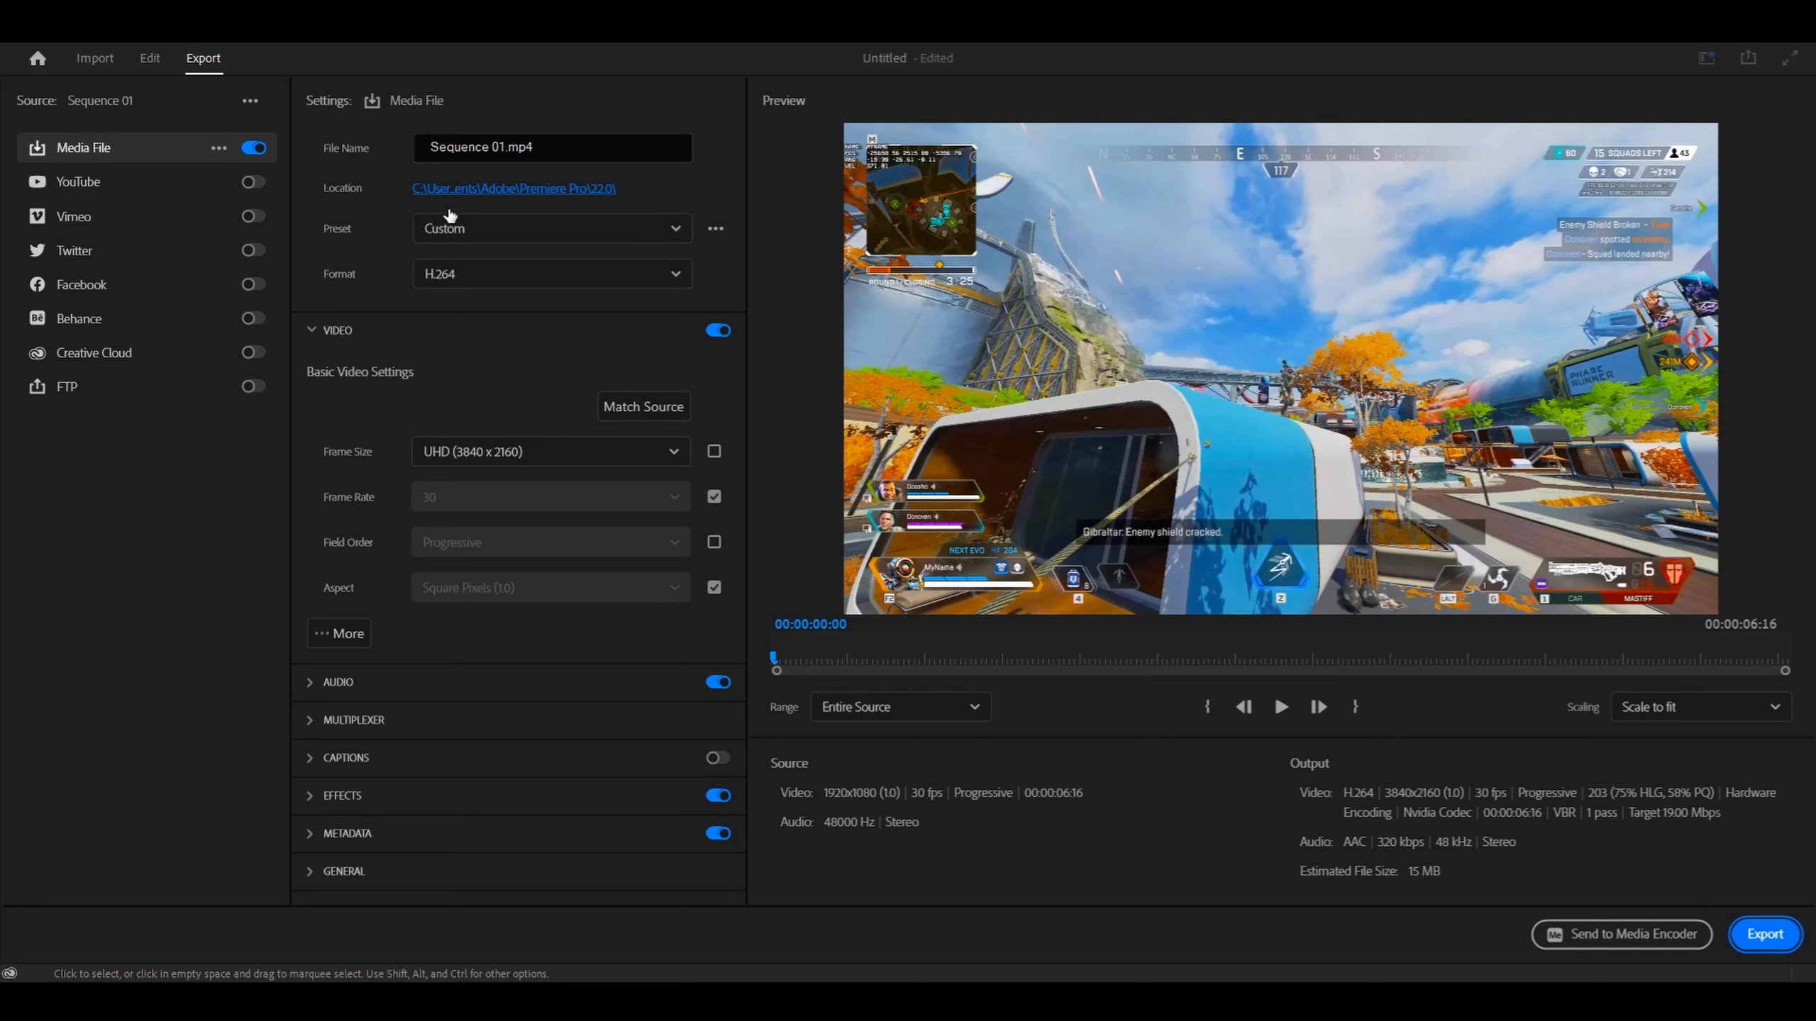
click(552, 228)
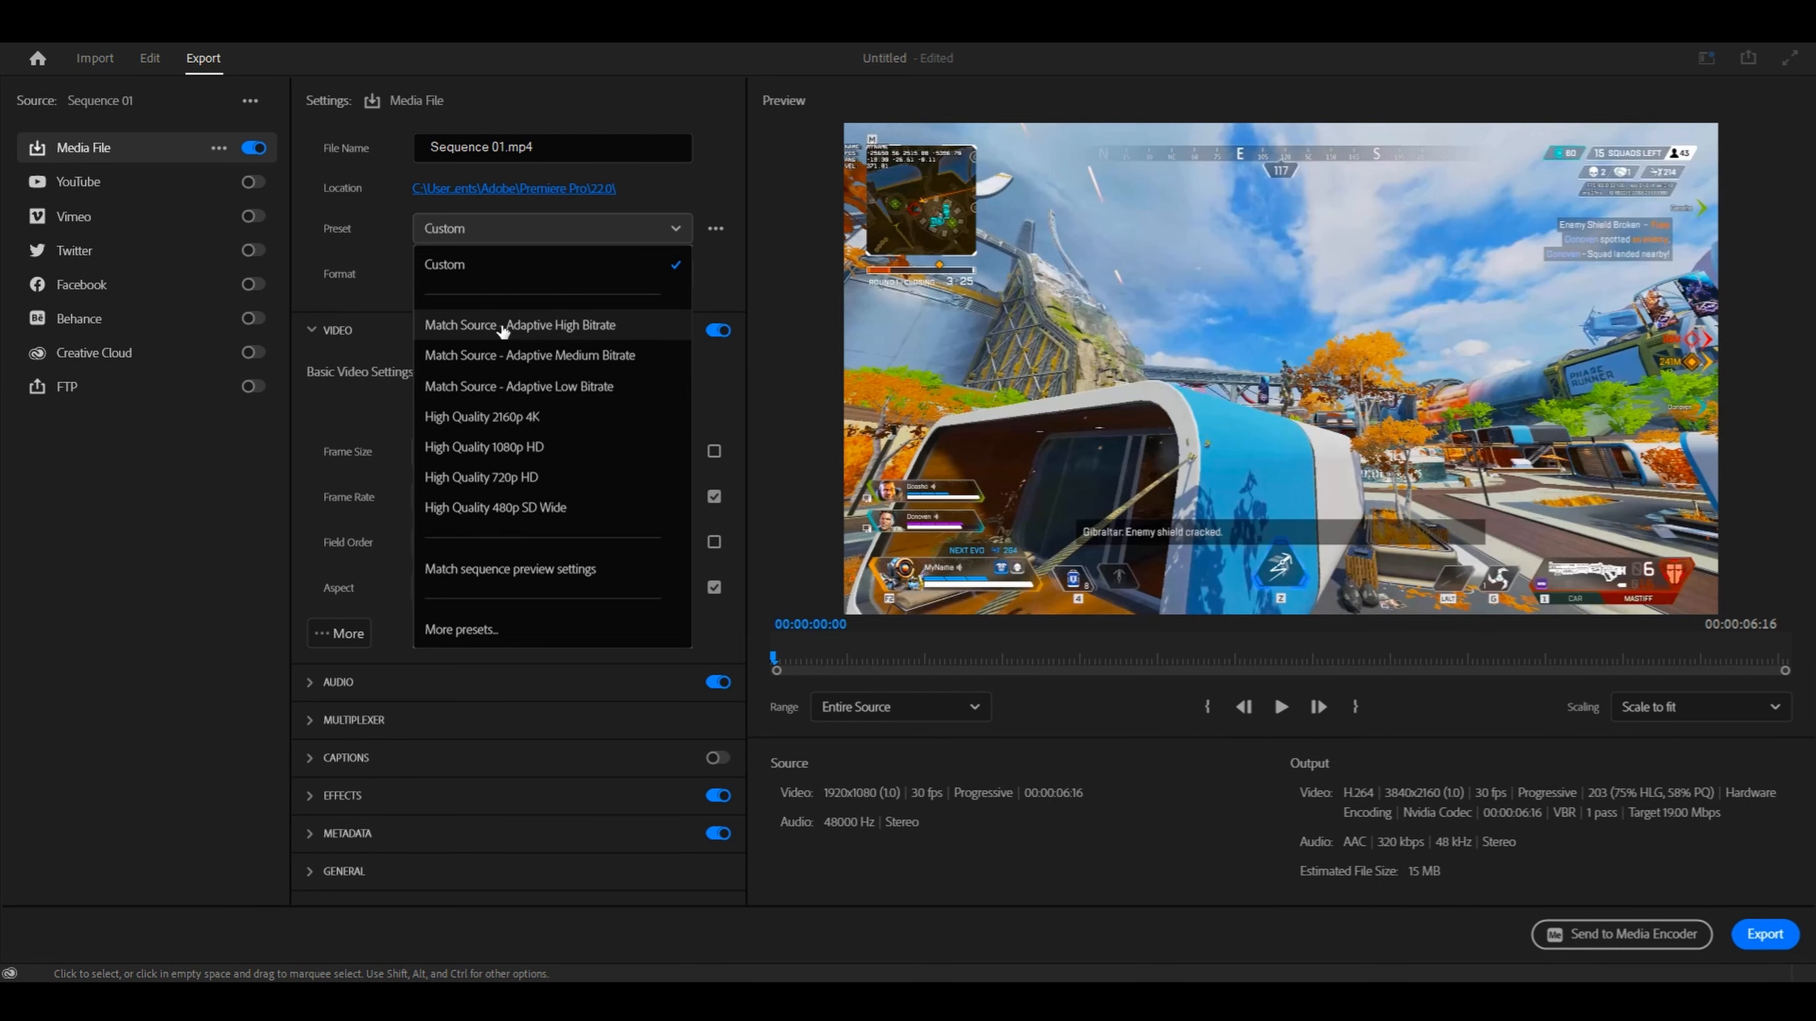
click(519, 324)
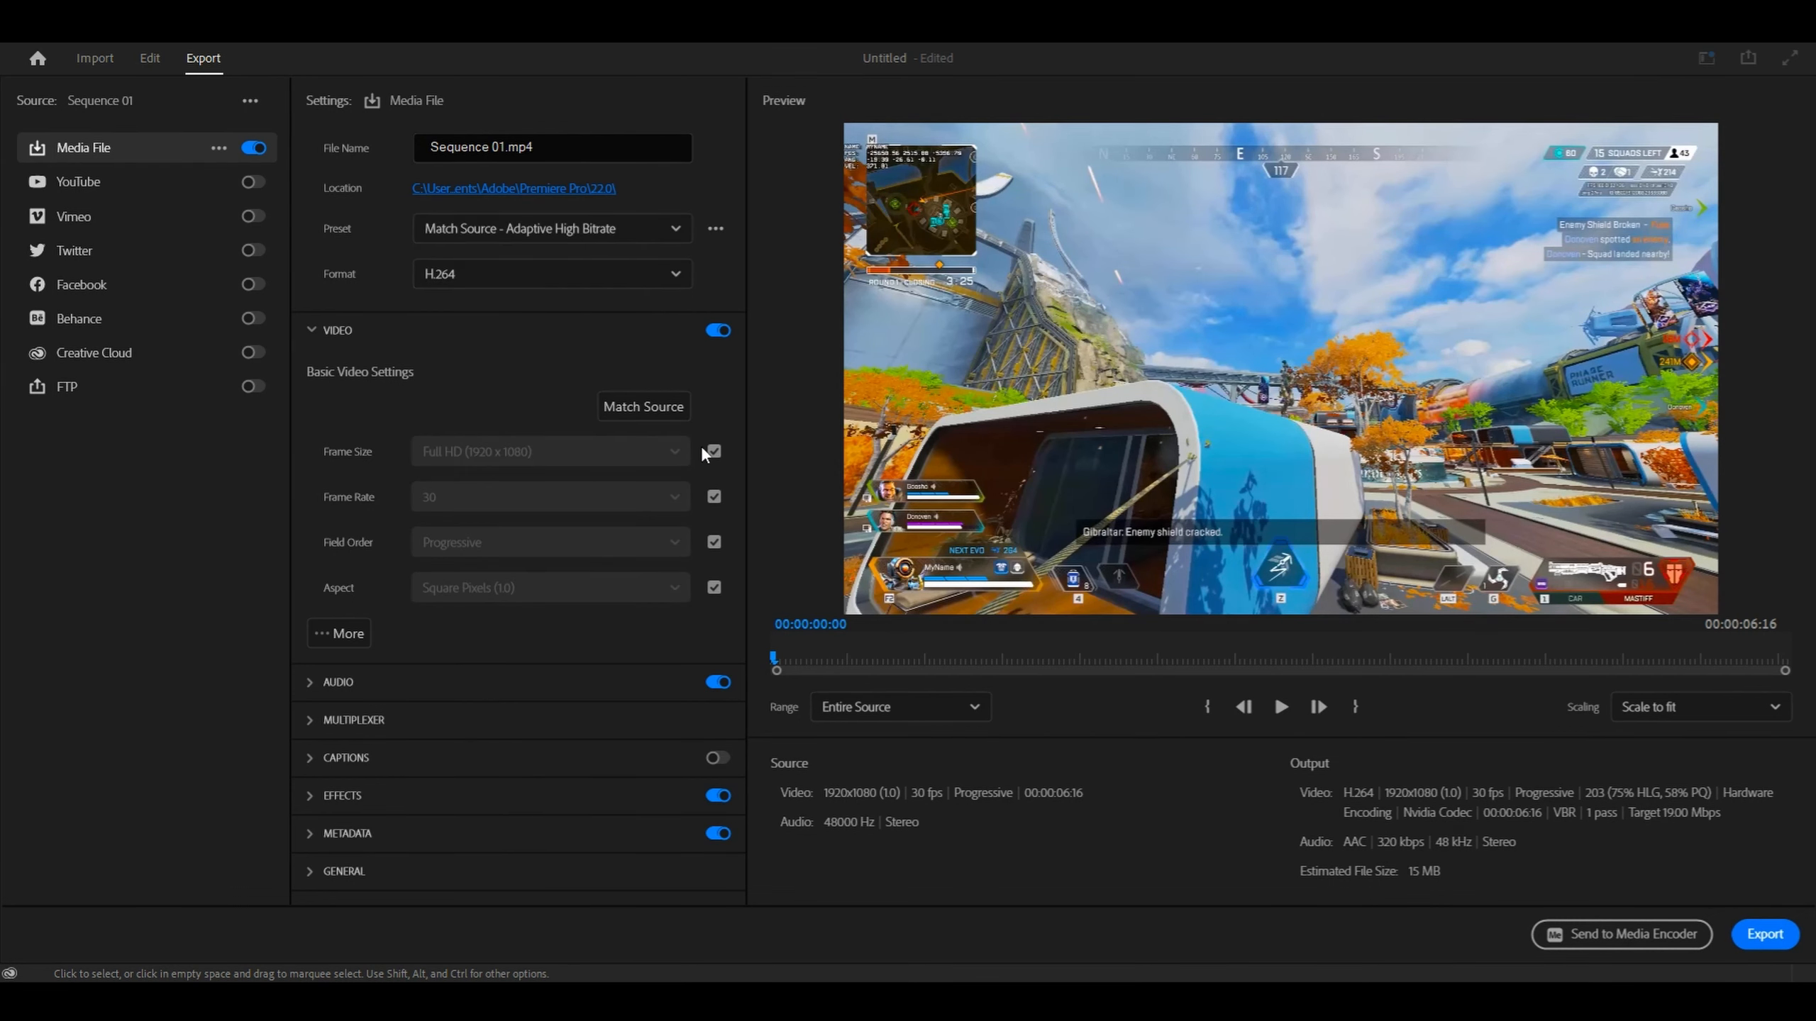
click(713, 588)
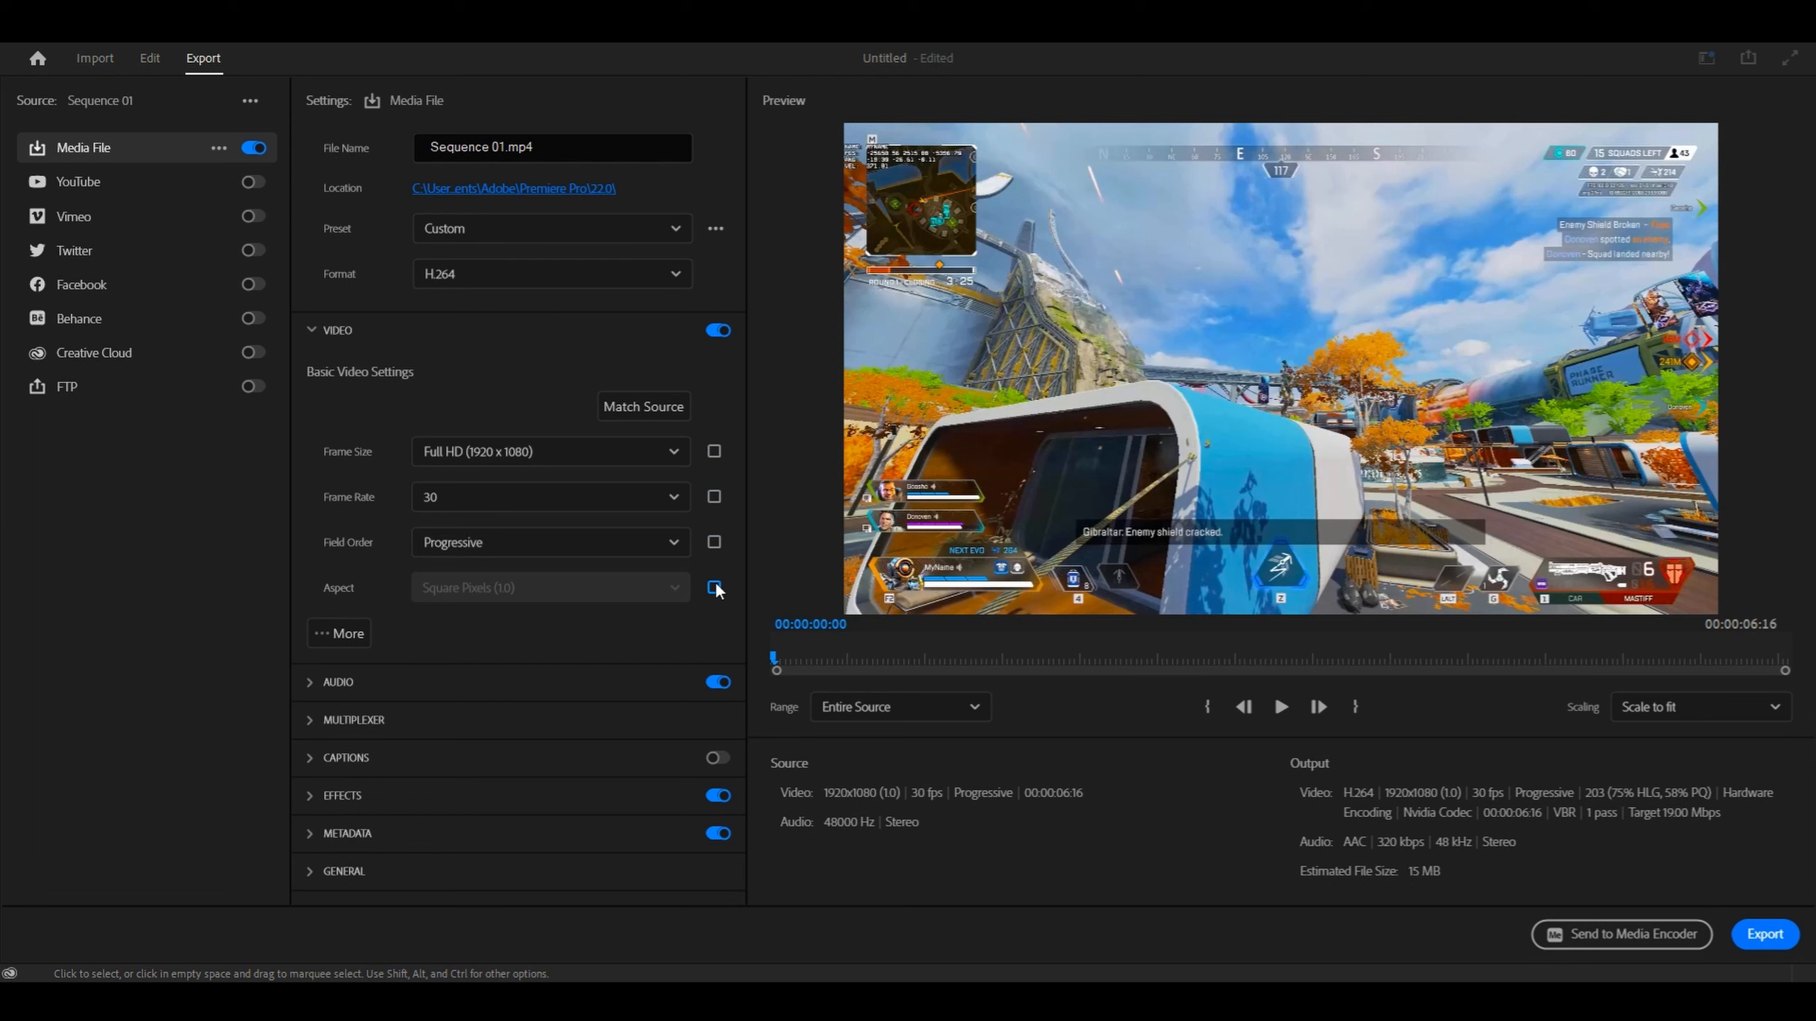
click(714, 590)
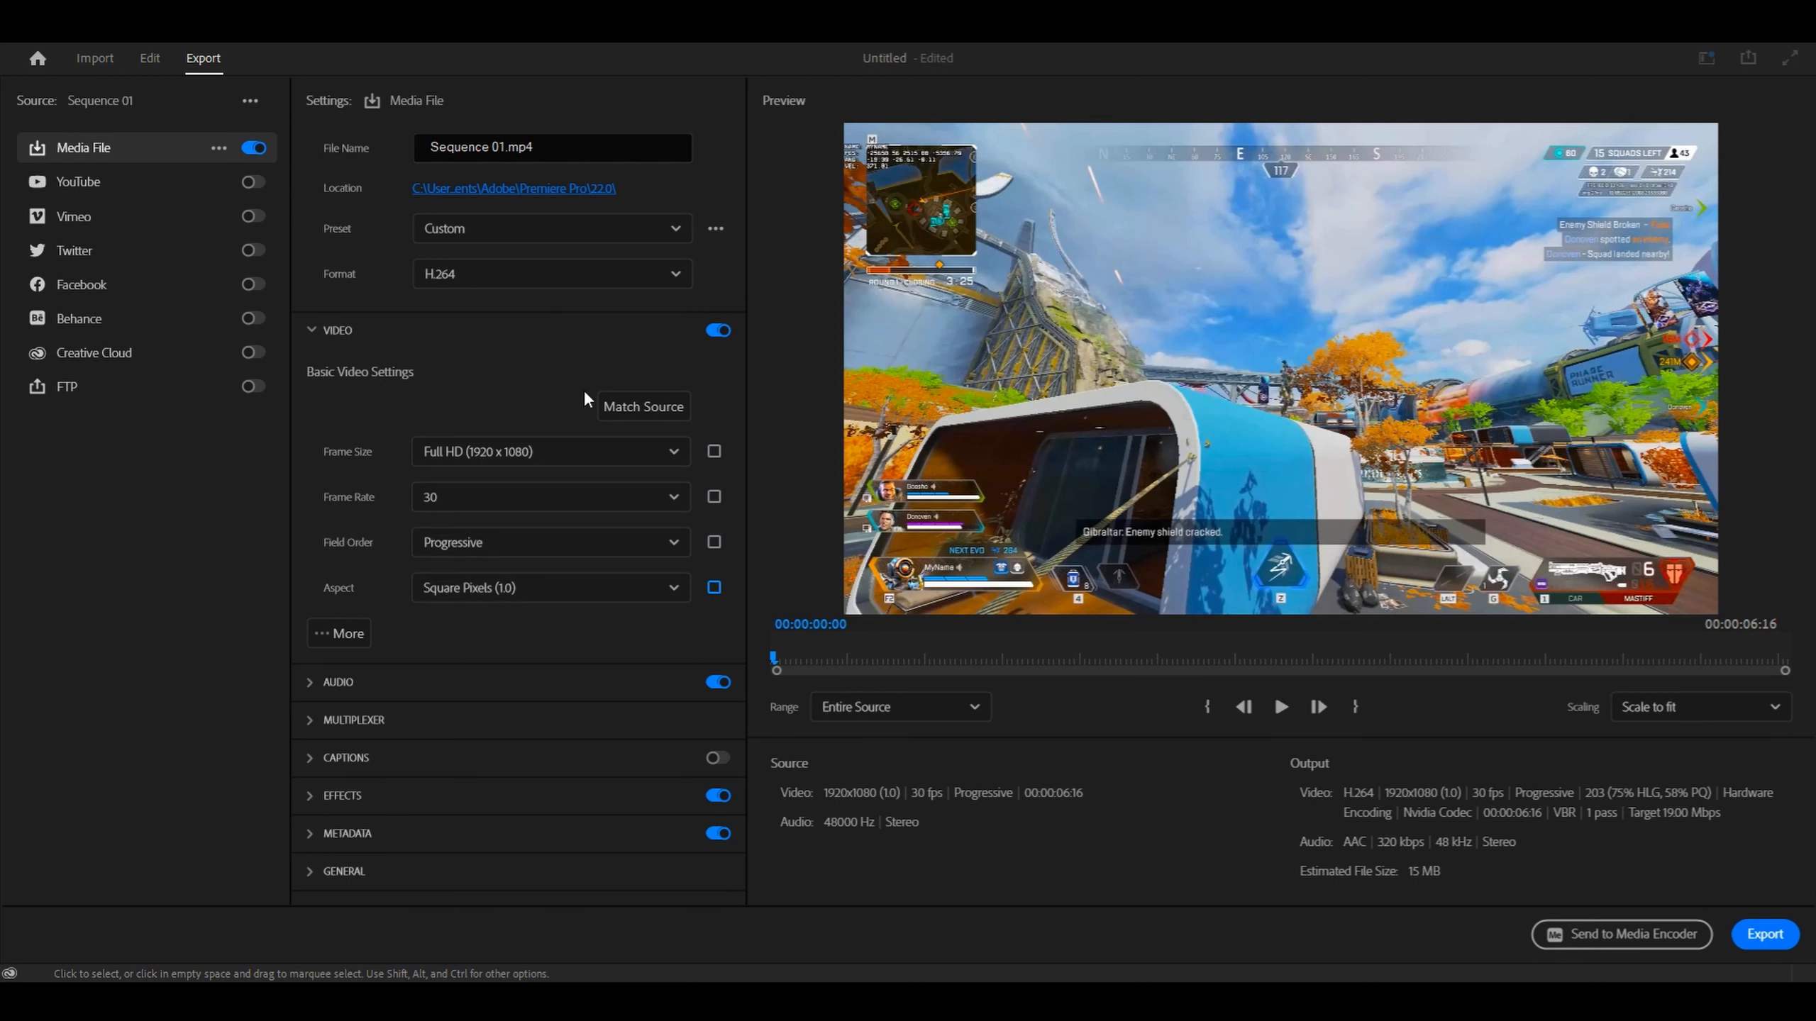
mouse_move(322, 346)
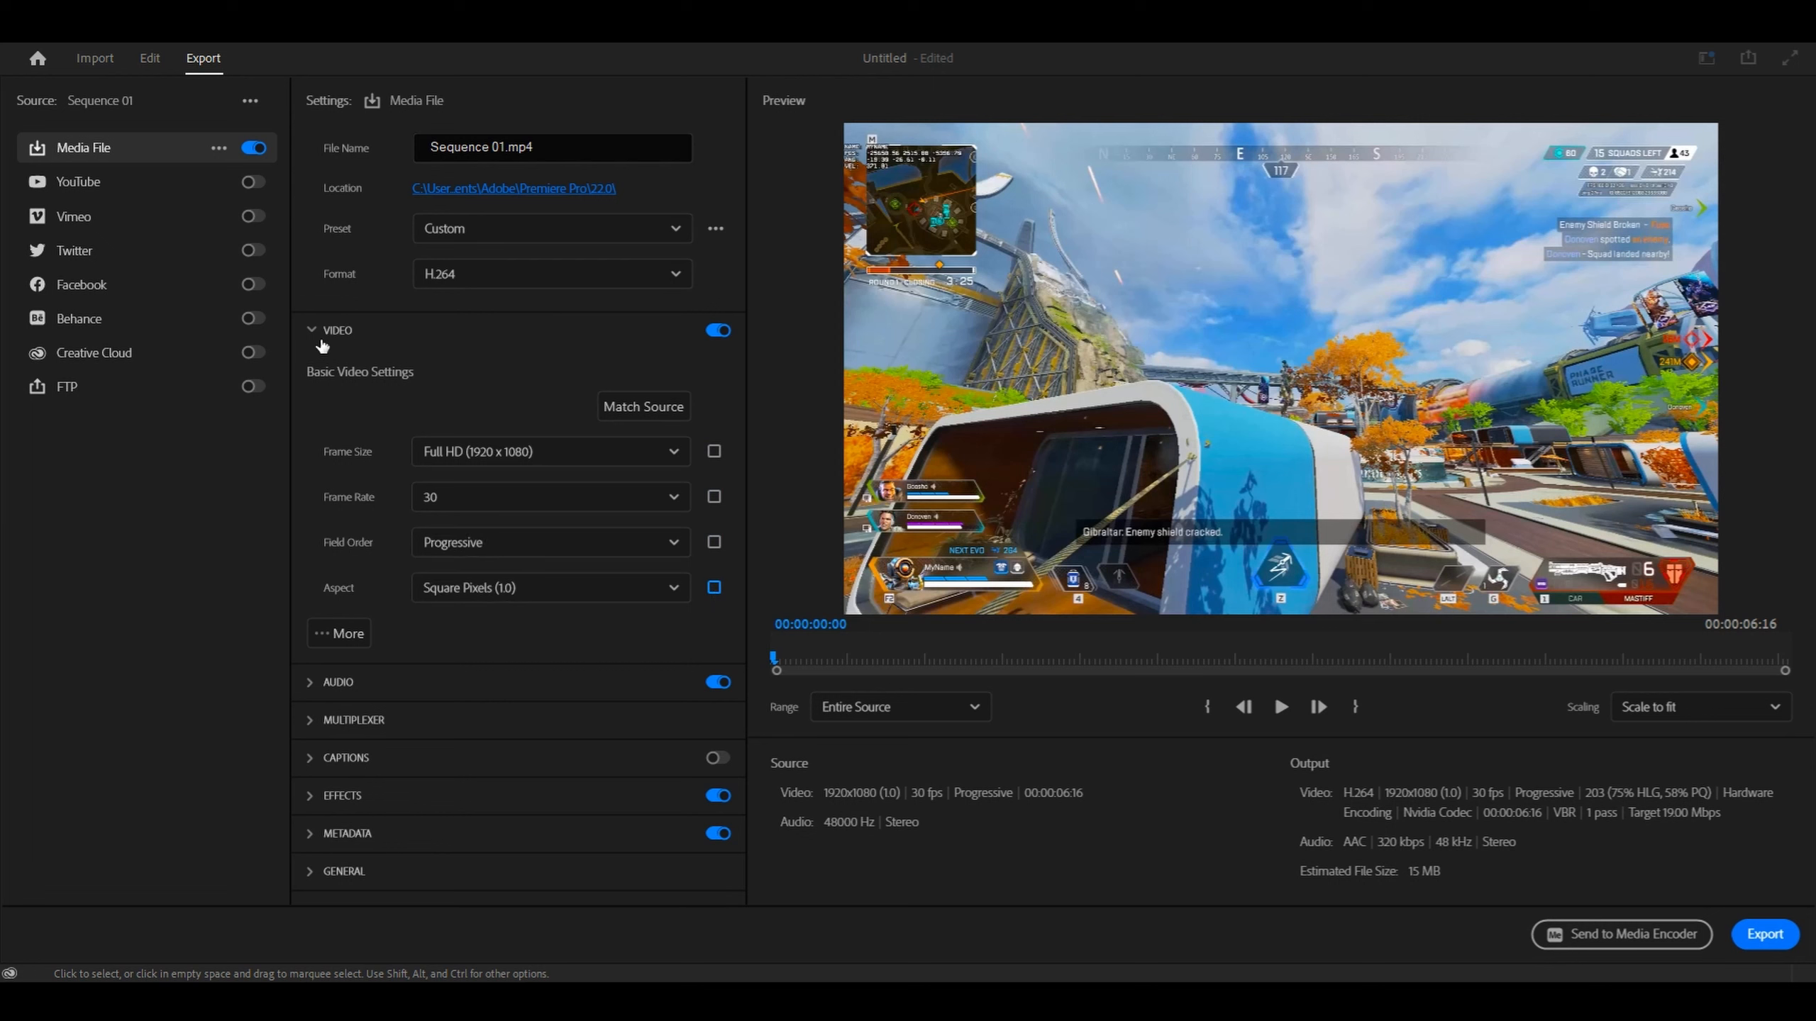
Change the export frame size from Full HD to Quad HD (2560 x 1440)
click(337, 329)
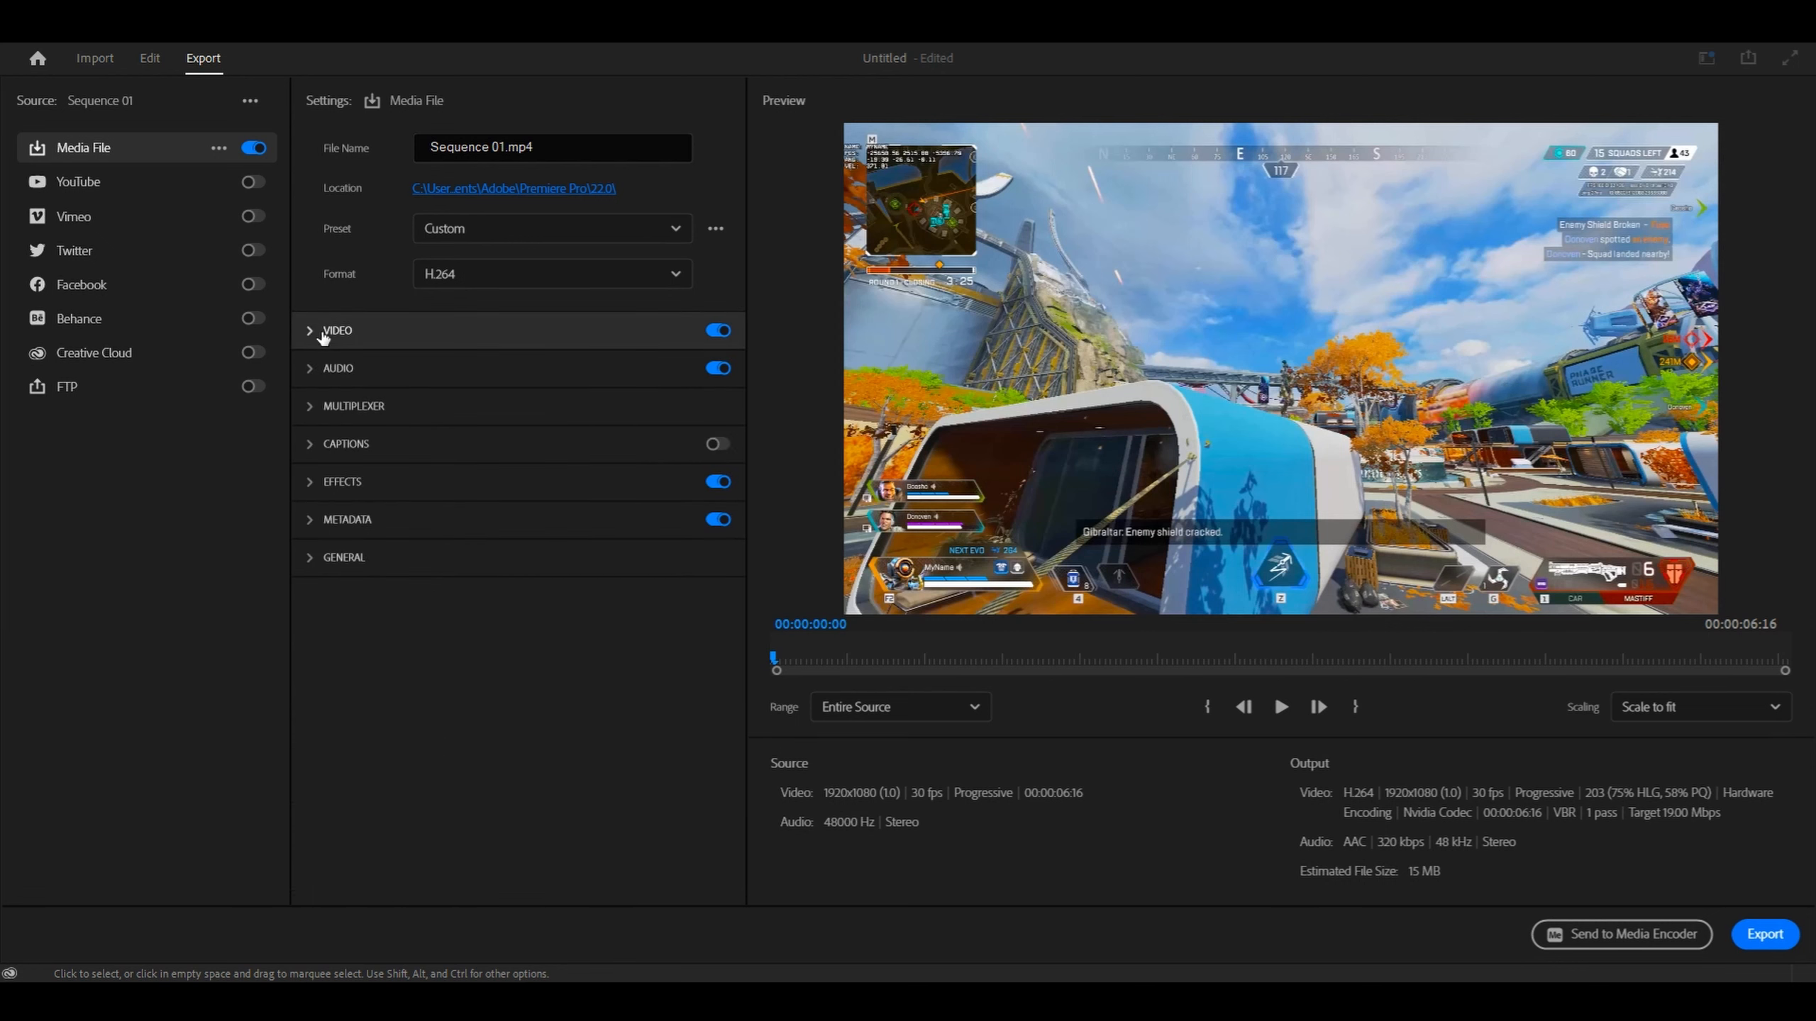
click(310, 330)
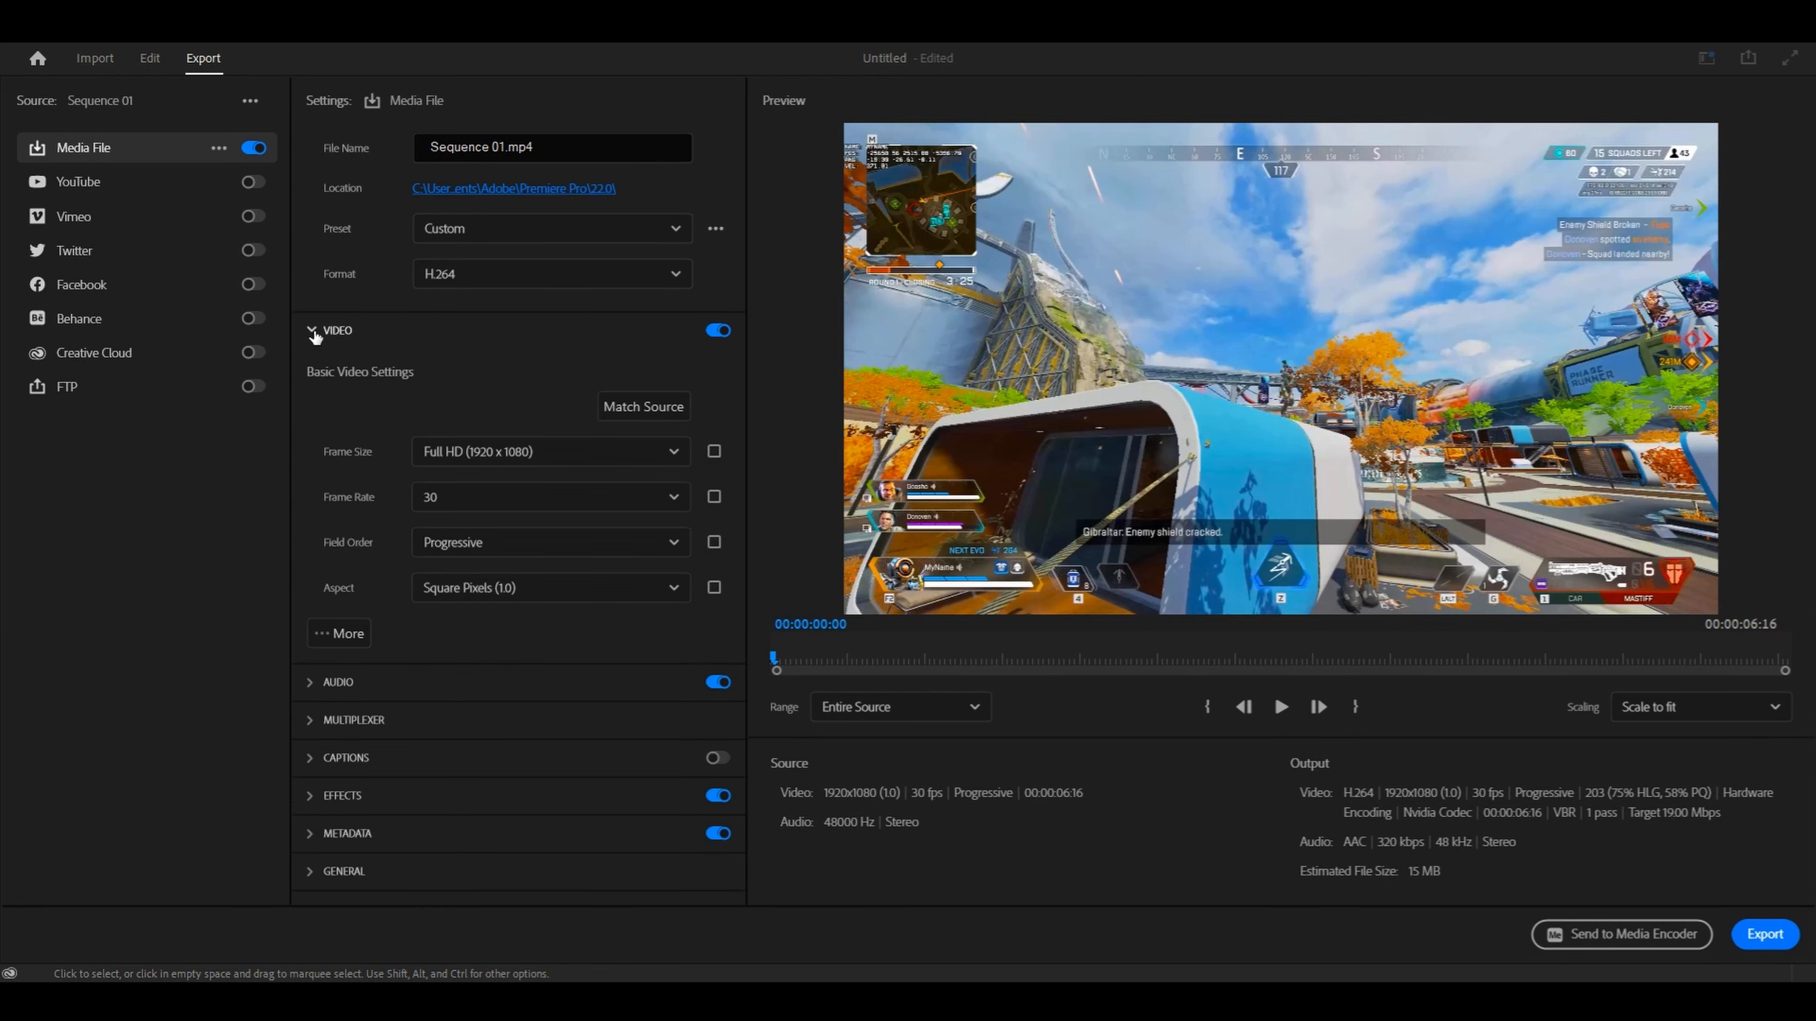
mouse_move(469, 471)
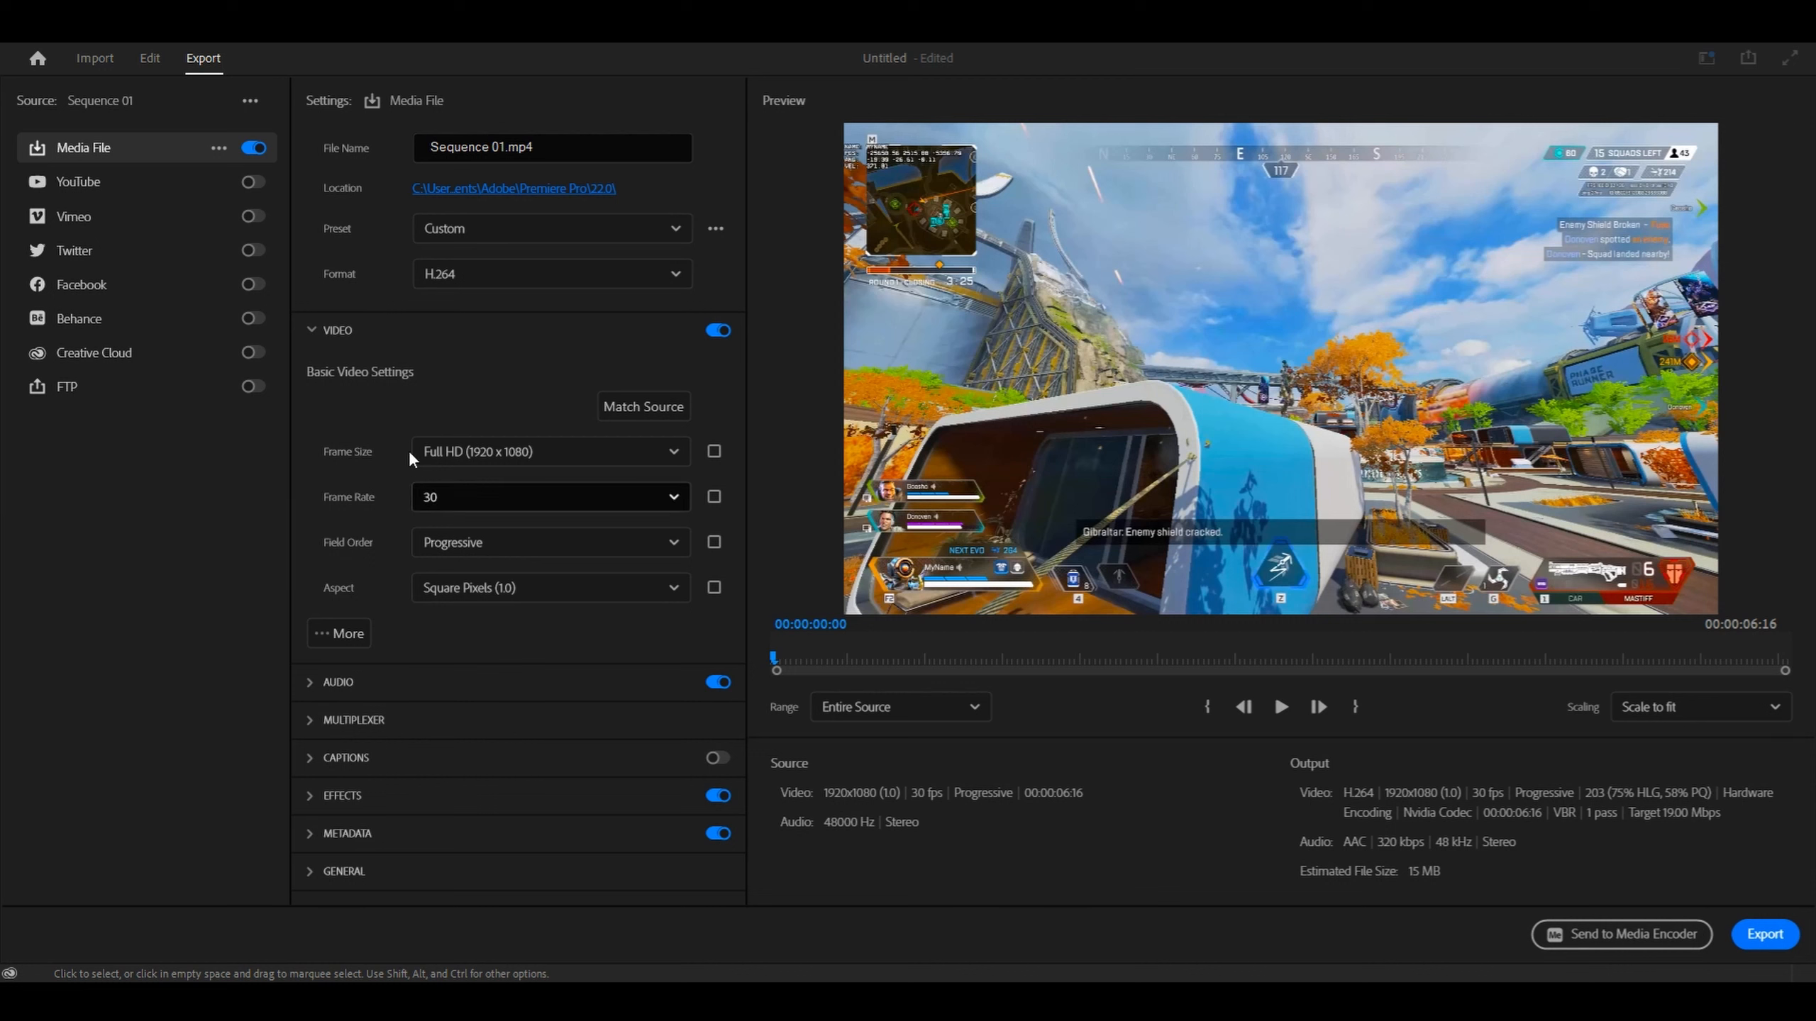
click(549, 452)
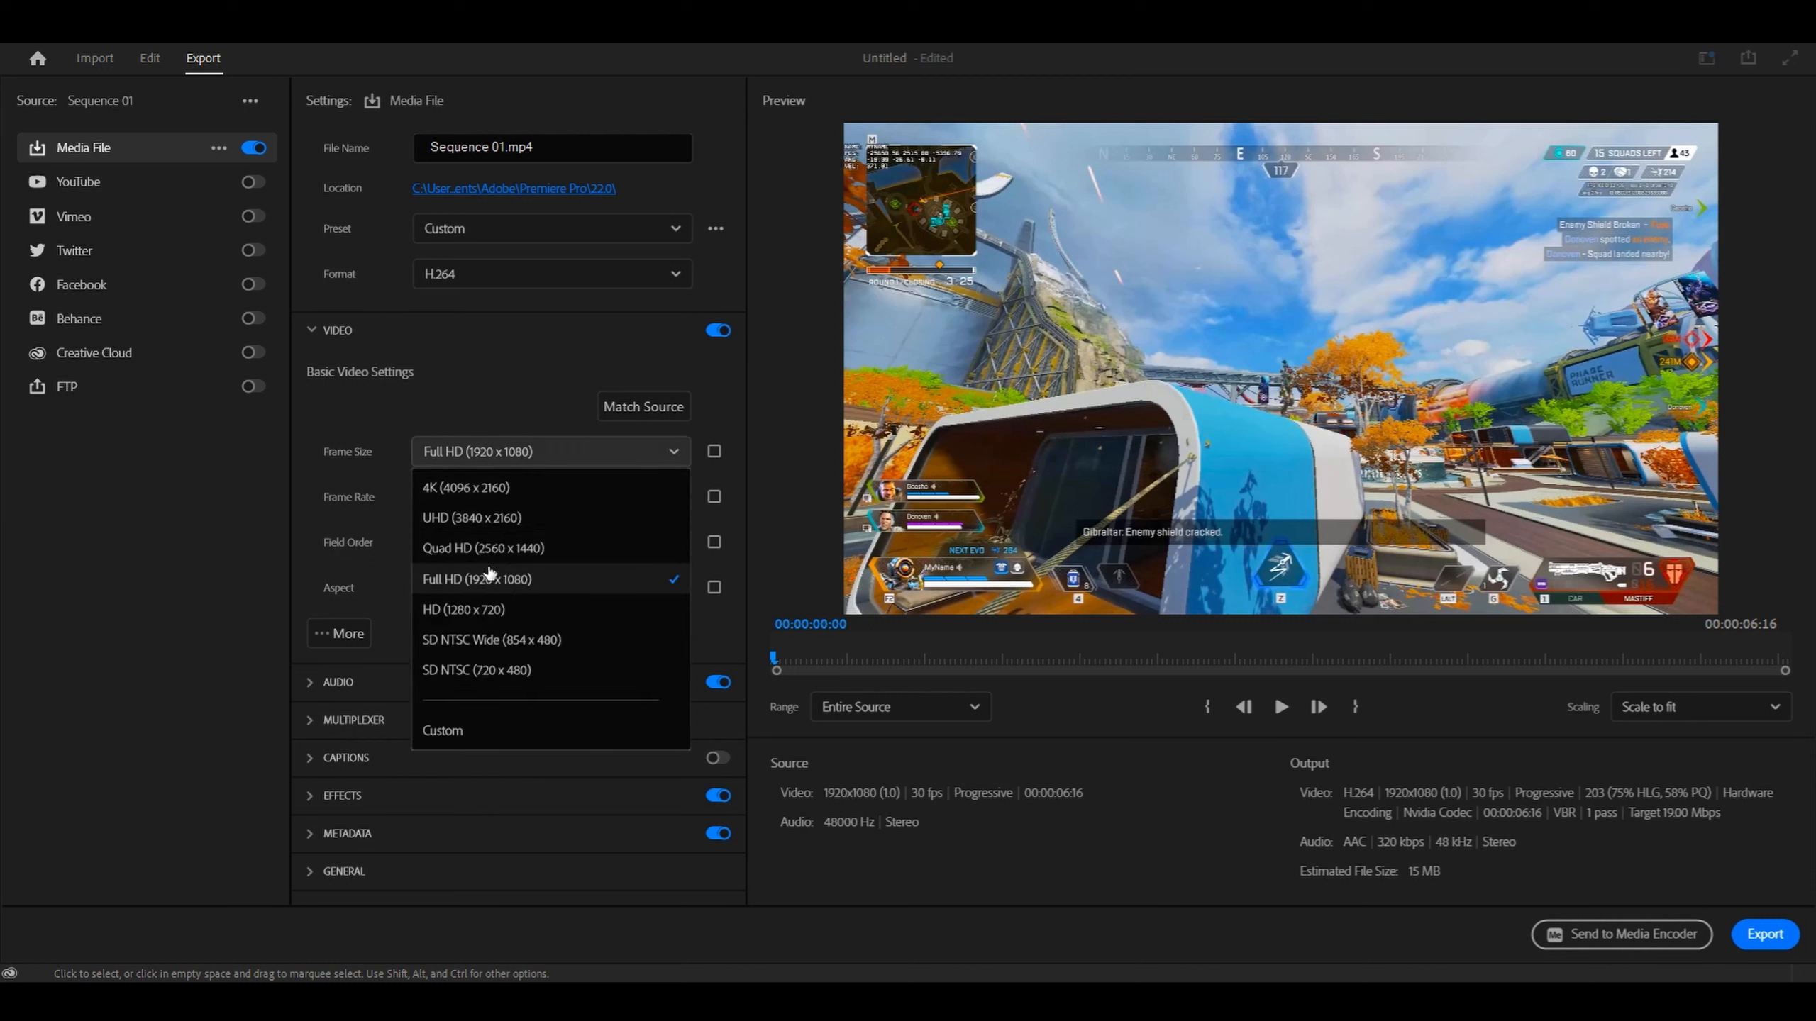
mouse_move(483, 548)
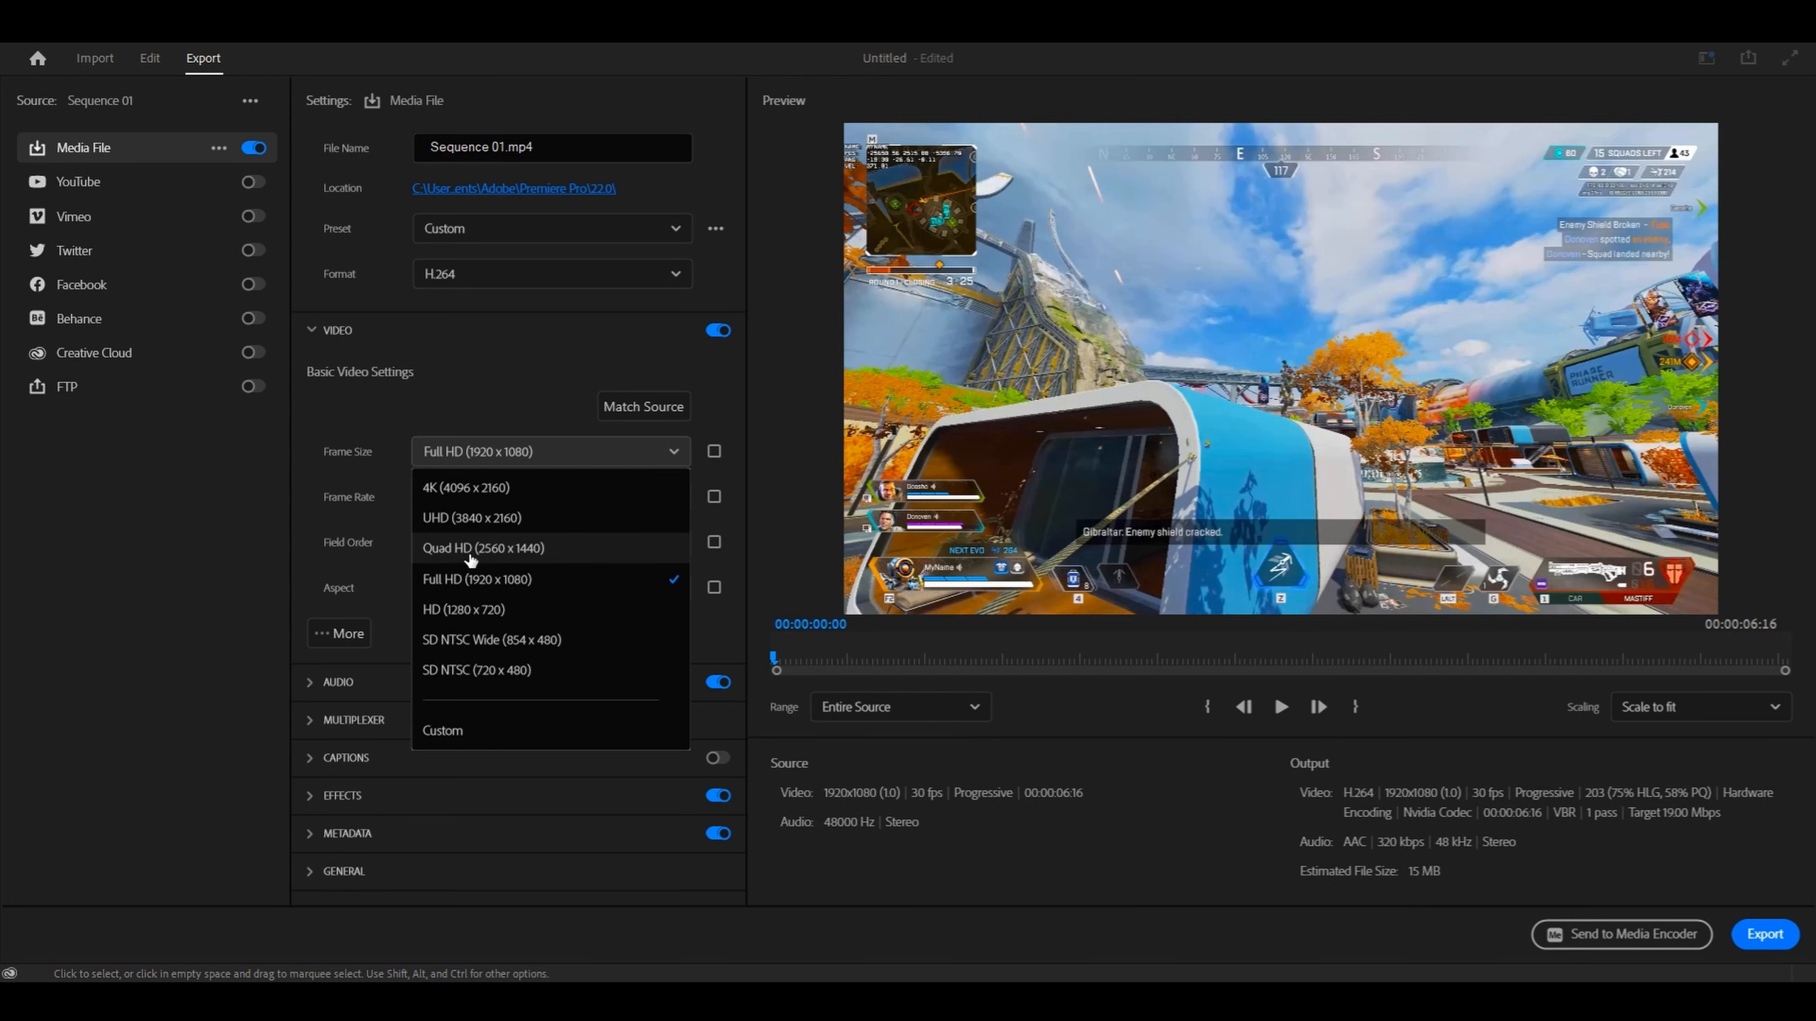
mouse_move(496, 553)
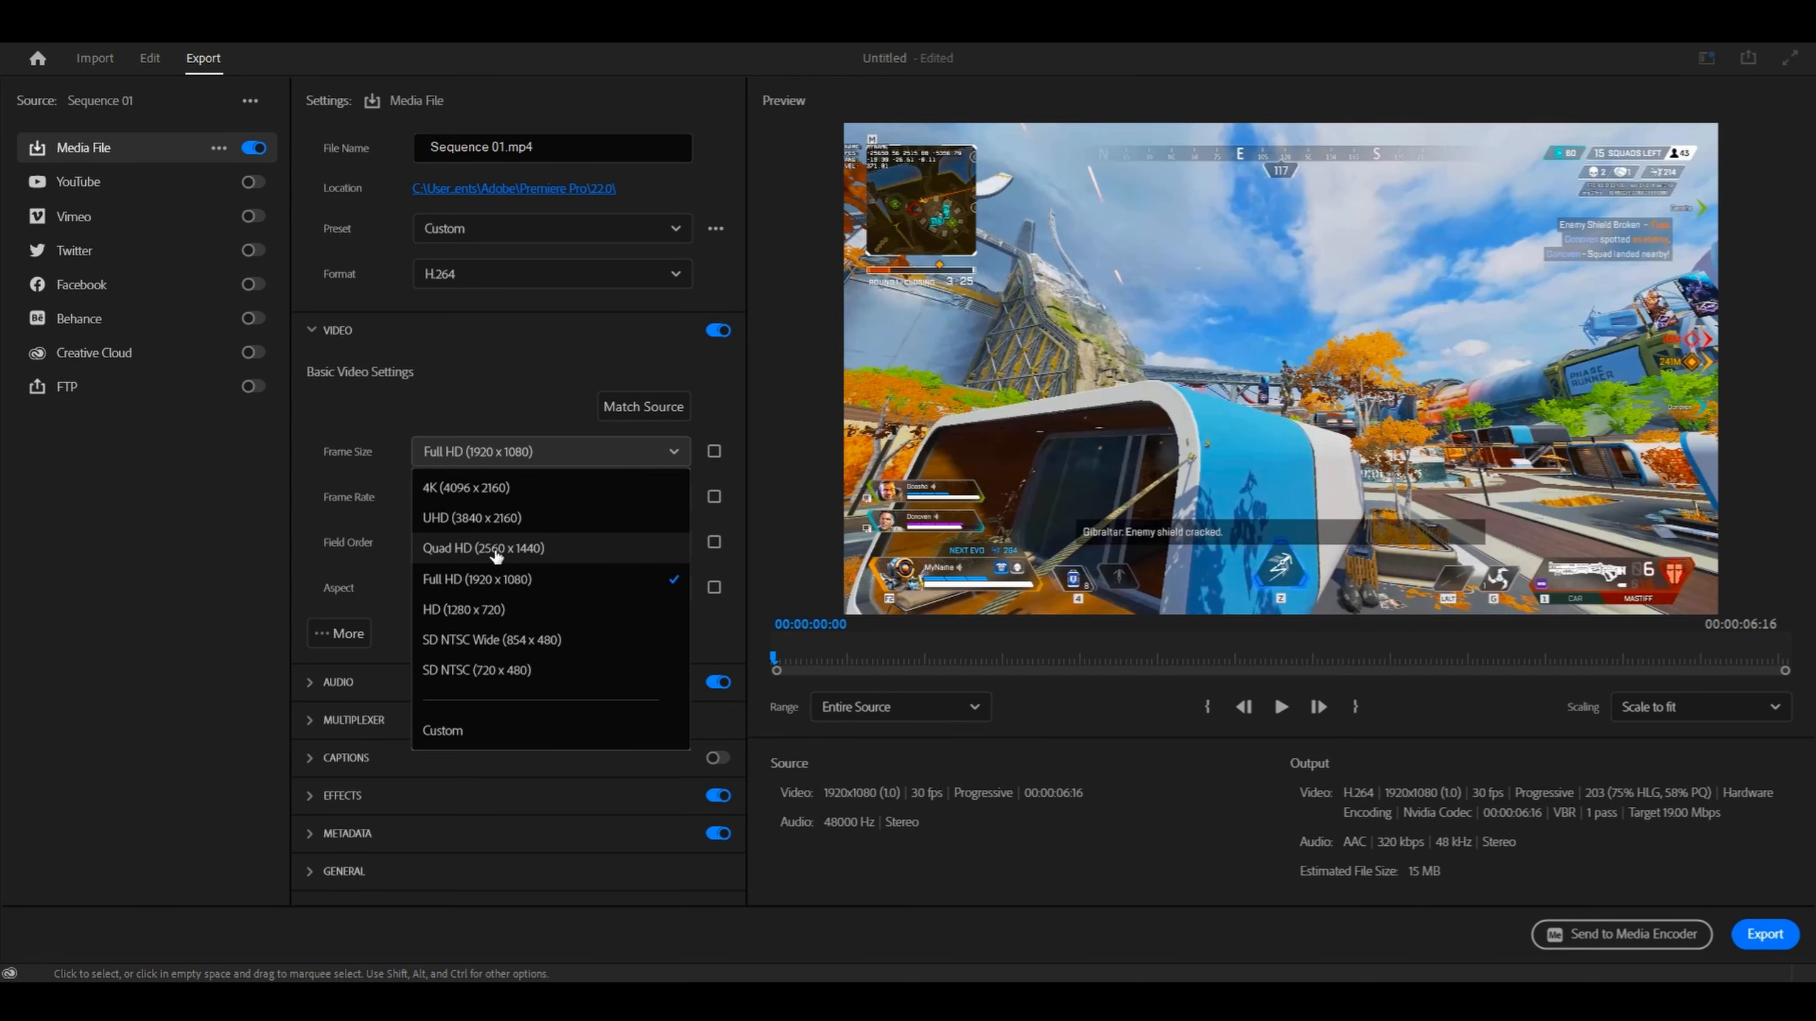
click(482, 547)
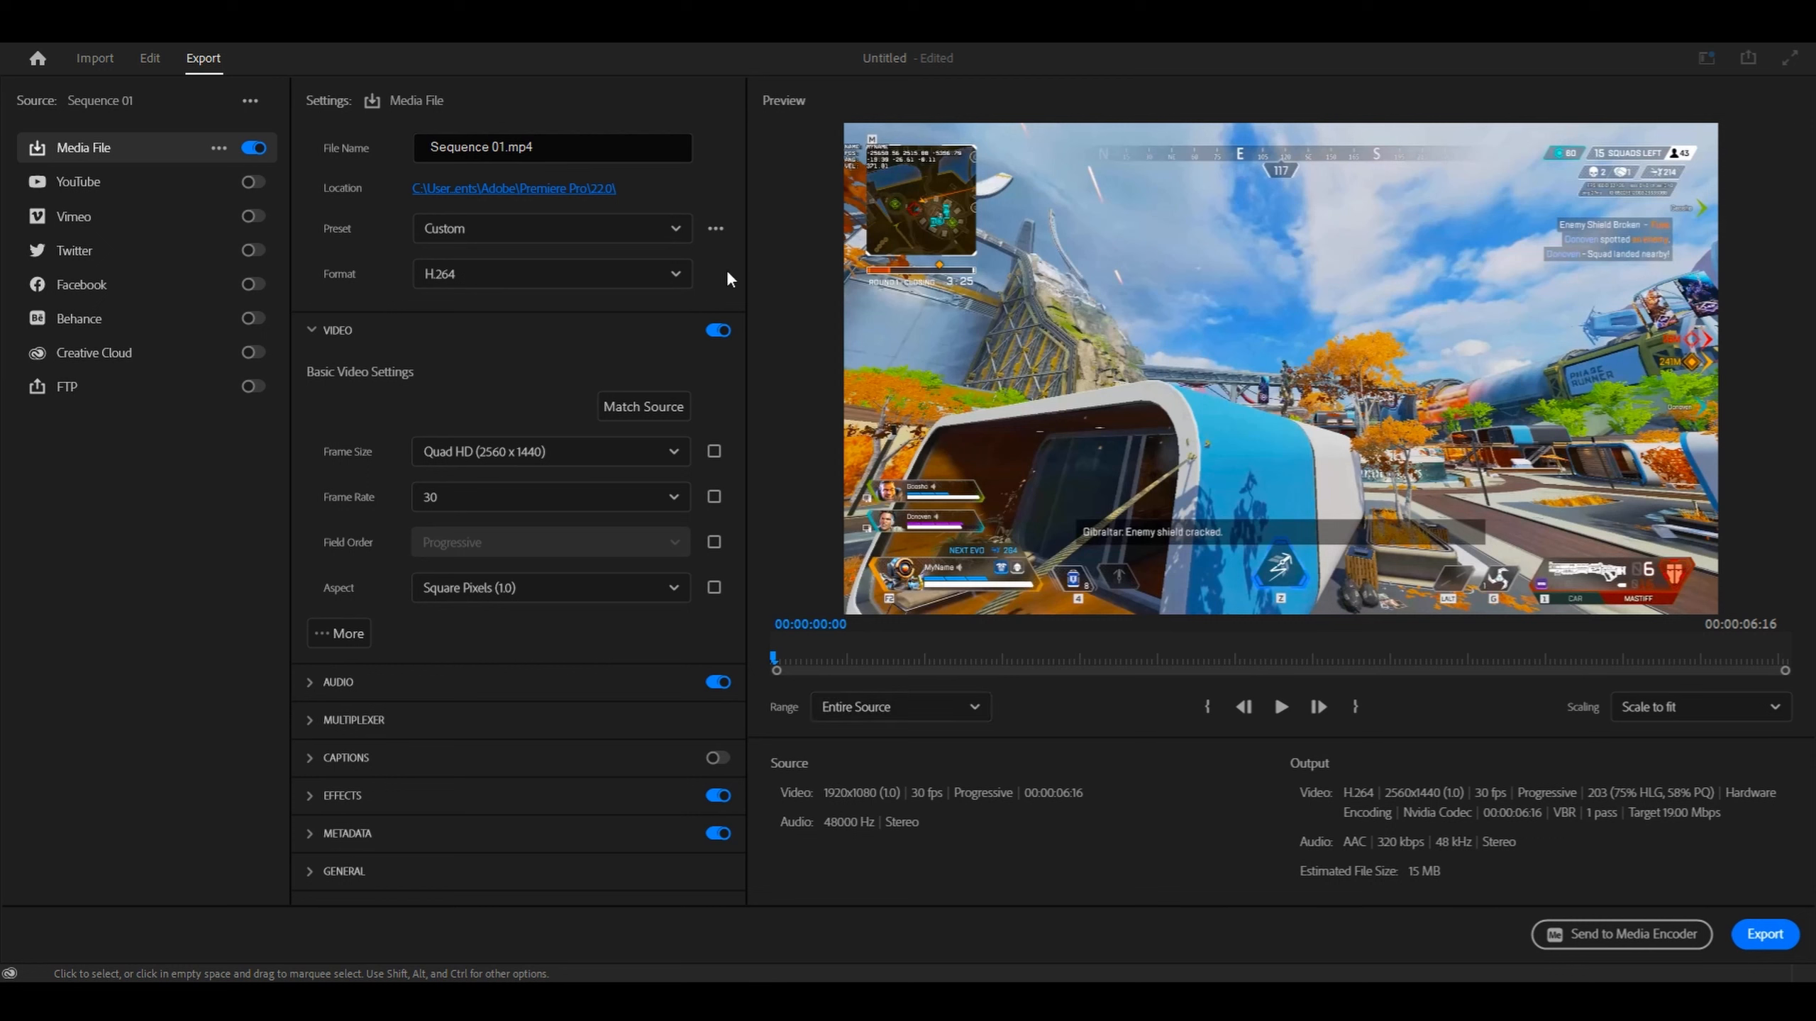
mouse_move(491, 417)
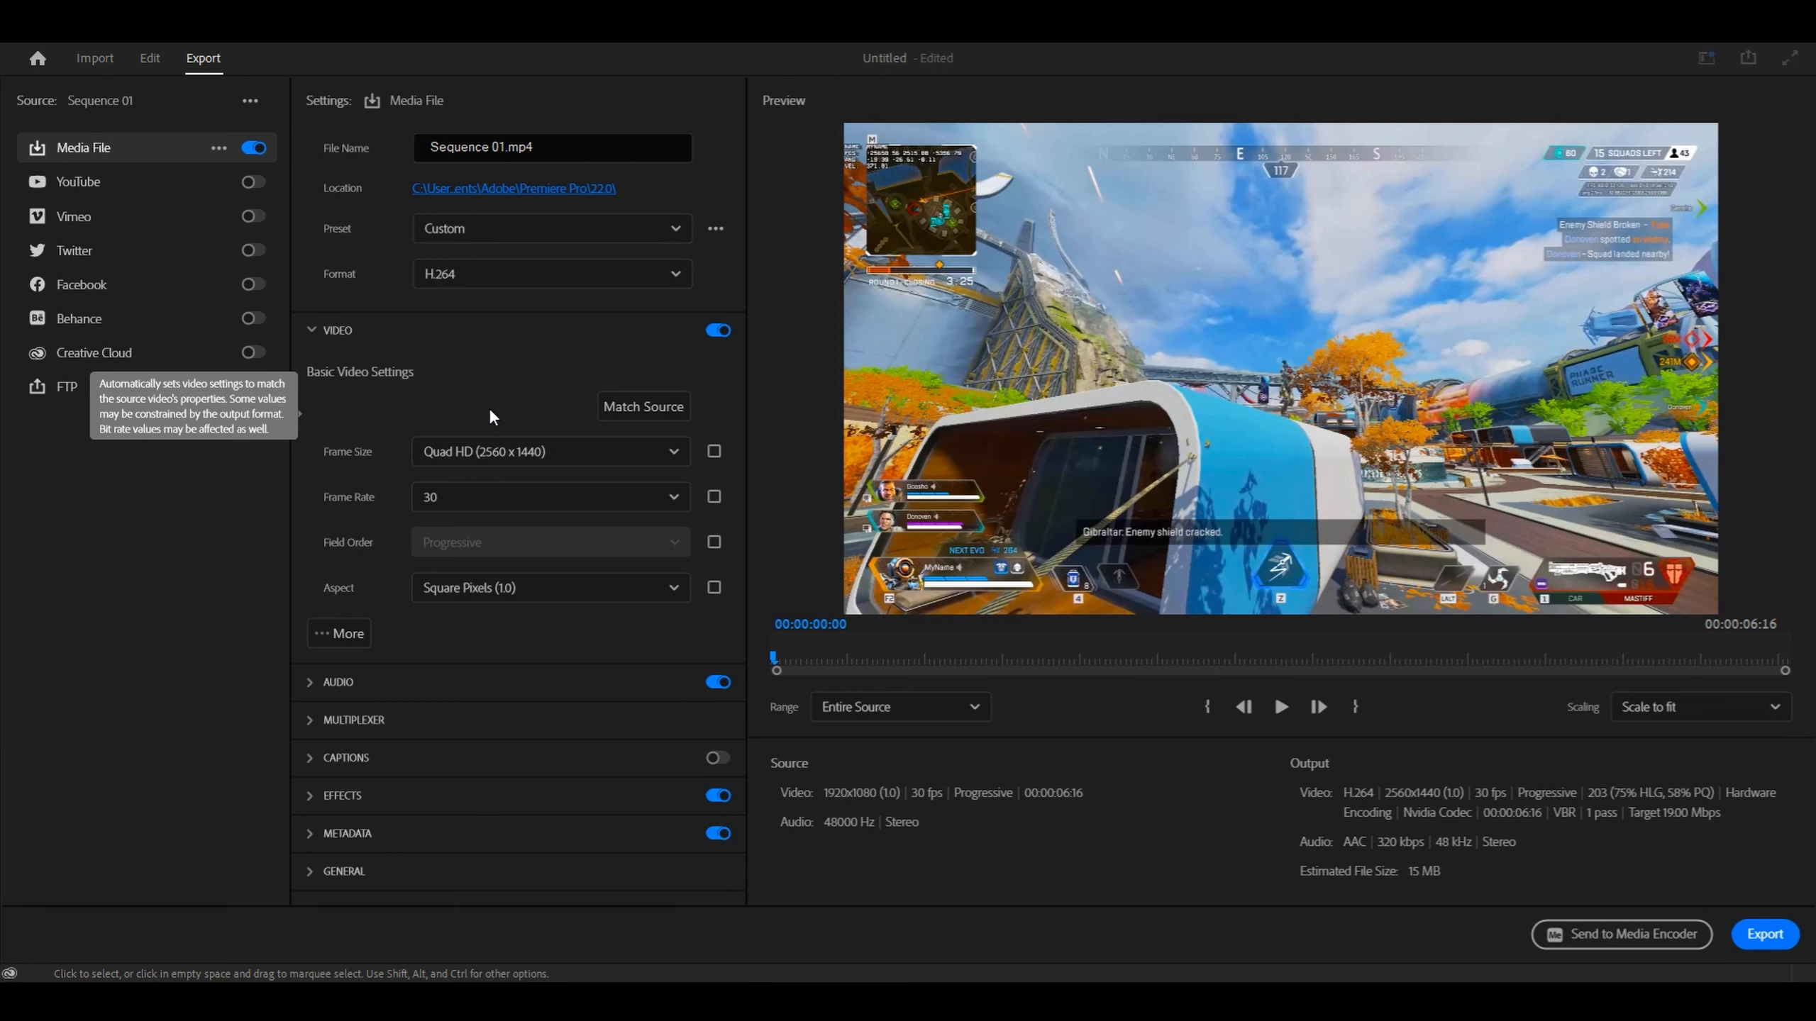
mouse_move(460, 503)
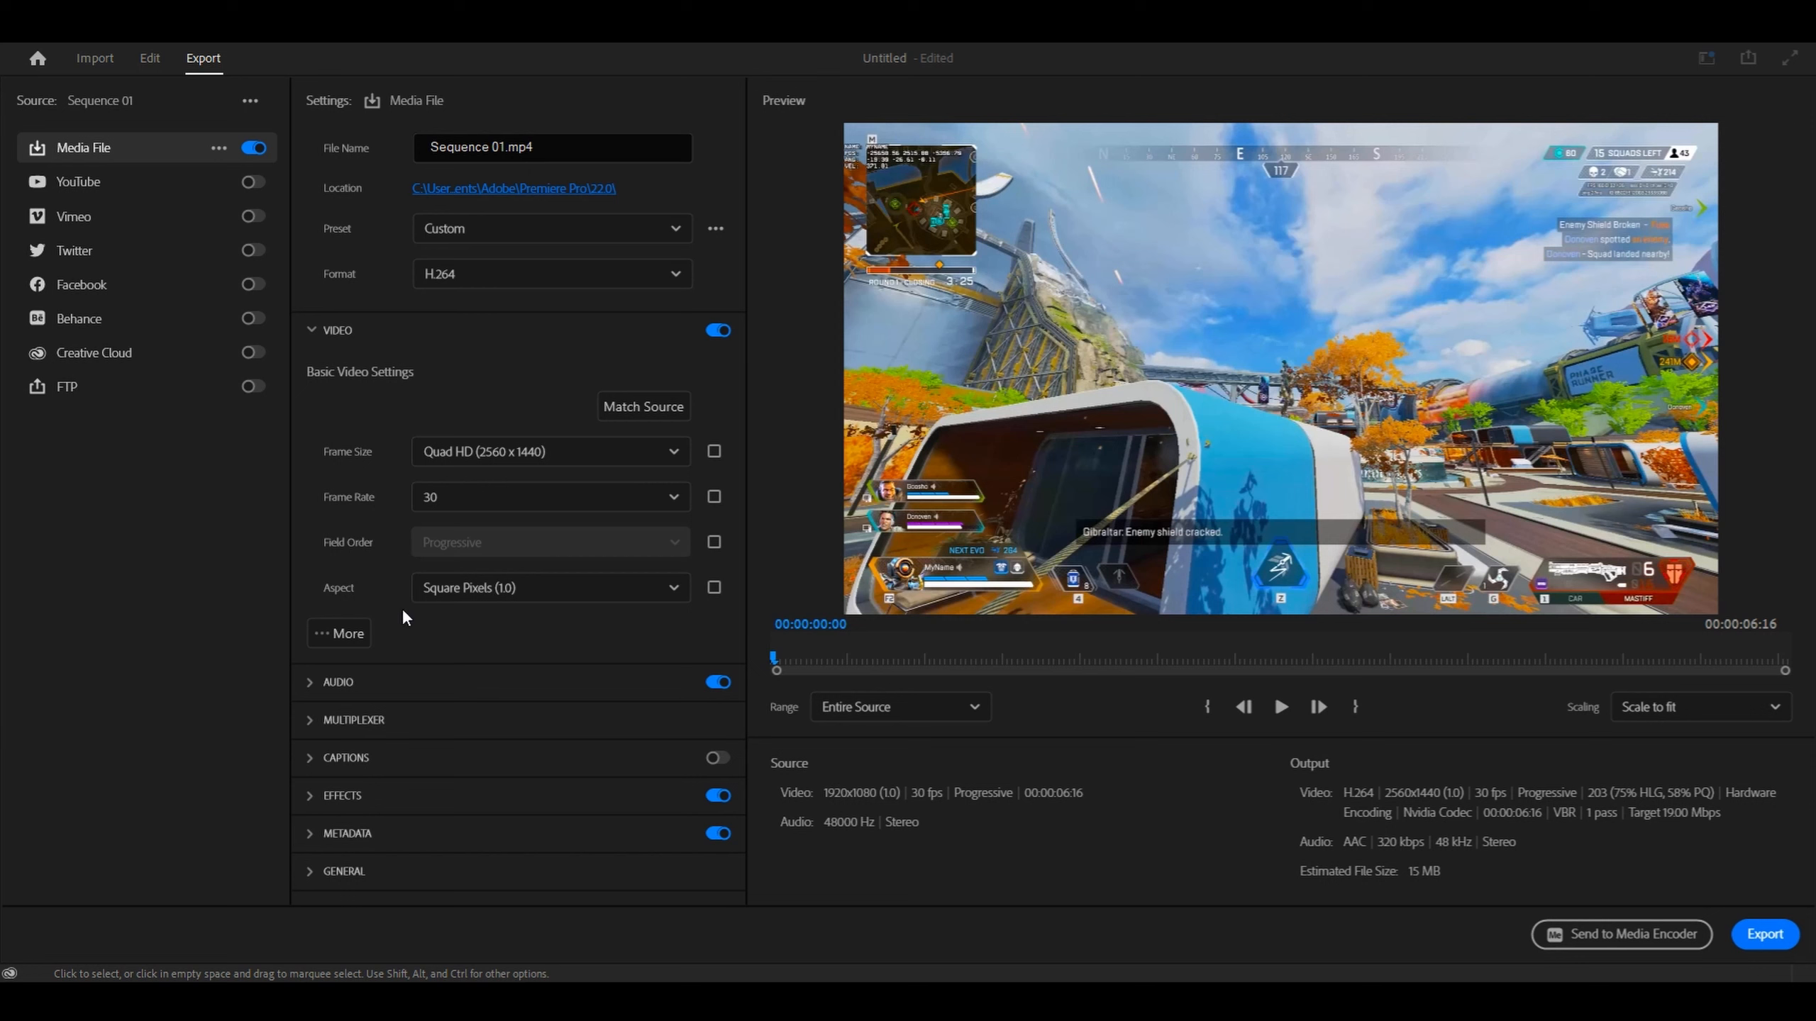
mouse_move(421, 532)
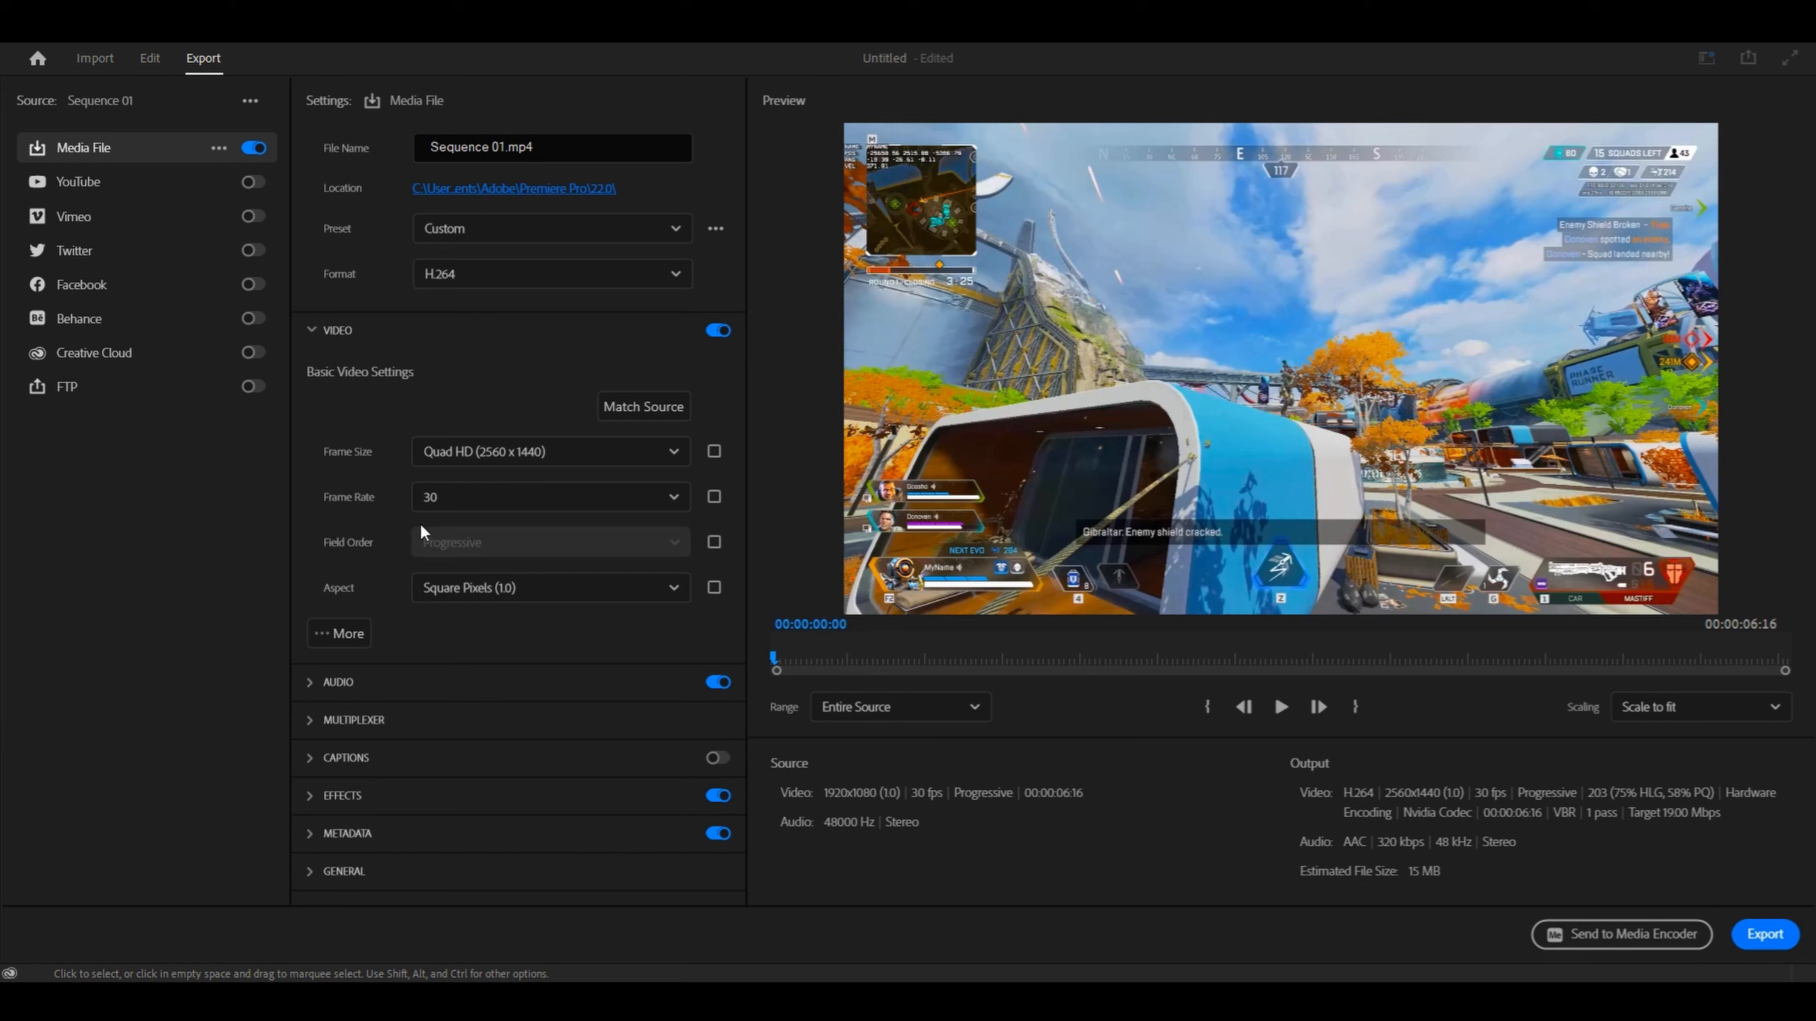
Try a 144 fps frame rate, then settle on 60 fps
click(550, 497)
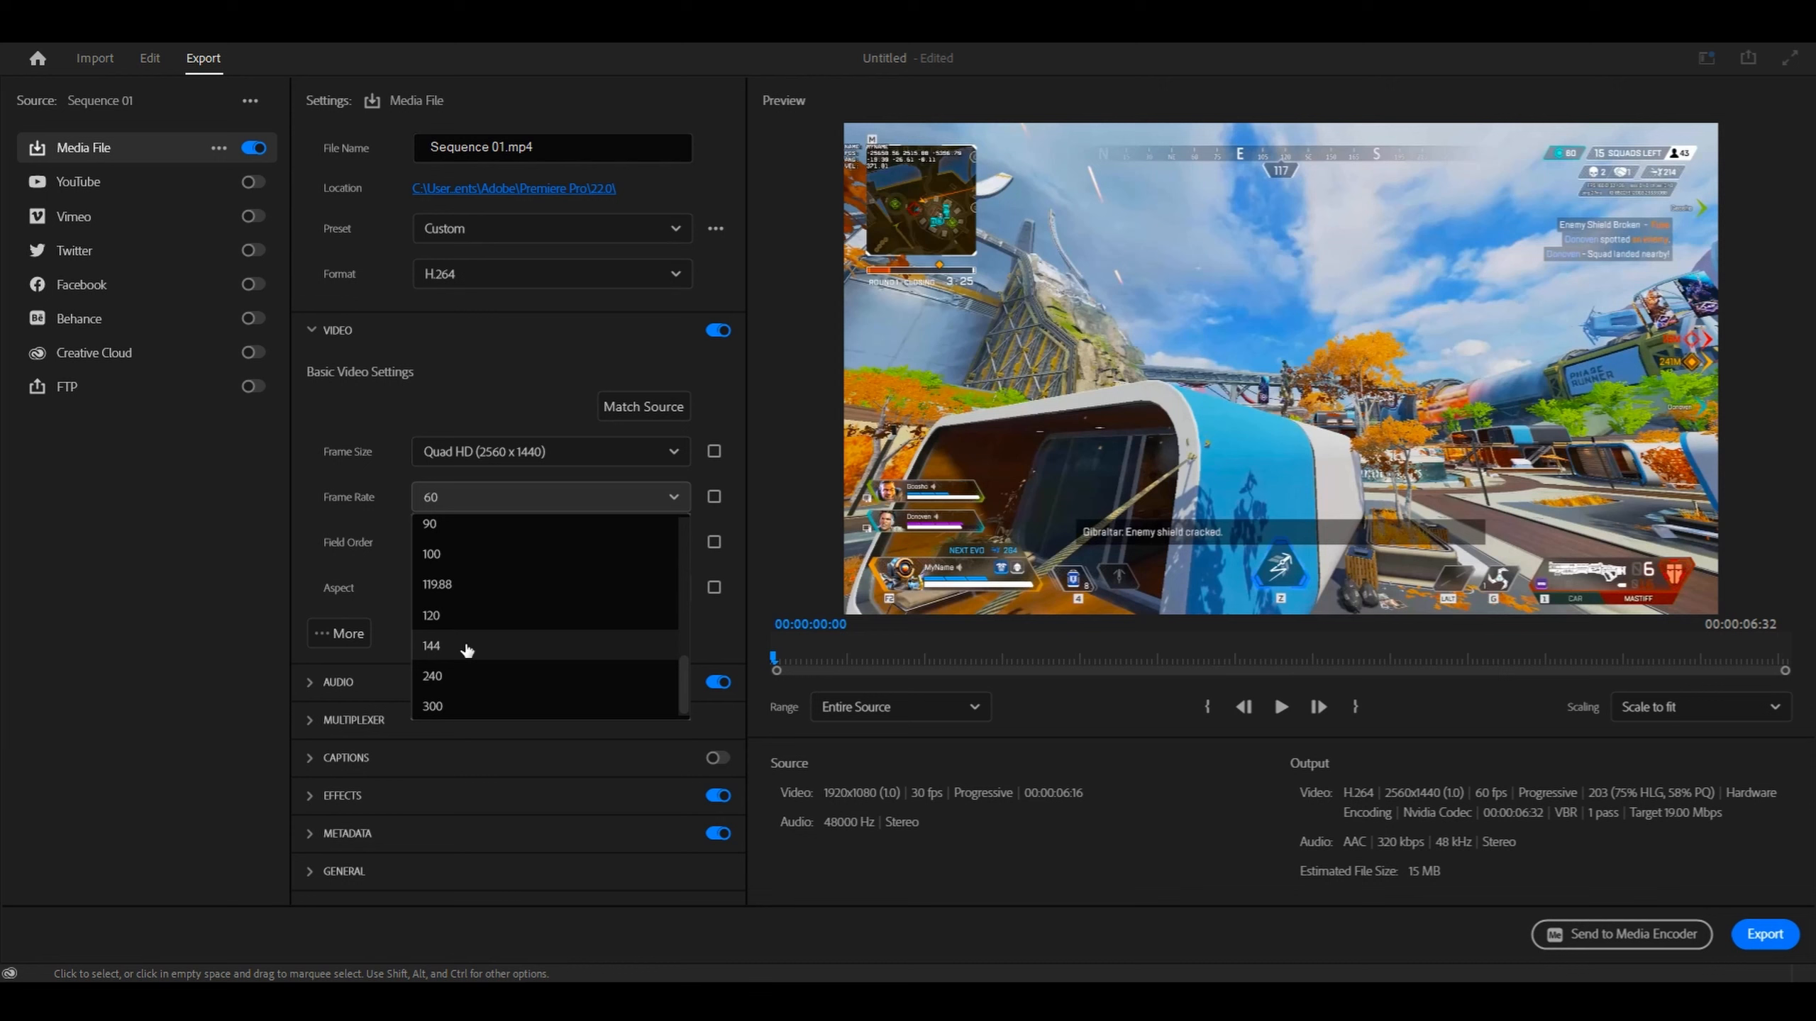
mouse_move(463, 644)
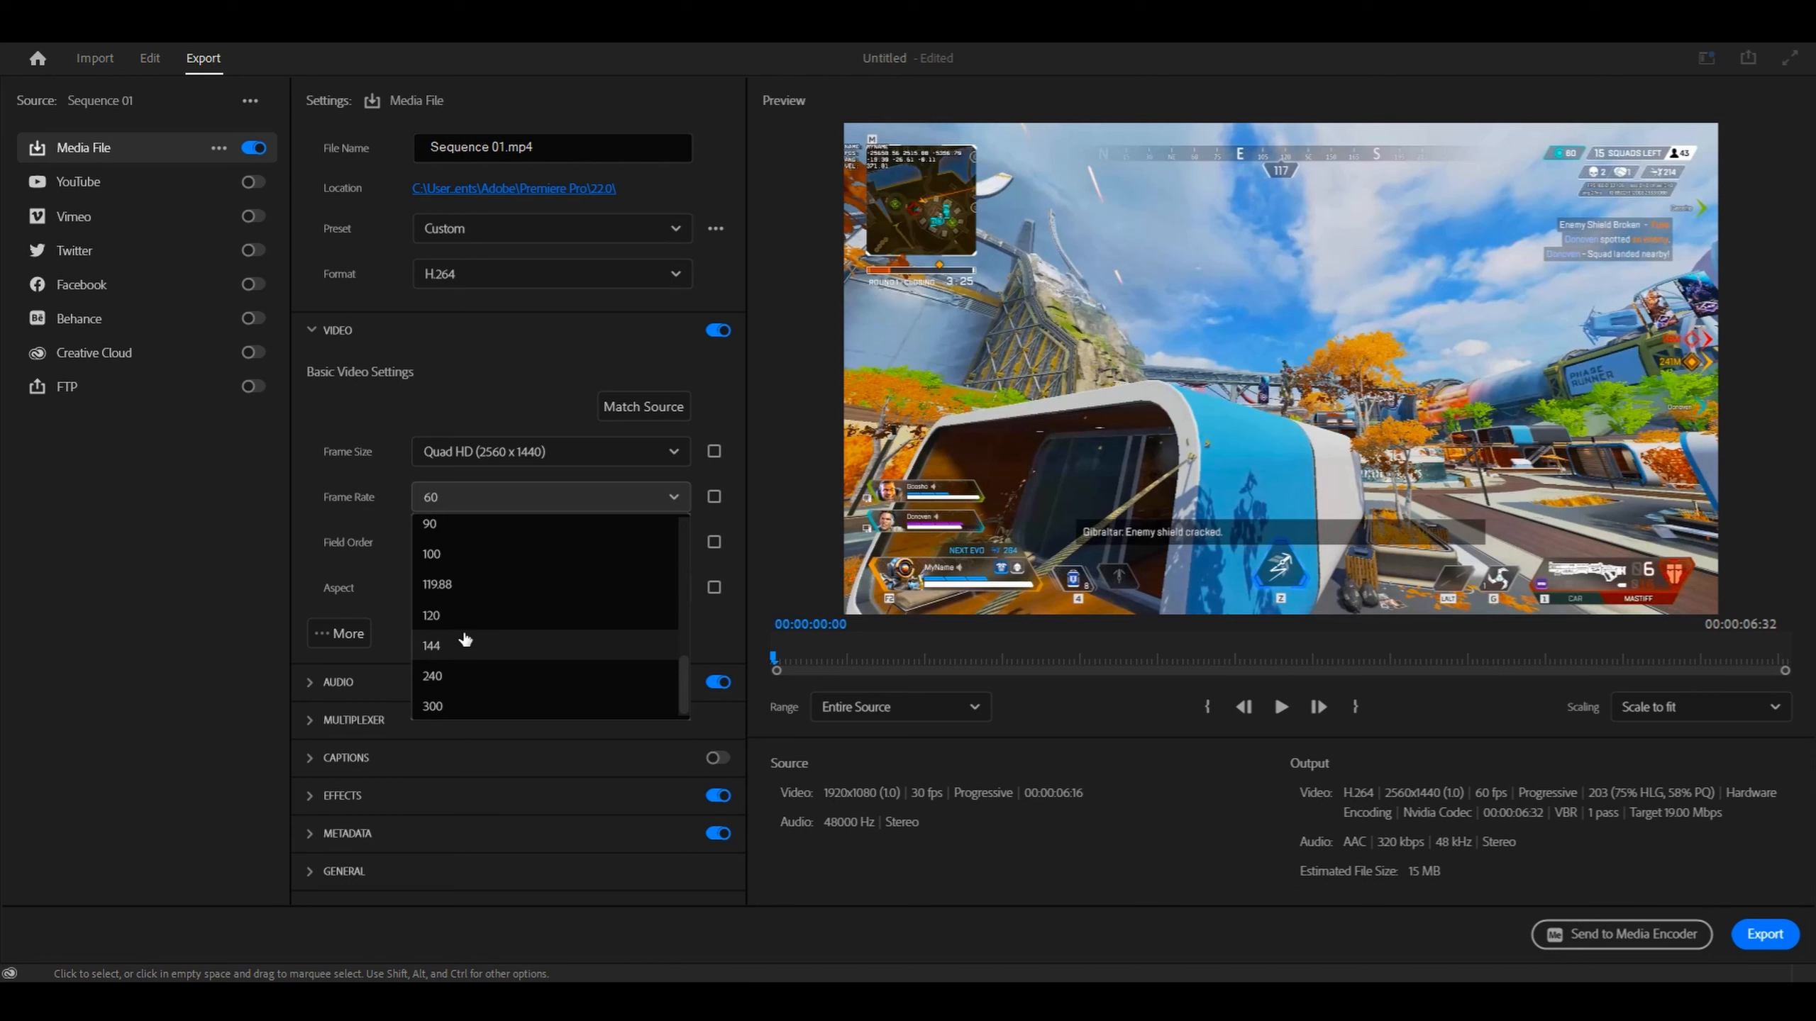
mouse_move(461, 648)
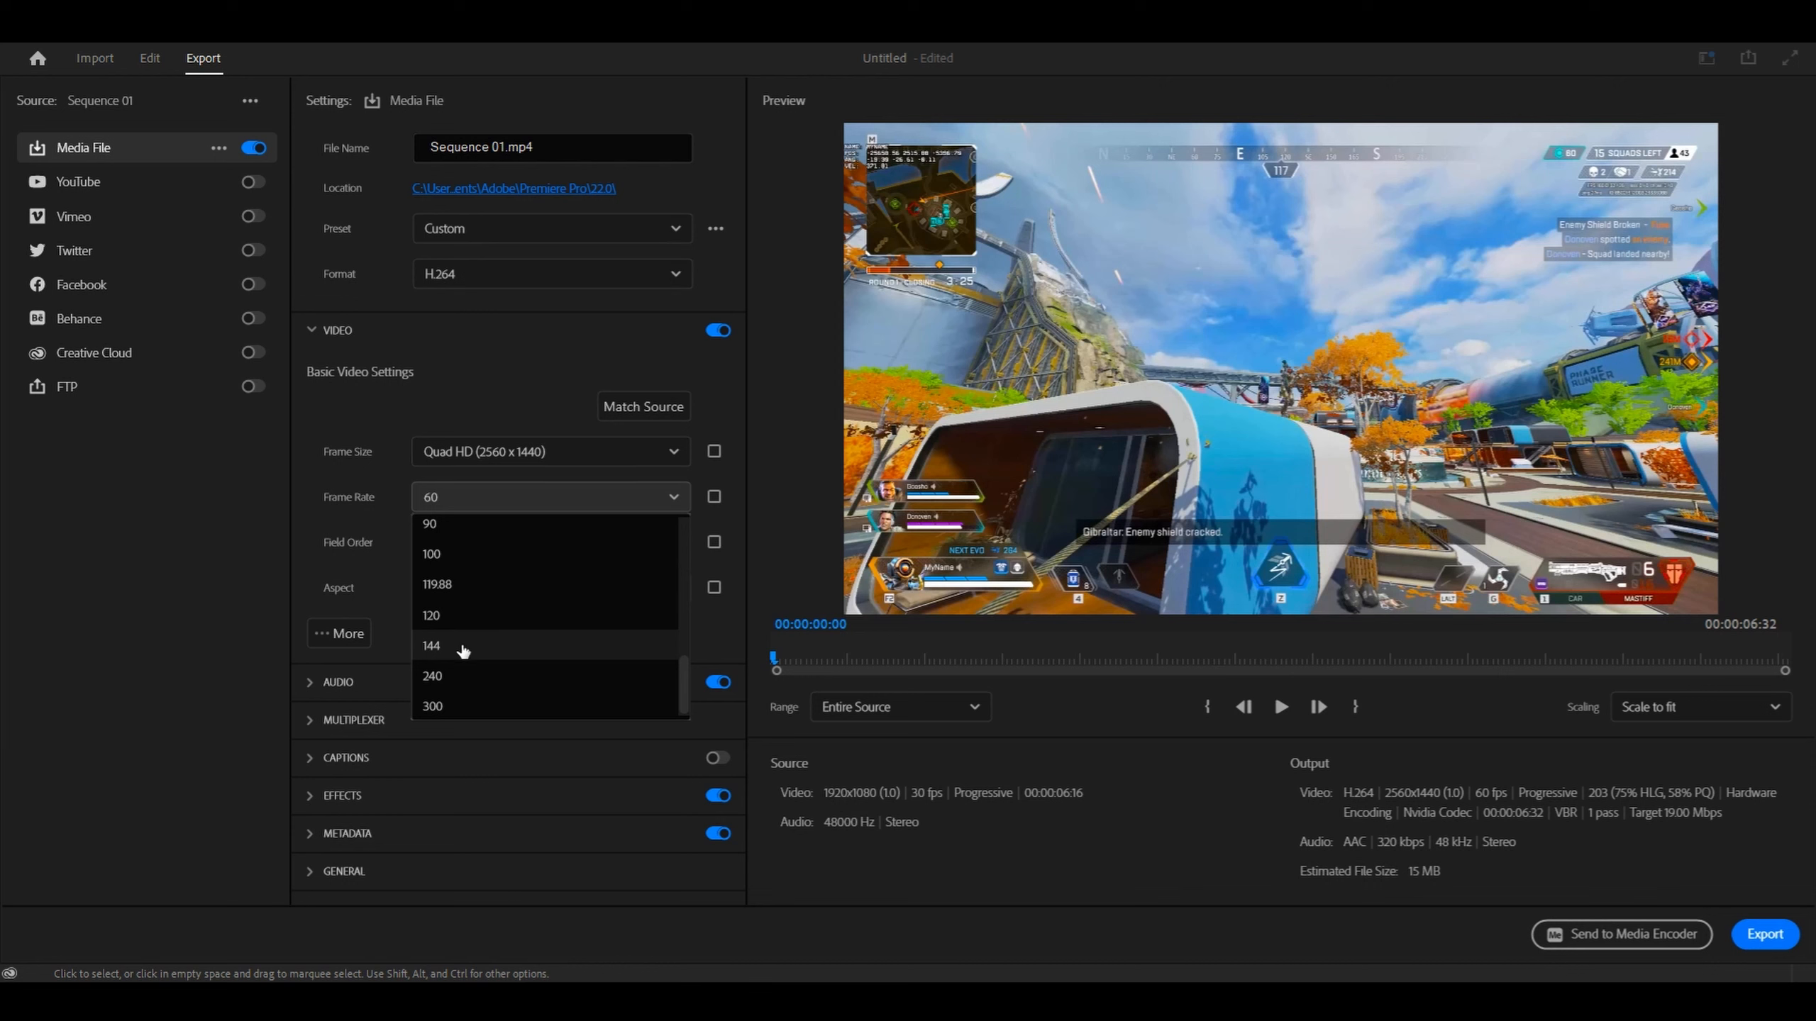
click(431, 645)
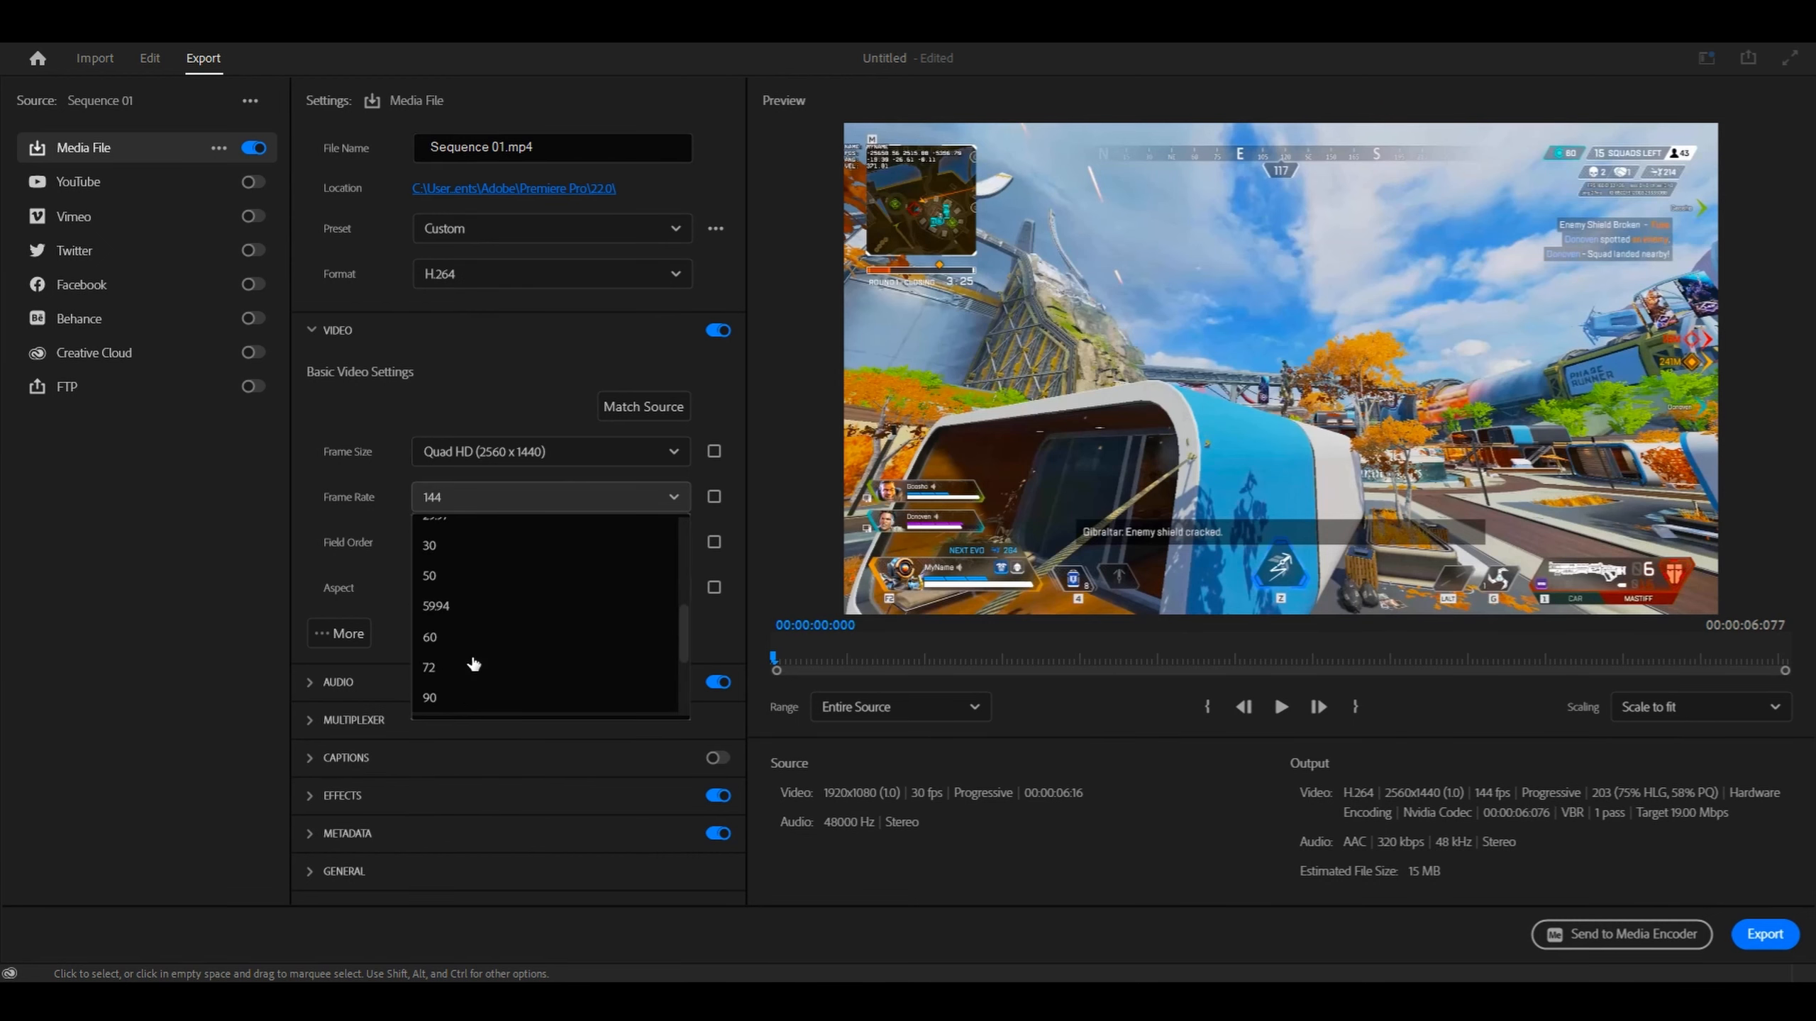
click(430, 636)
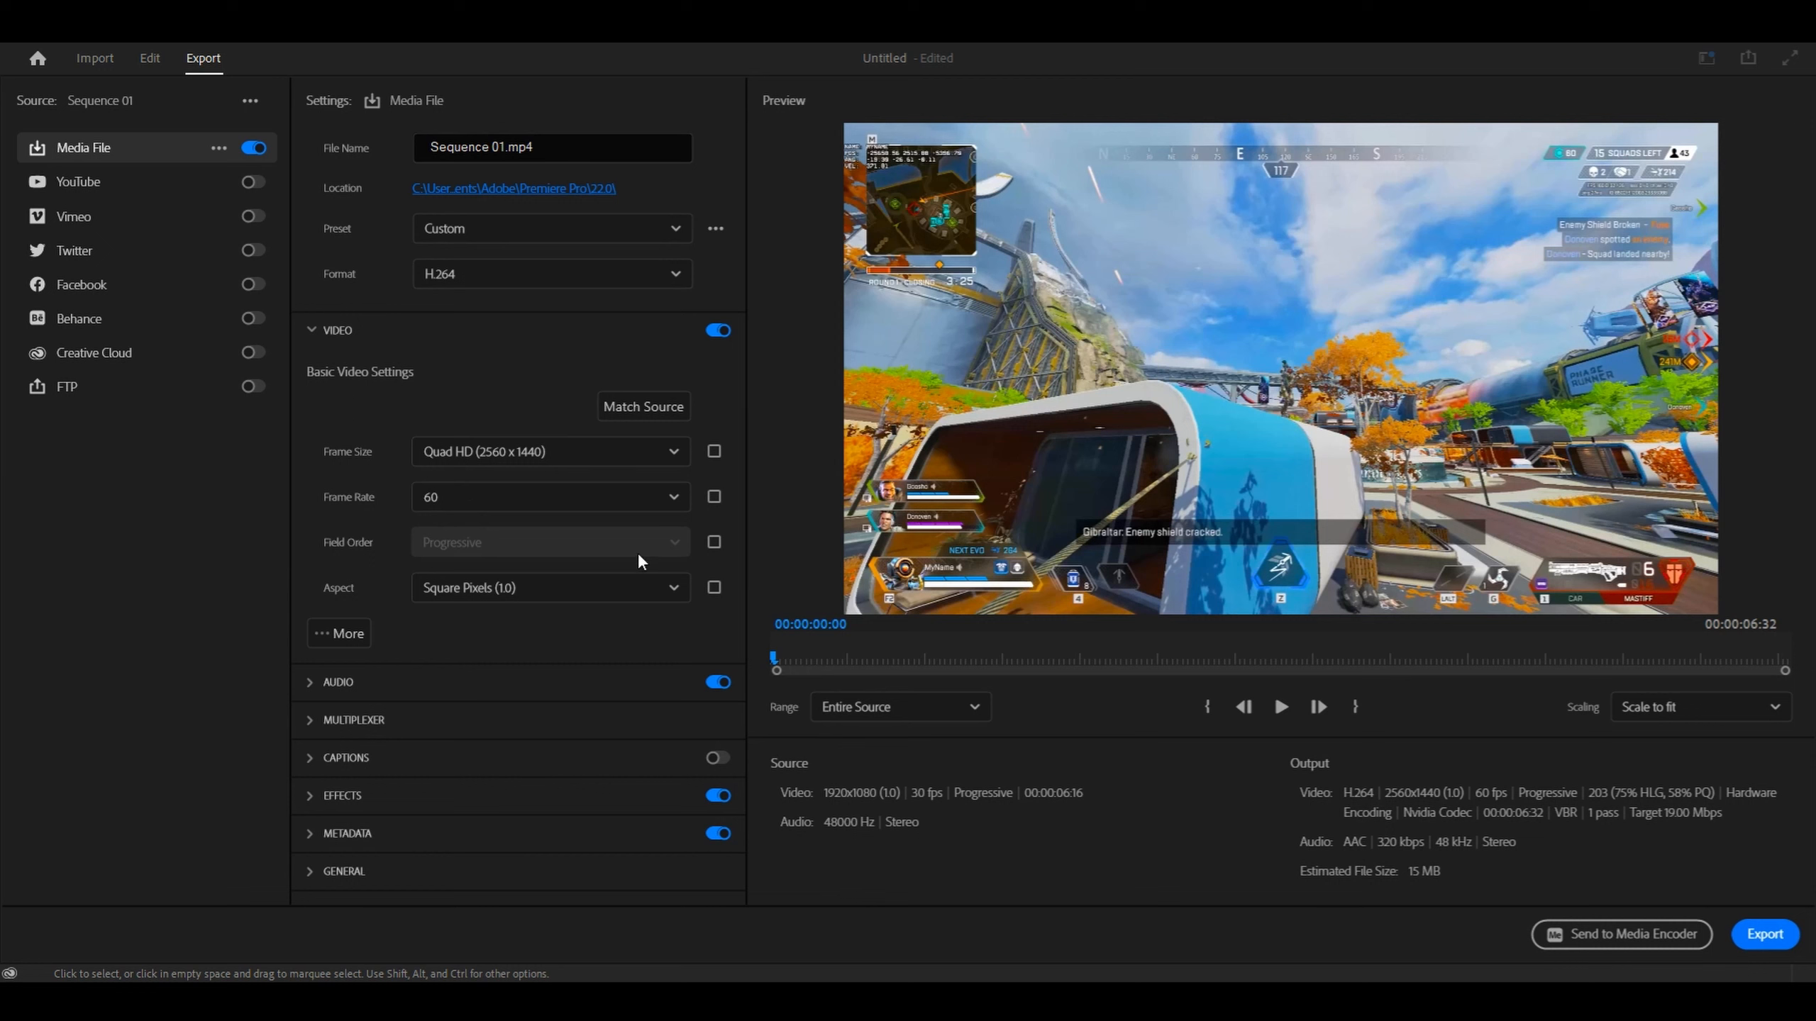
click(713, 542)
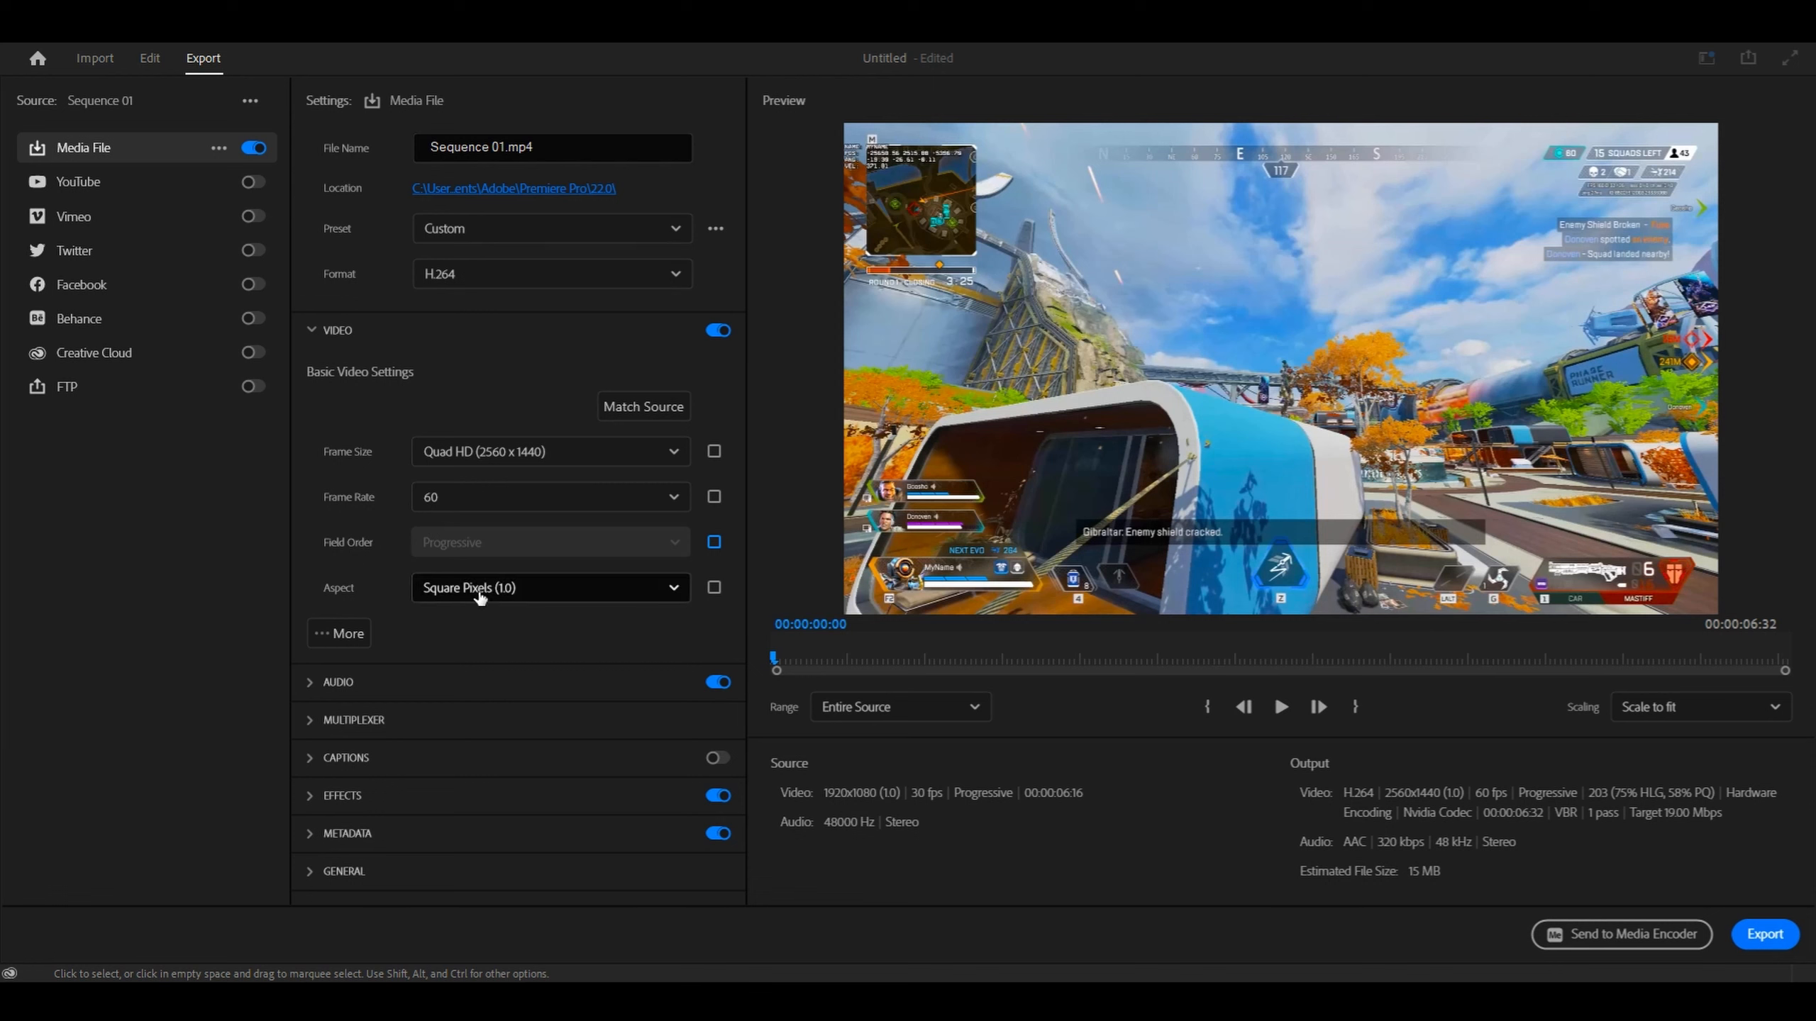
Enable Render at Maximum Depth and Use Maximum Render Quality
click(339, 632)
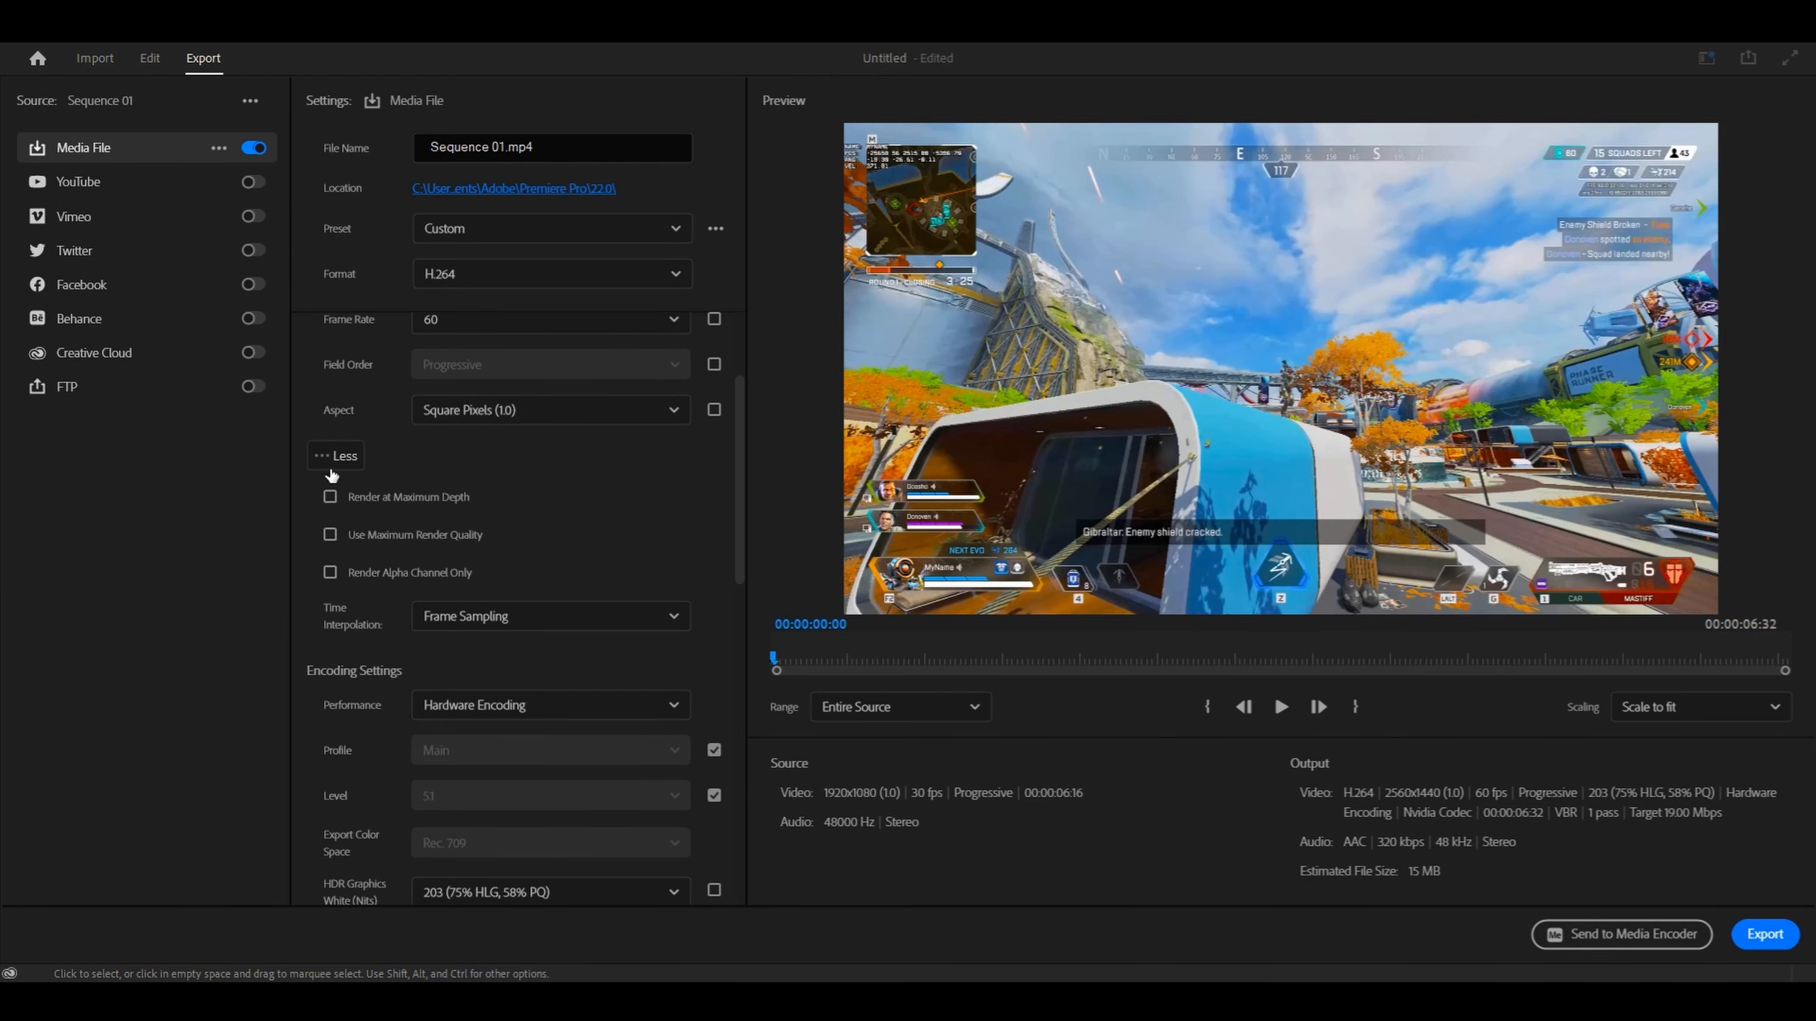
mouse_move(382, 500)
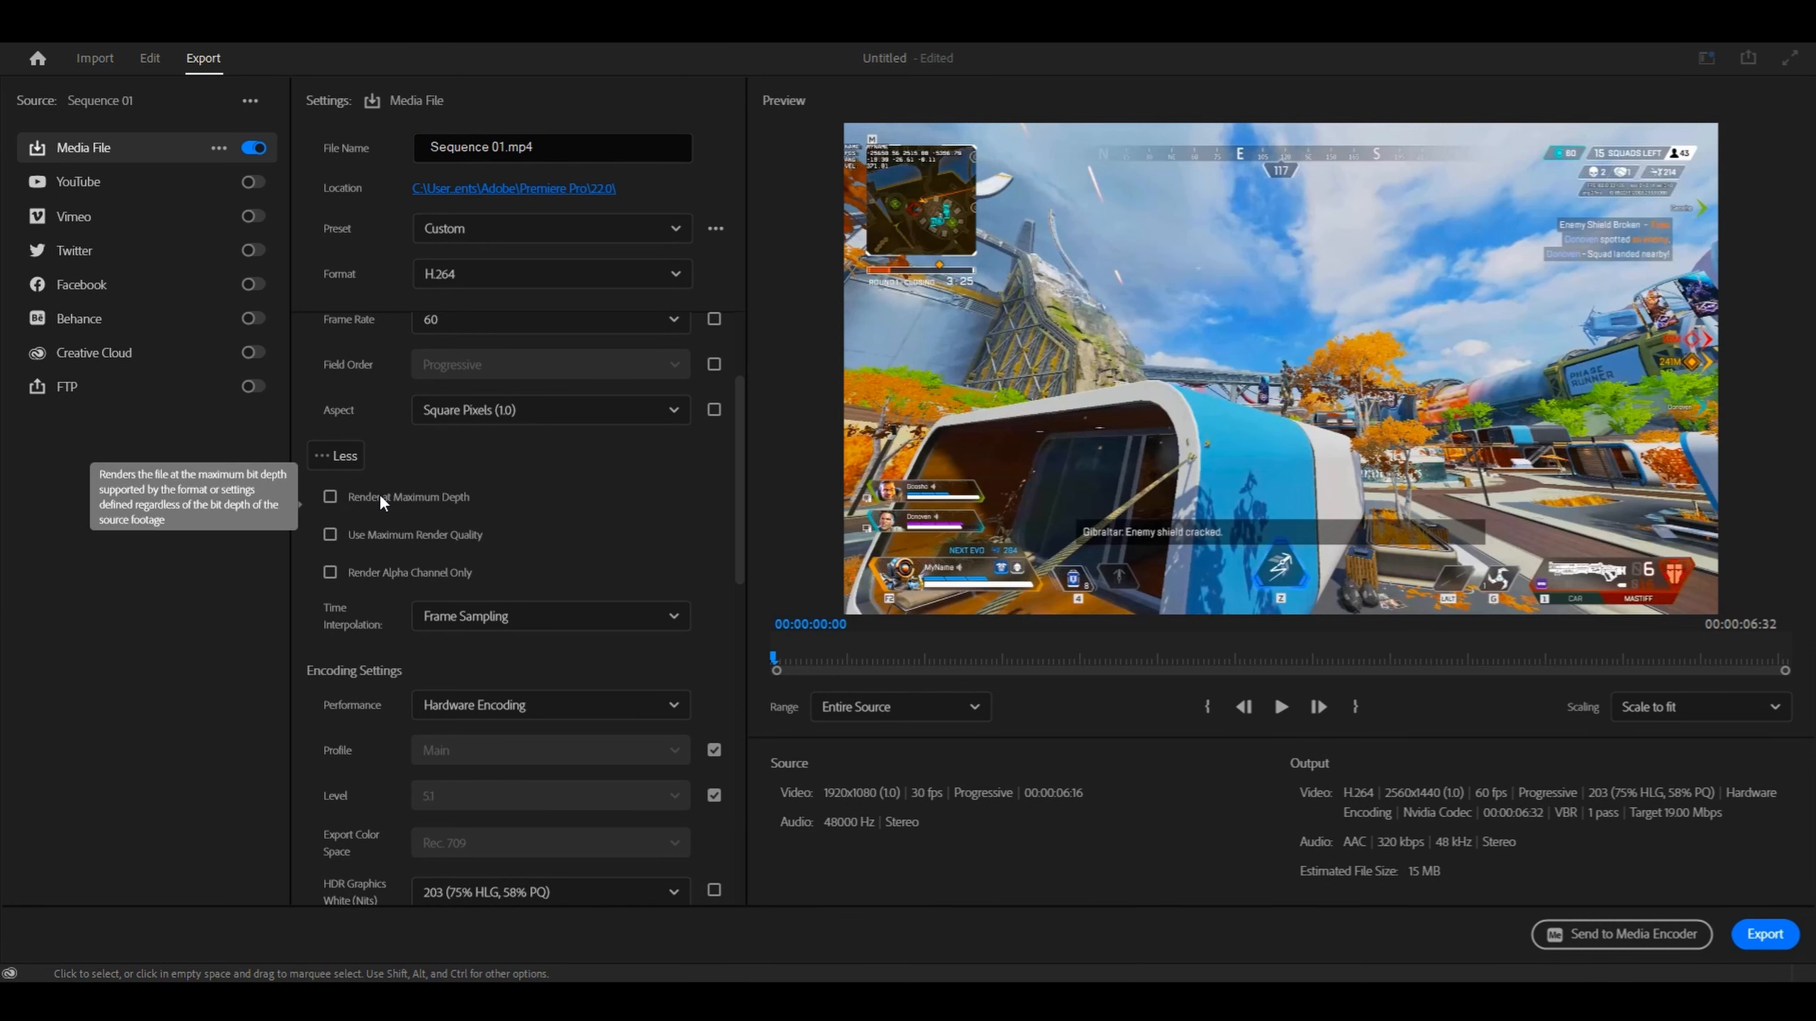
click(330, 496)
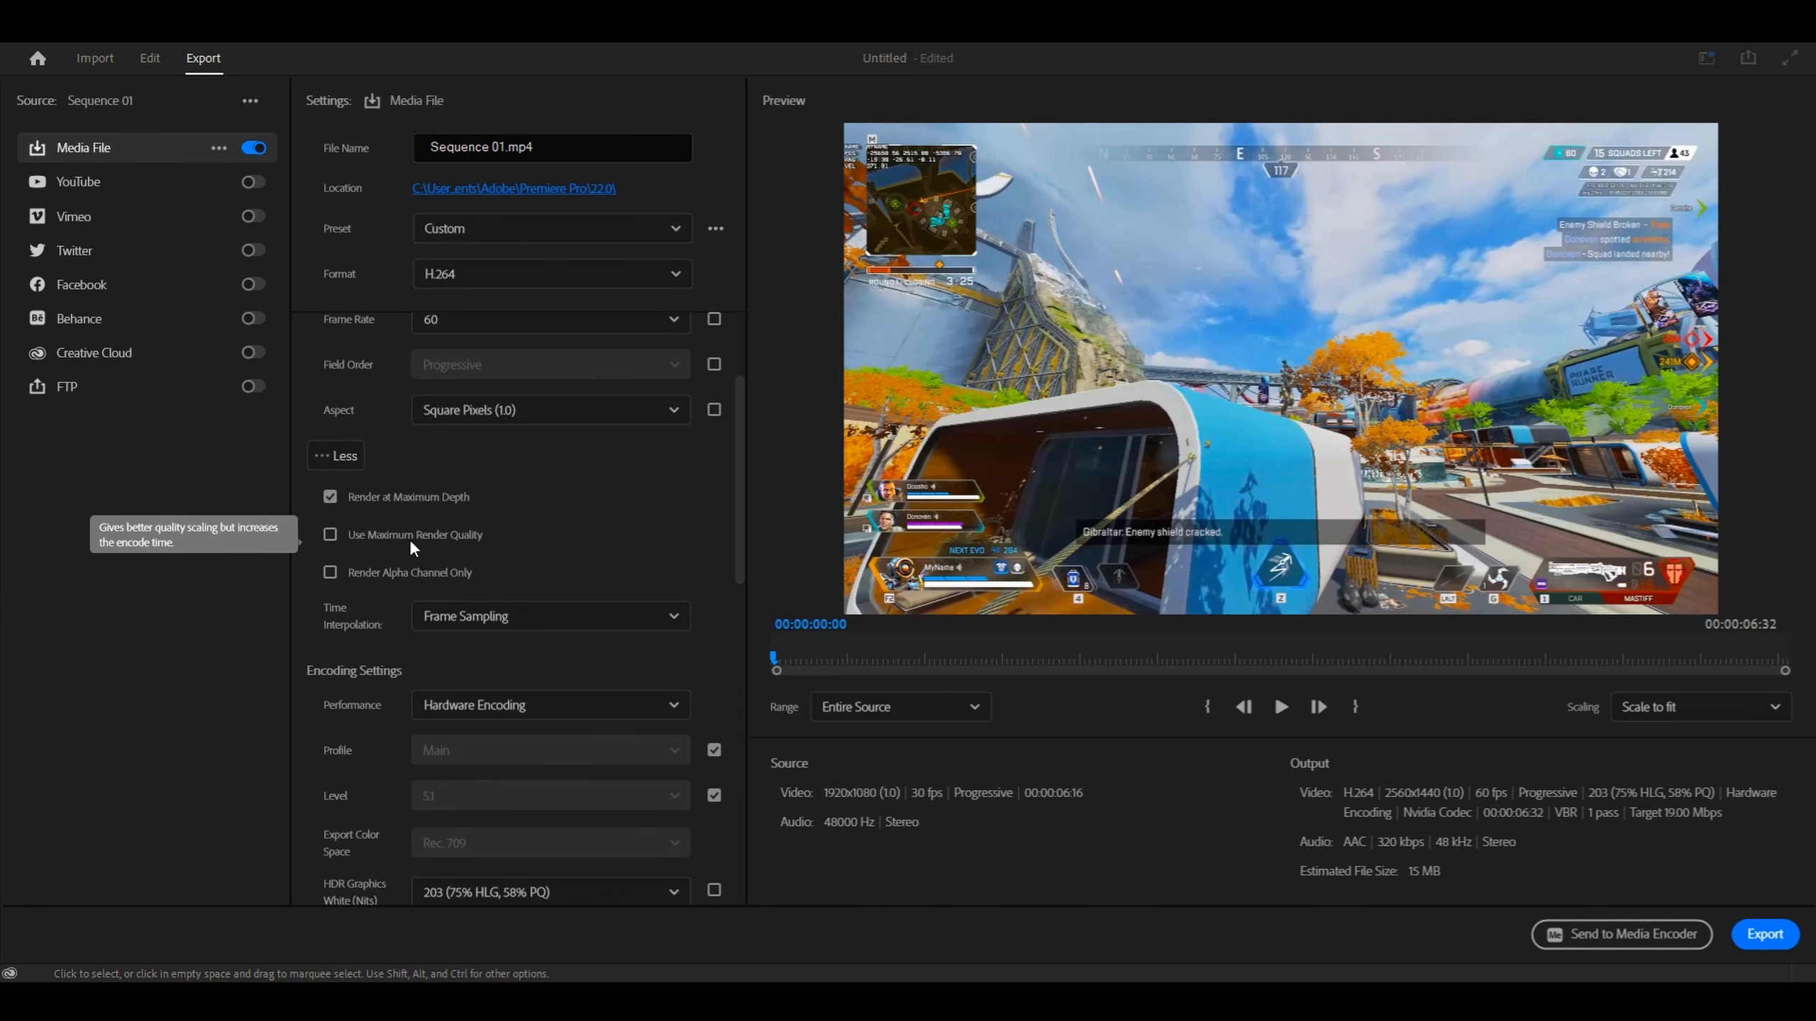
click(330, 534)
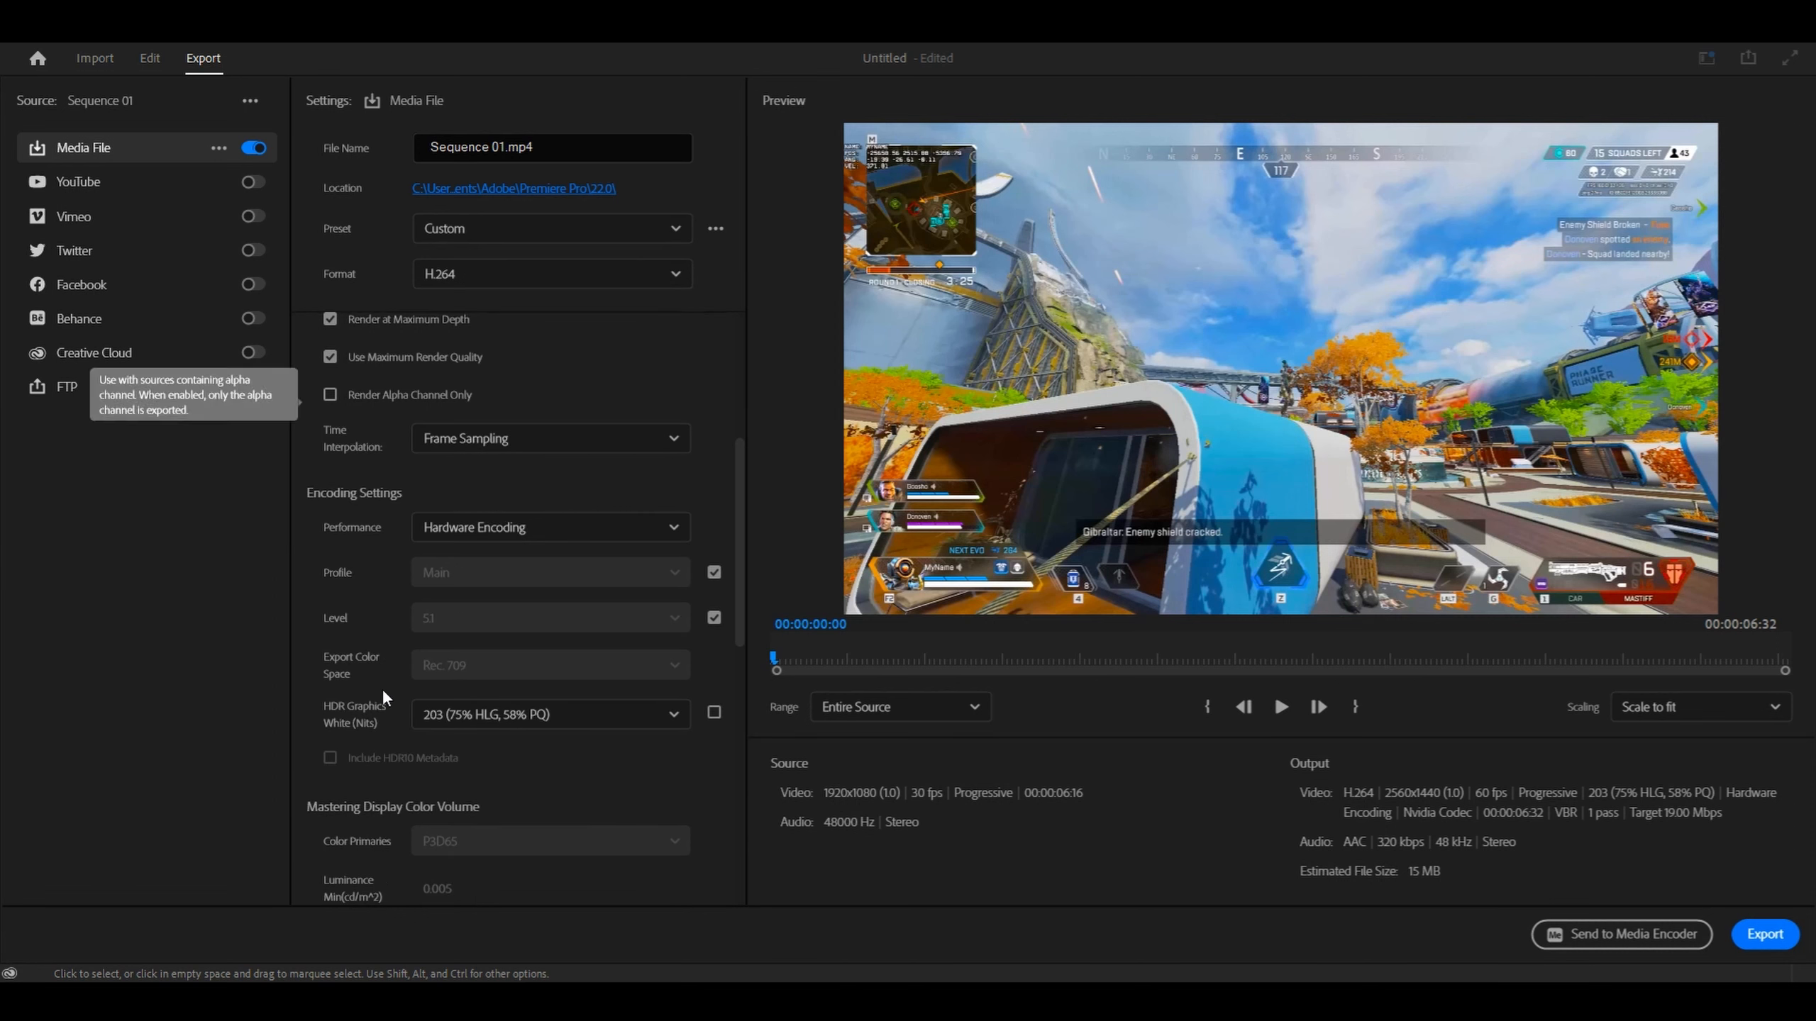
mouse_move(487, 749)
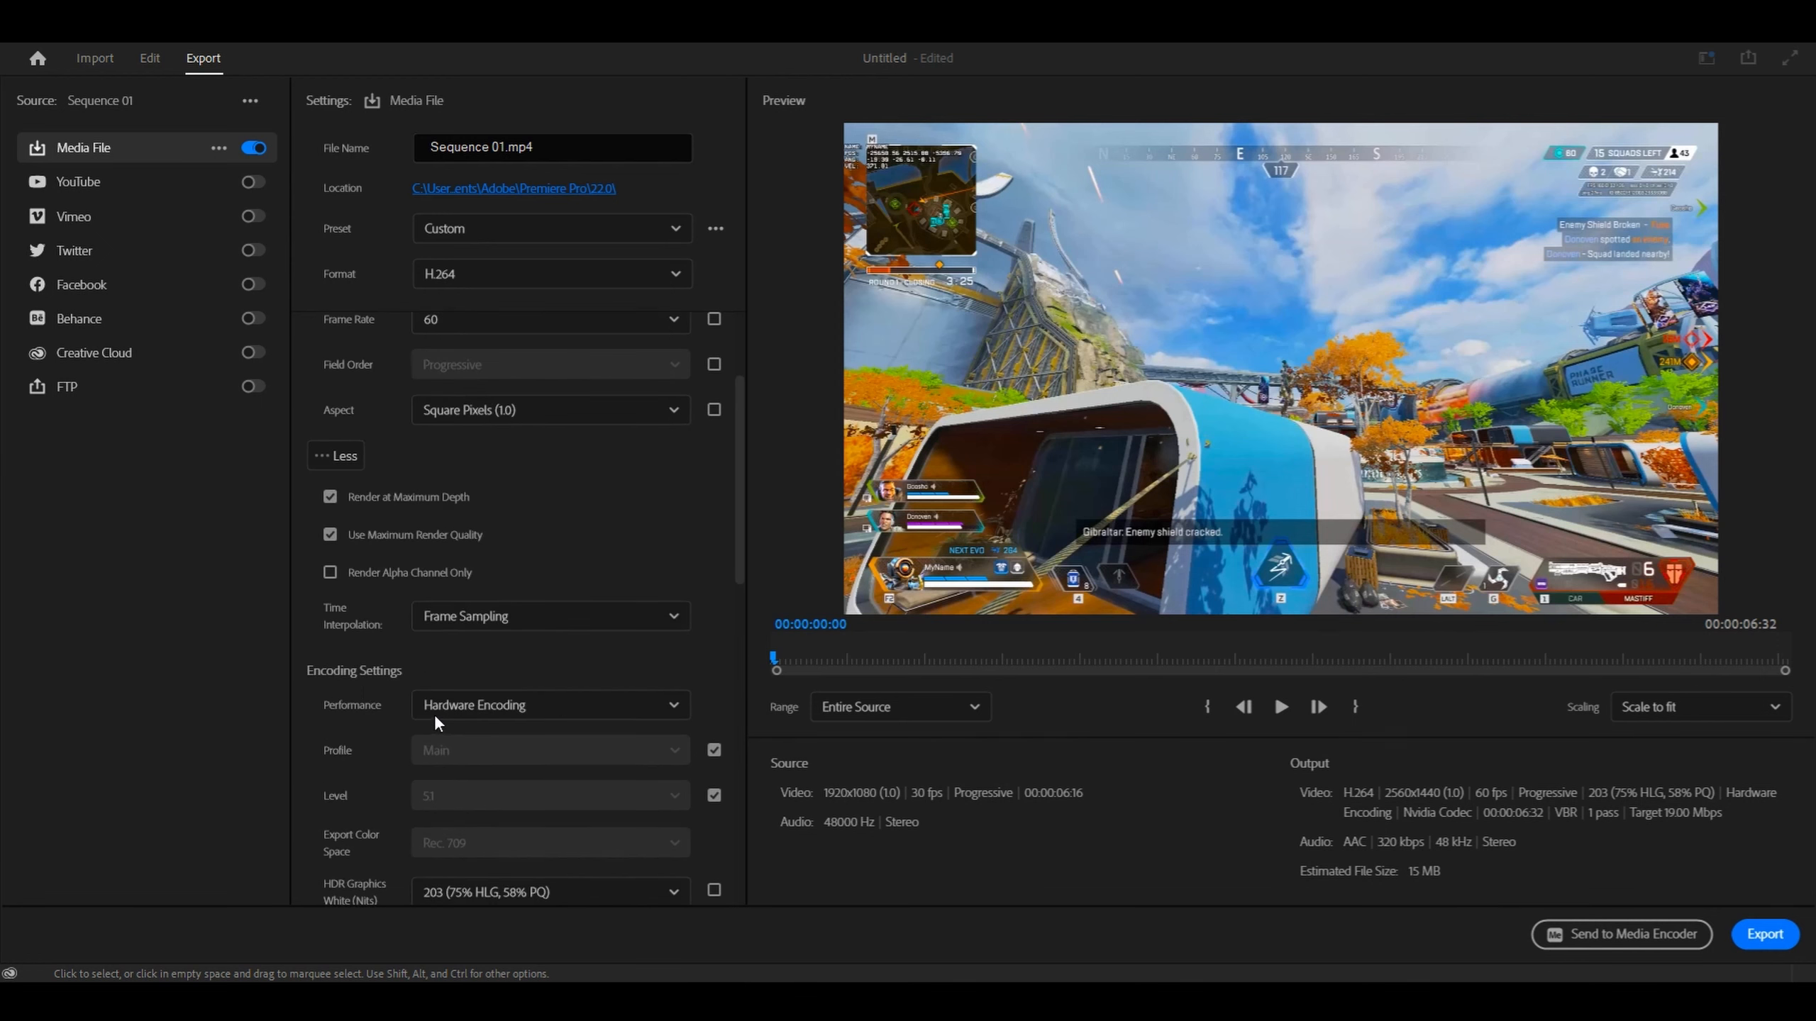
Keep Hardware Encoding as the export performance mode
click(551, 704)
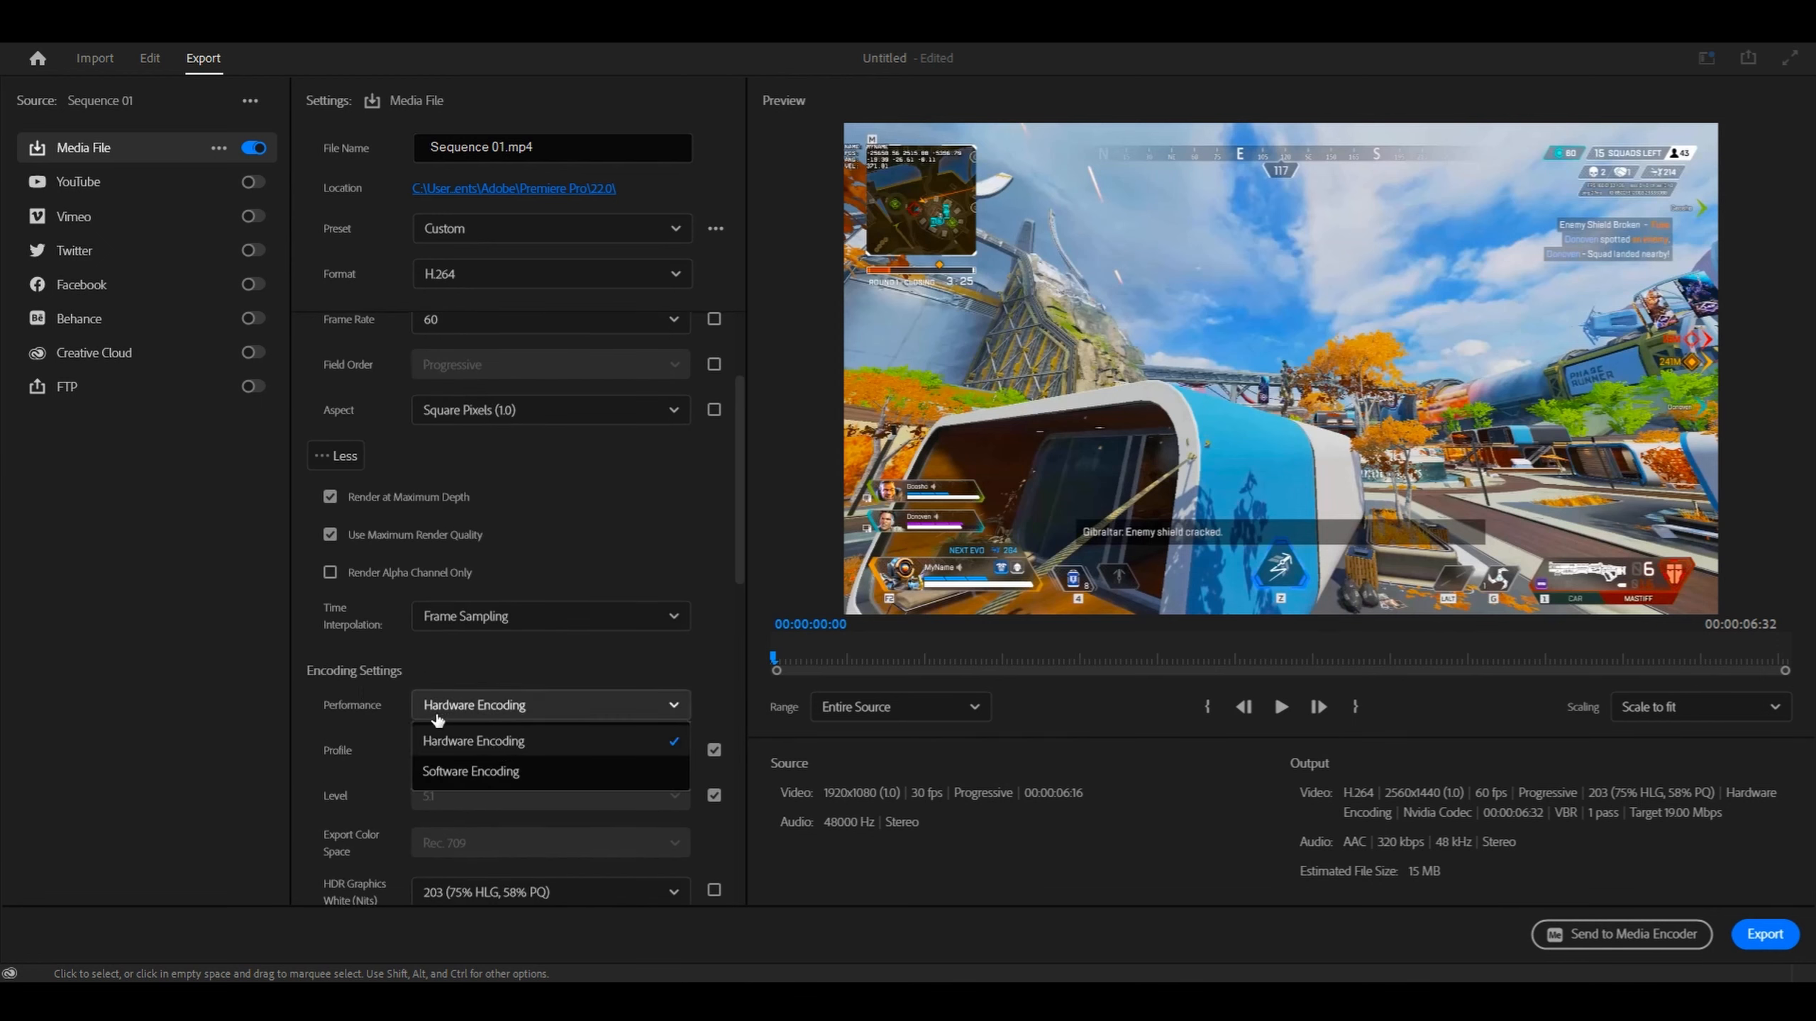
click(472, 740)
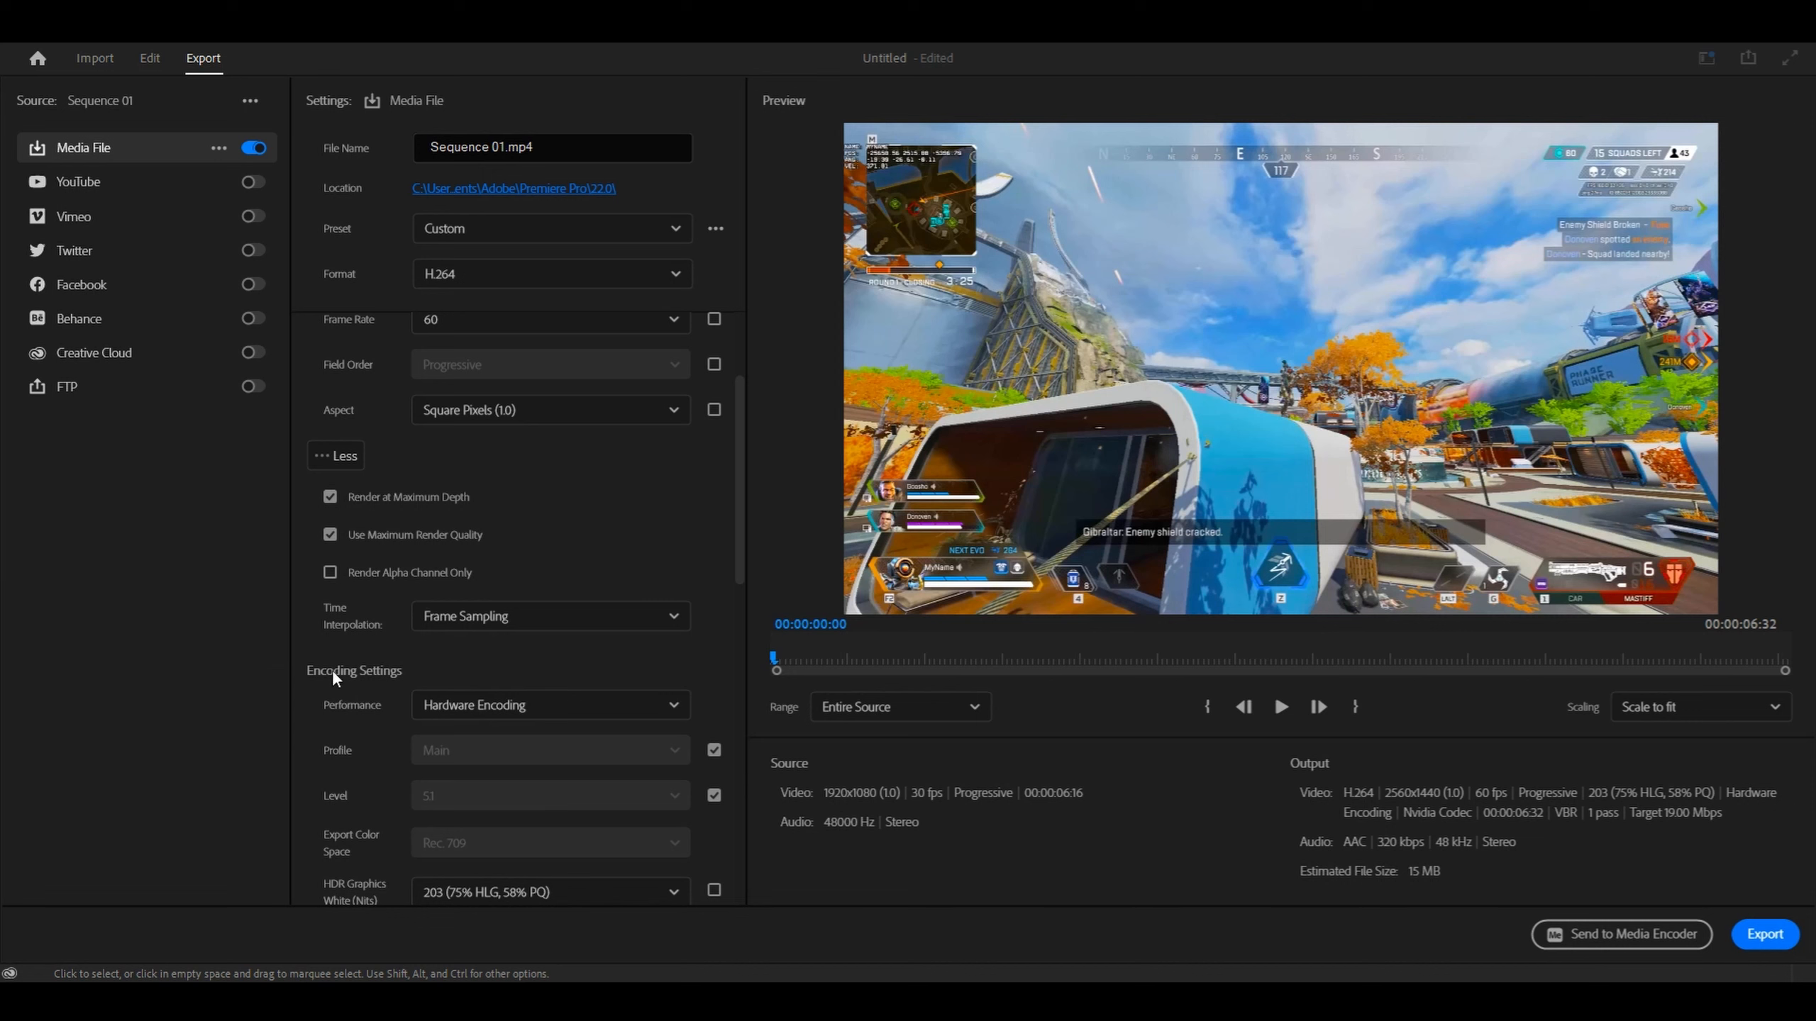
mouse_move(525, 672)
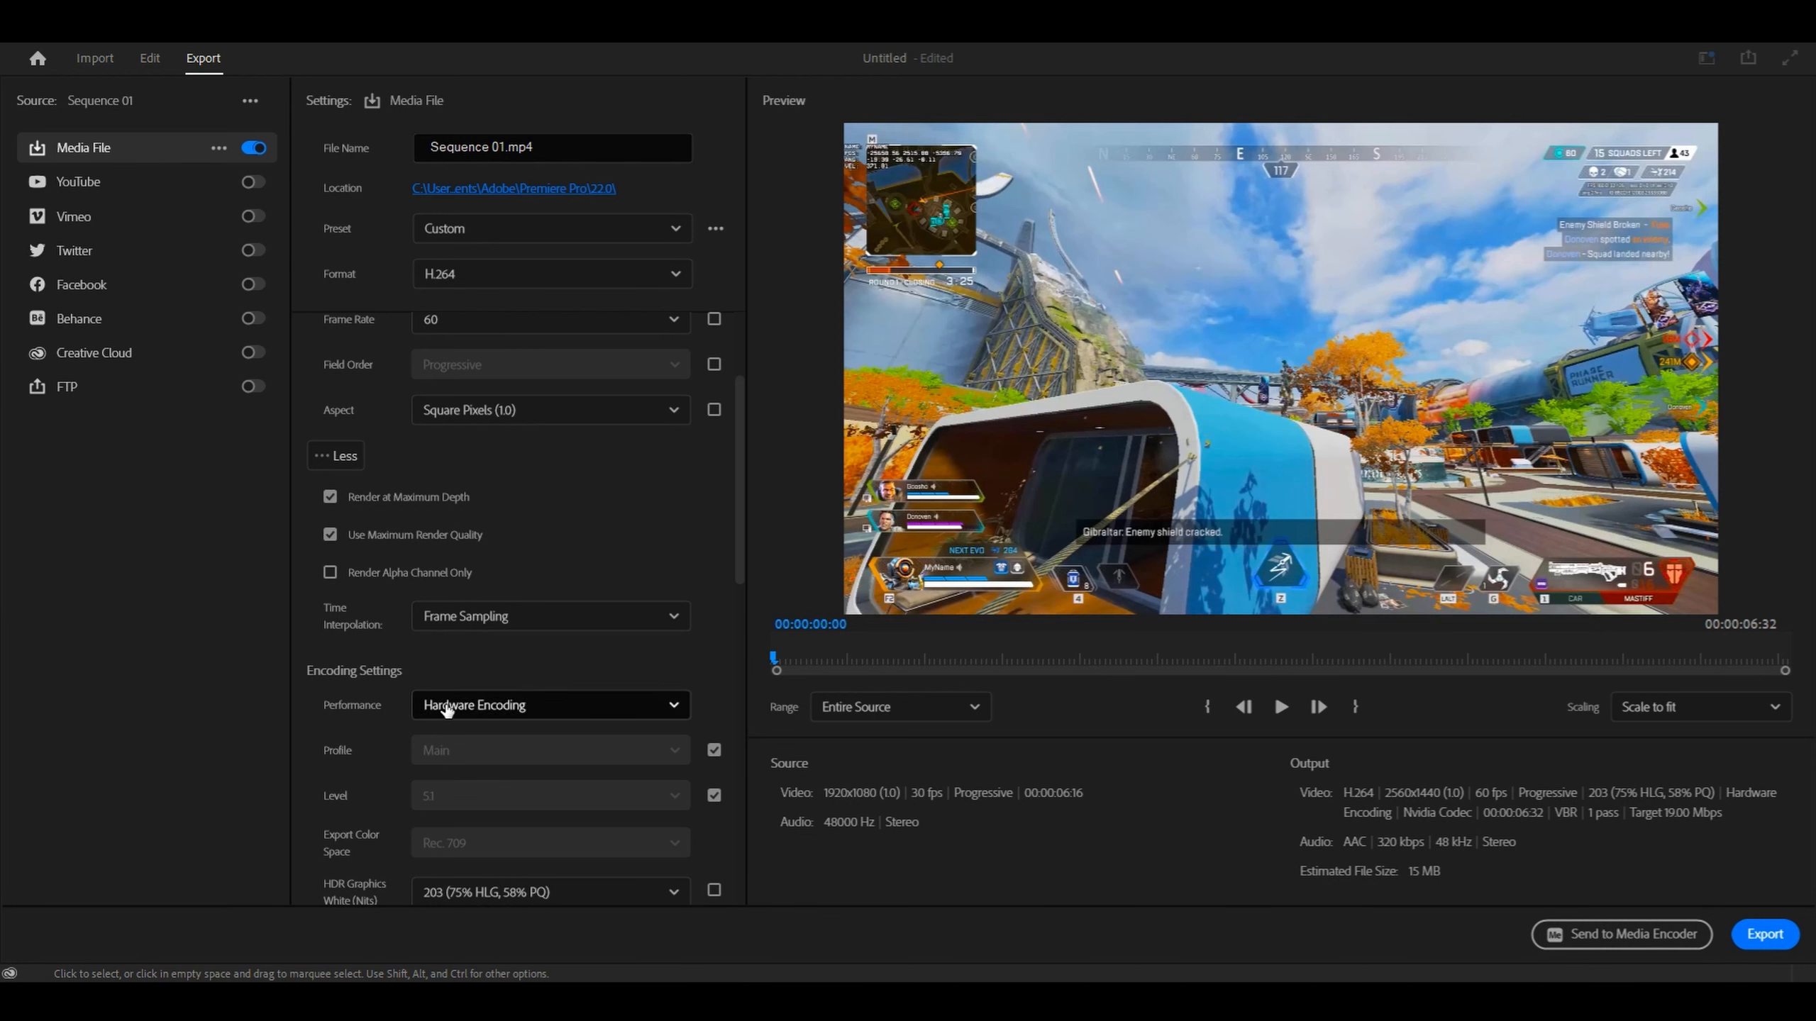
scroll(down, 3)
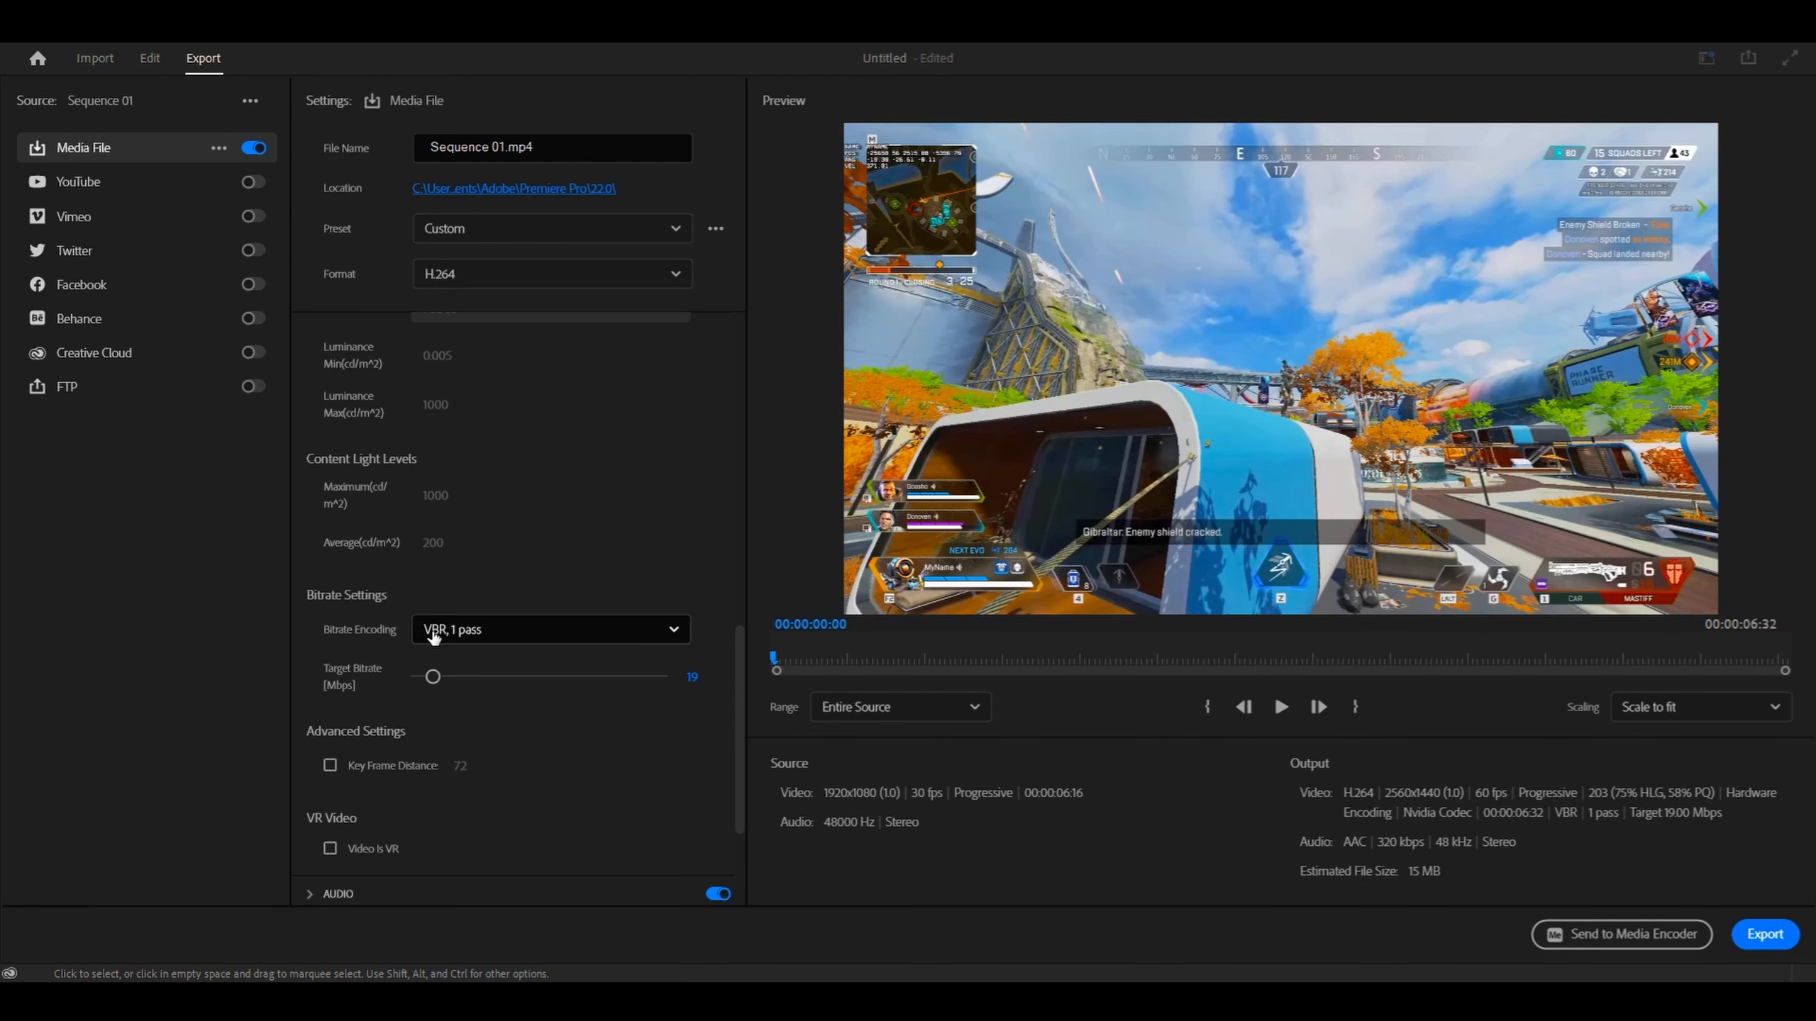
Use VBR, 1 pass encoding and raise the target bitrate from 19 to 24 Mbps
click(551, 629)
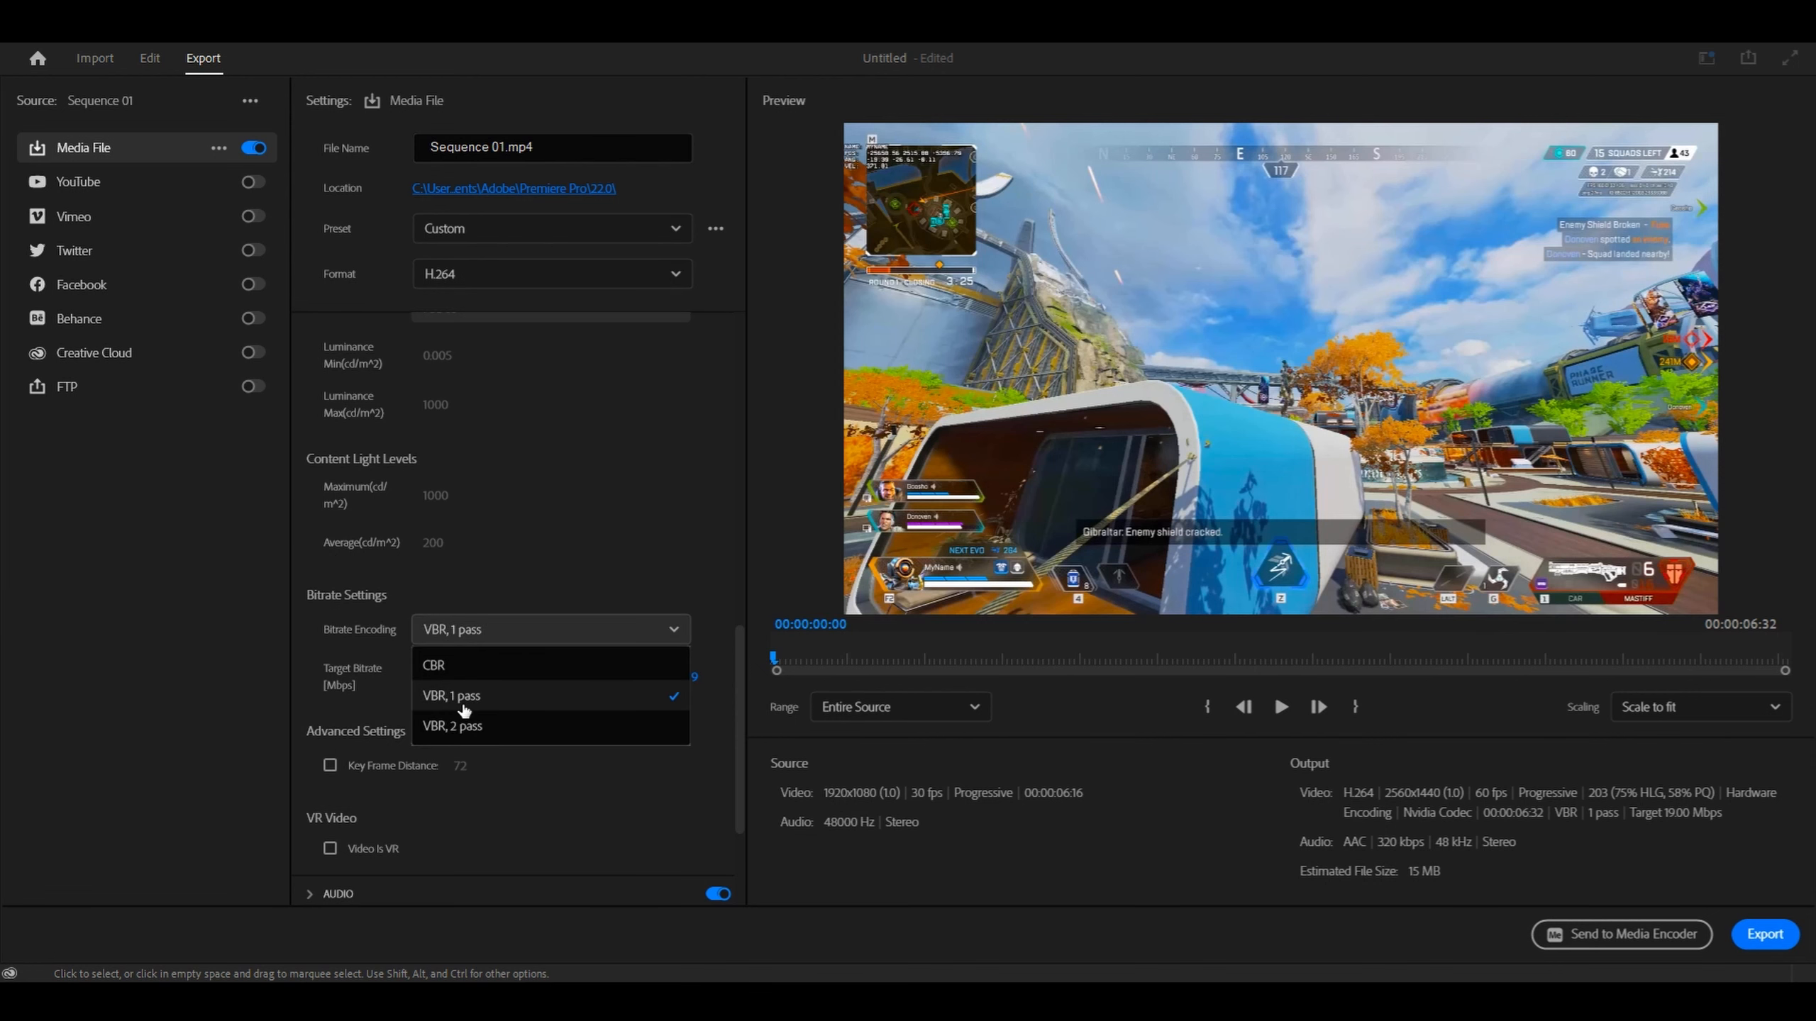
click(450, 695)
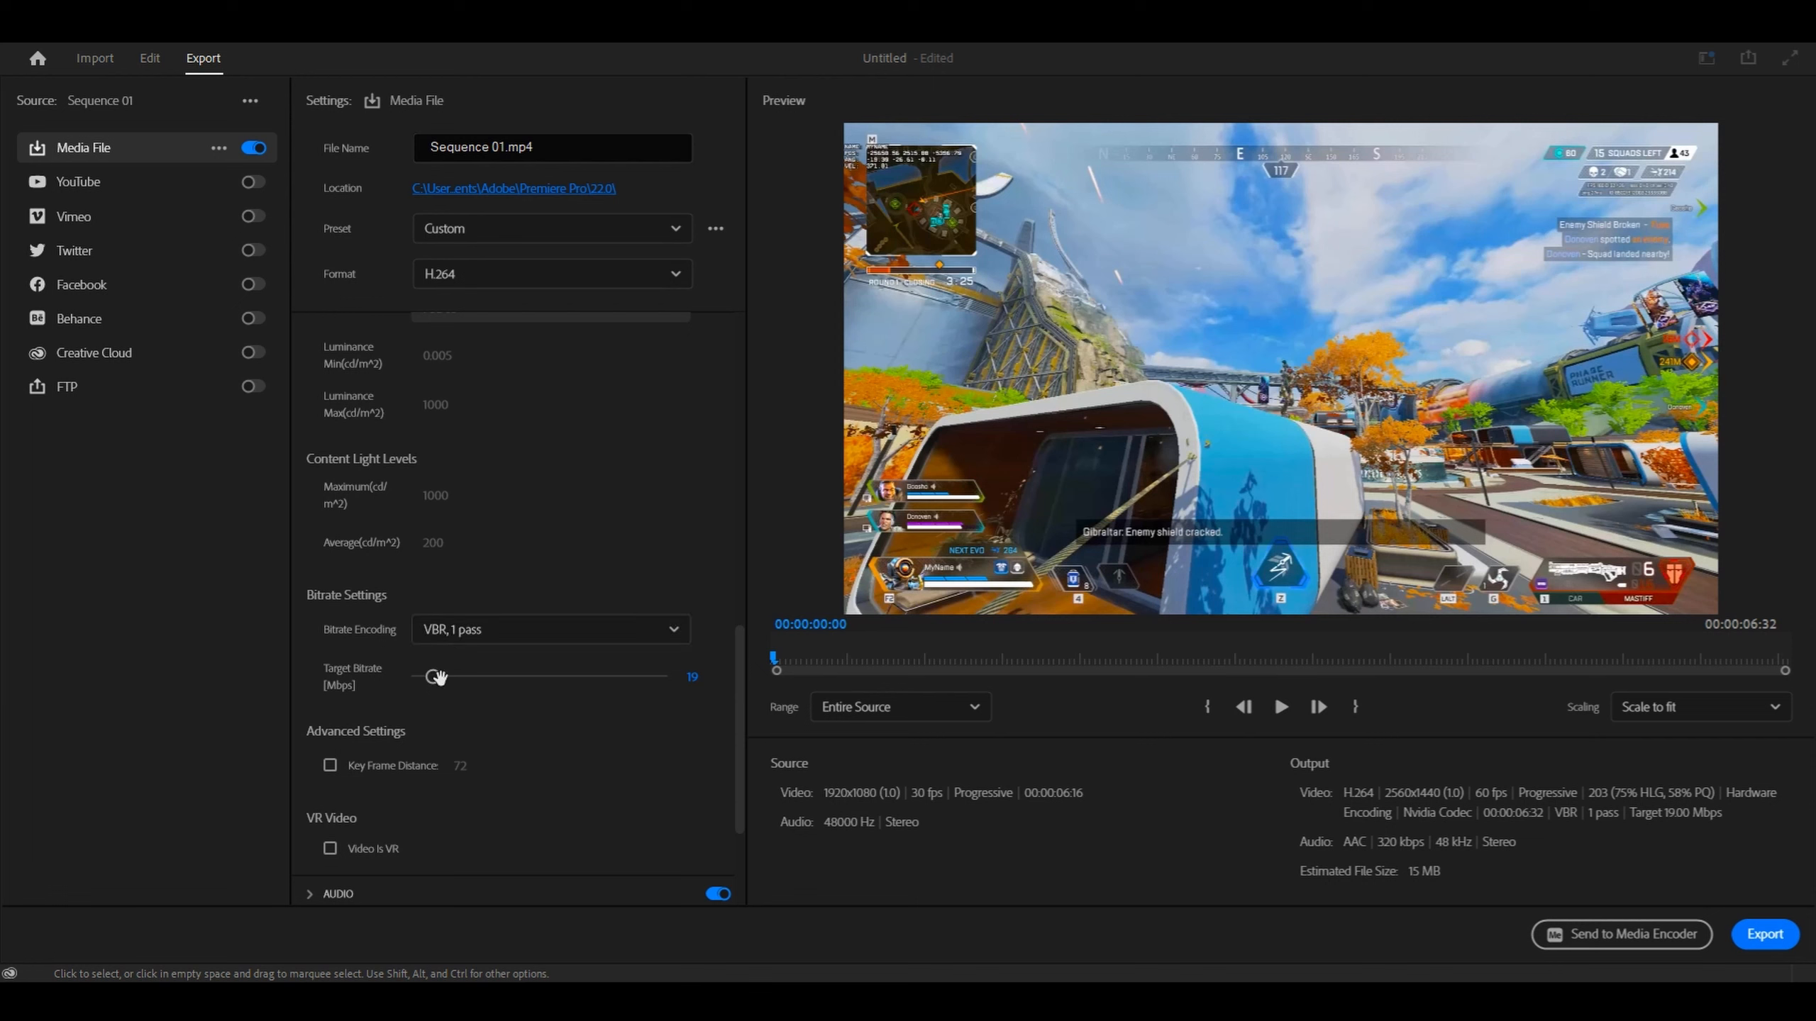
drag(437, 676, 467, 676)
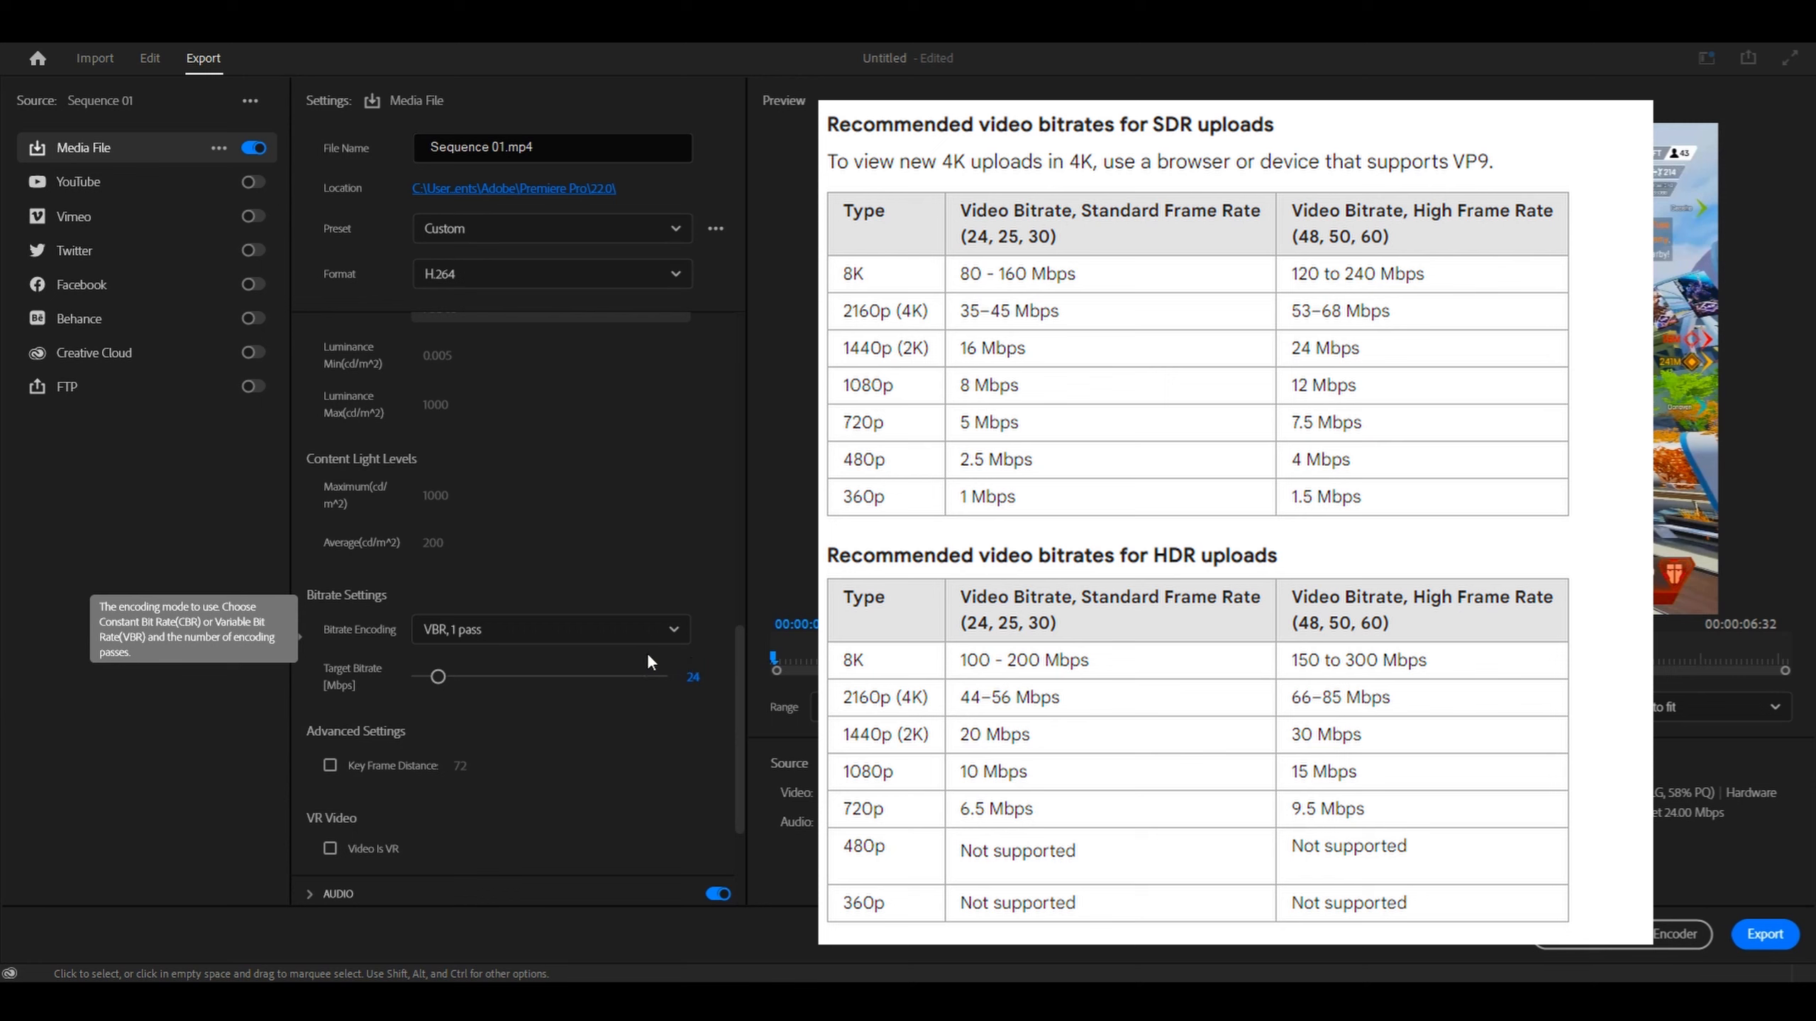
Scroll past the AAC 320 kbps audio settings and collapse the expanded sections
scroll(down, 3)
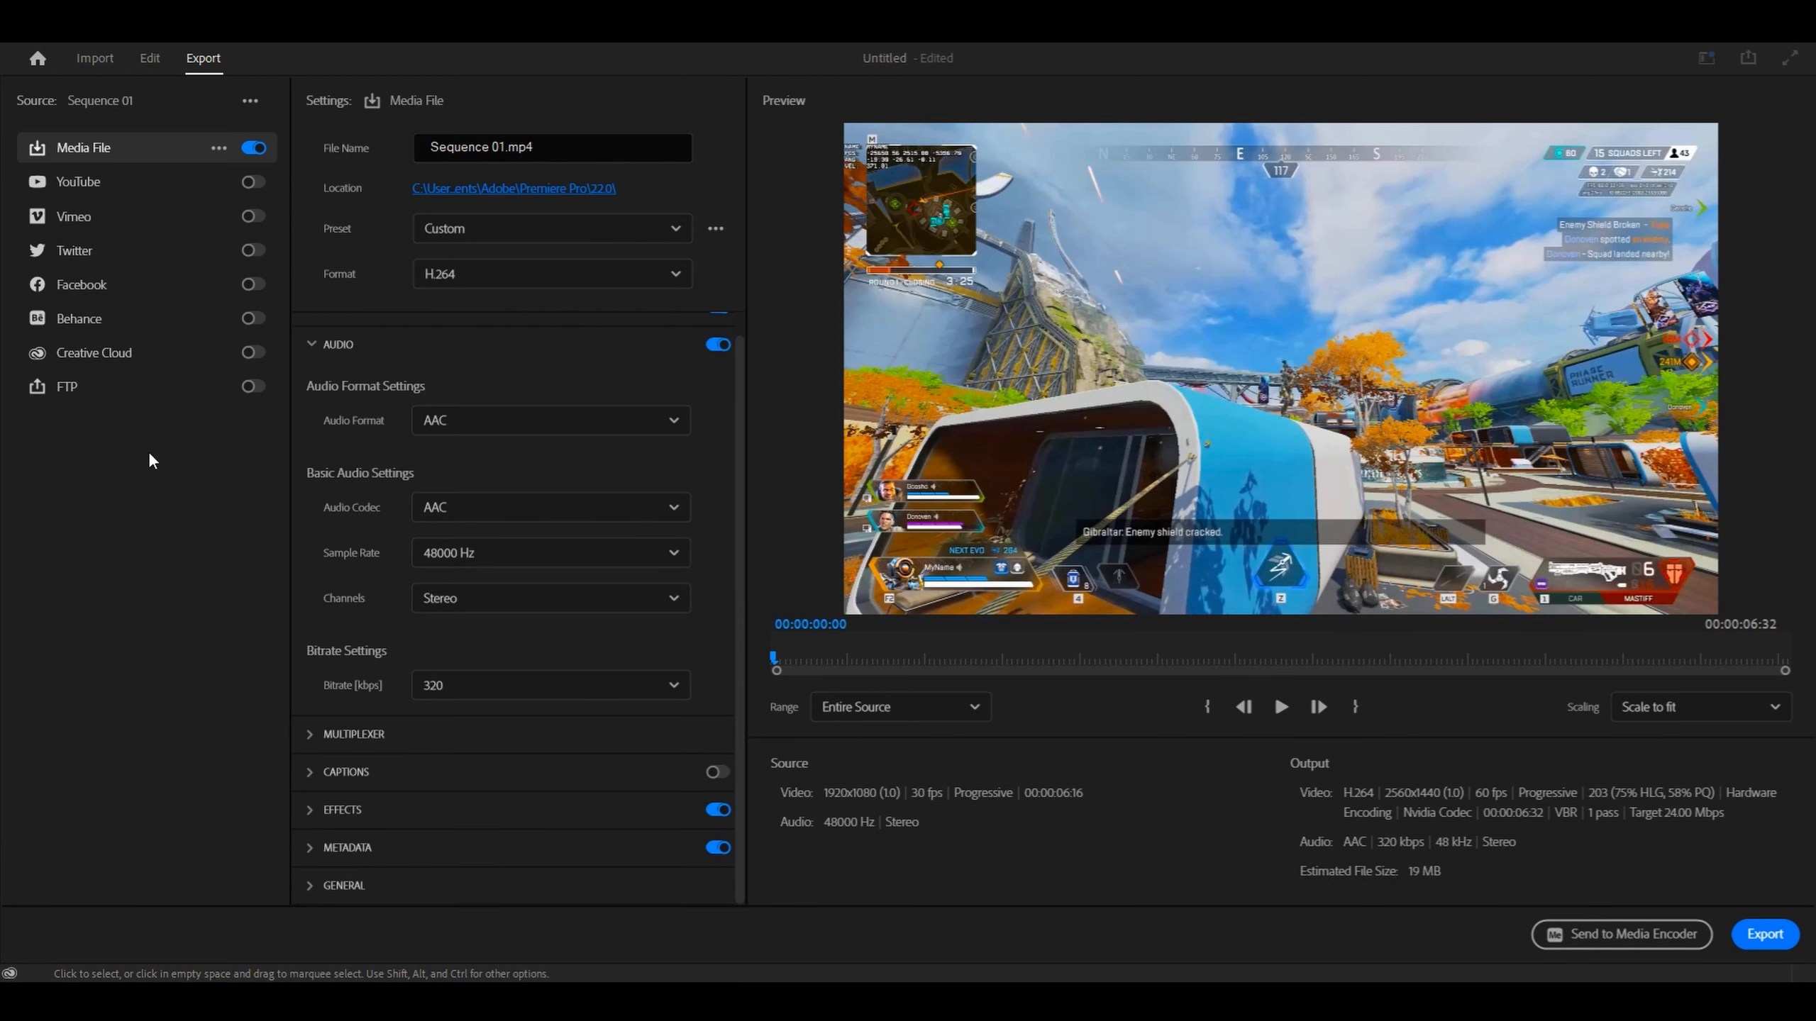
mouse_move(344, 390)
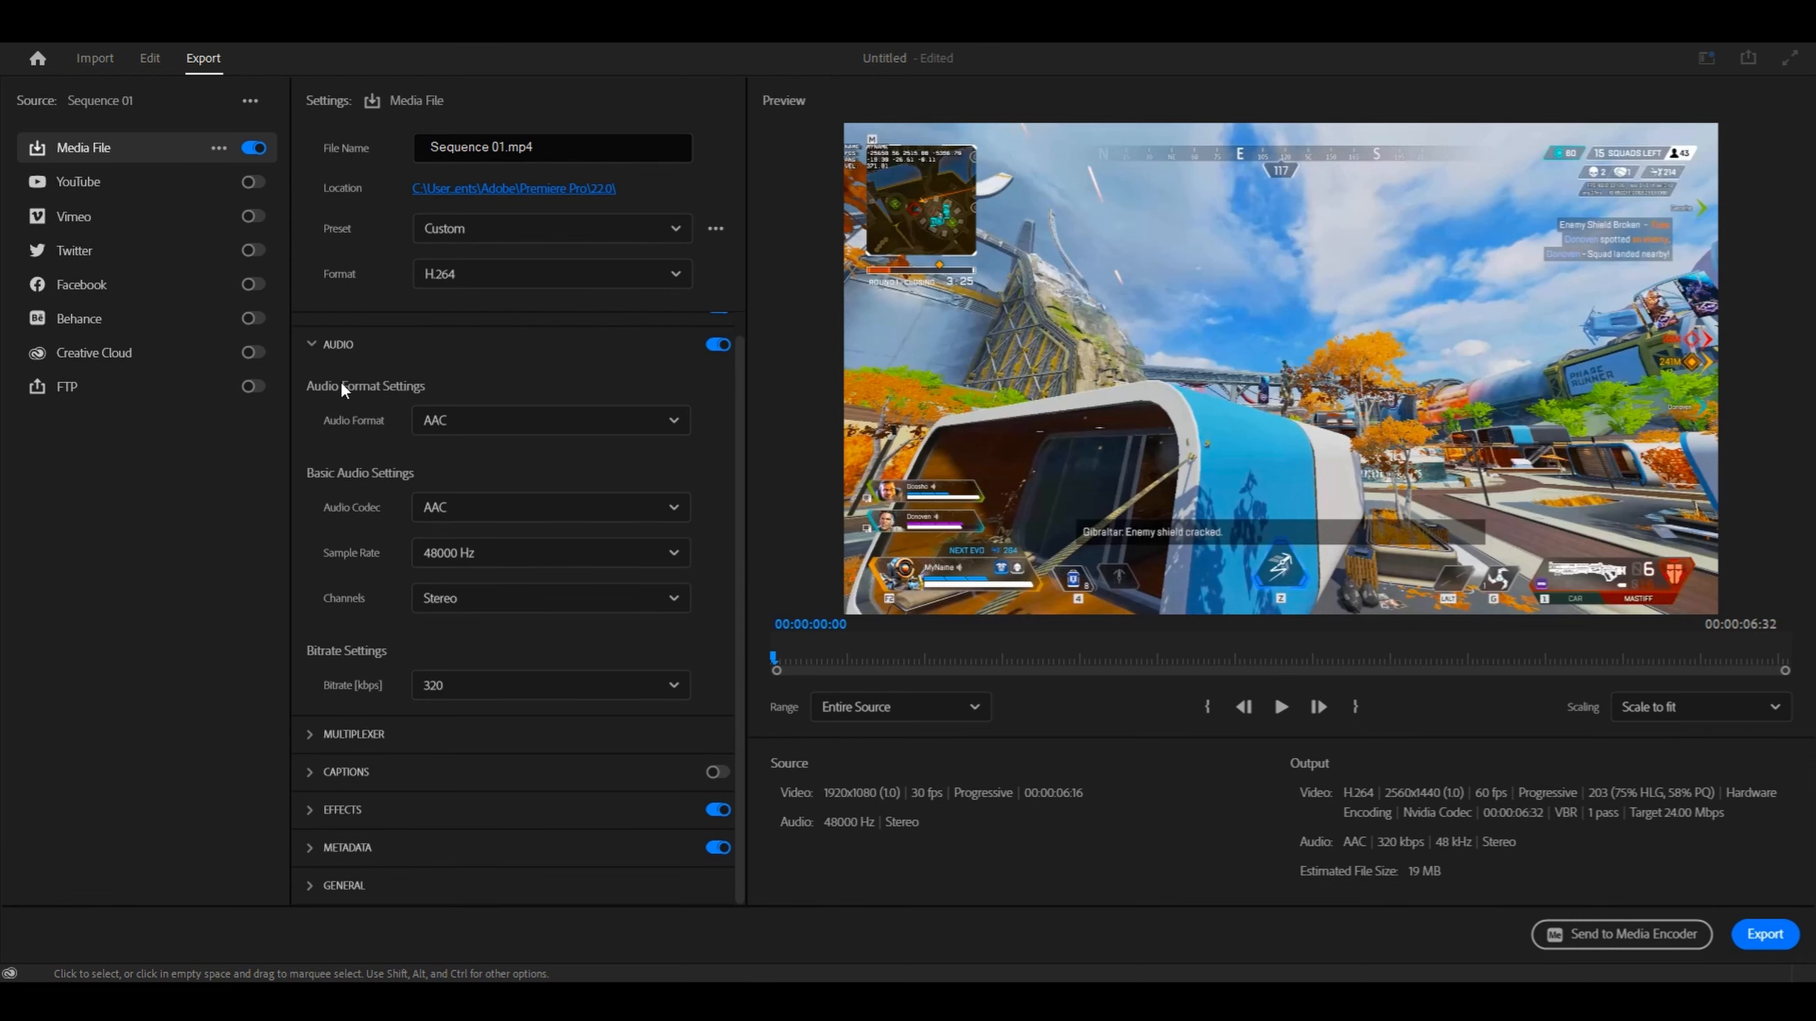
click(338, 344)
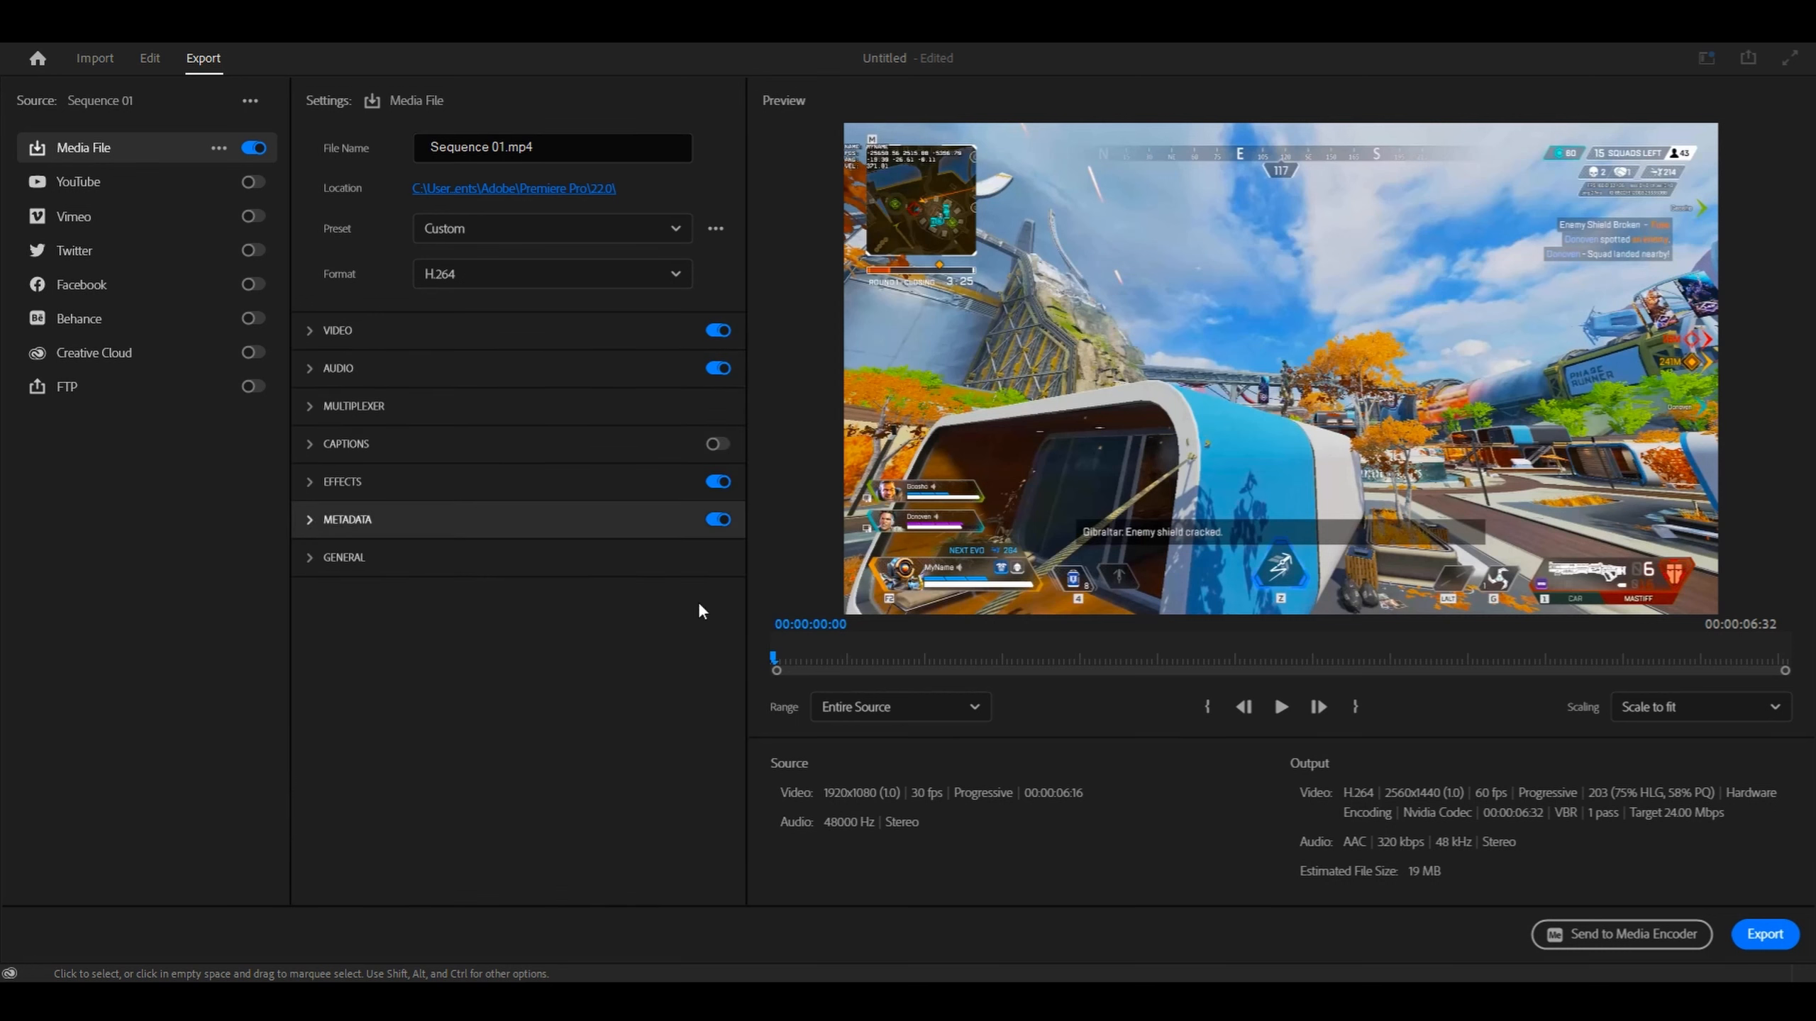